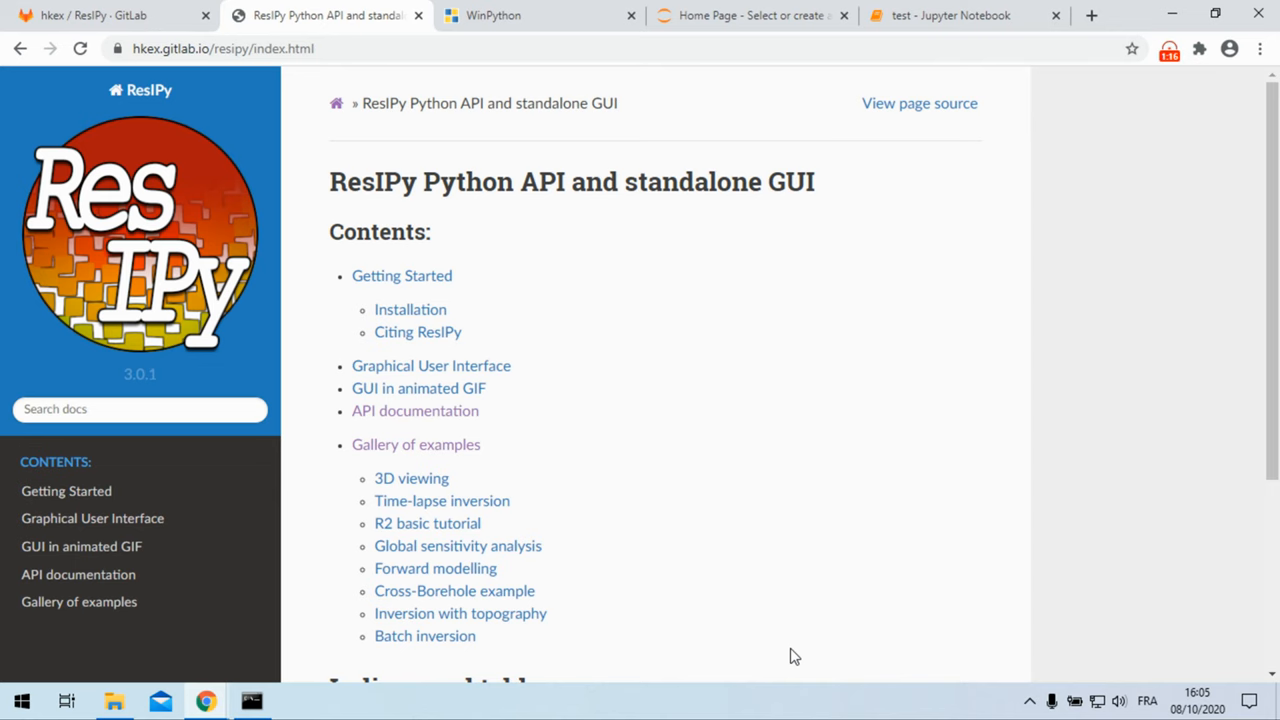
mouse_move(792, 584)
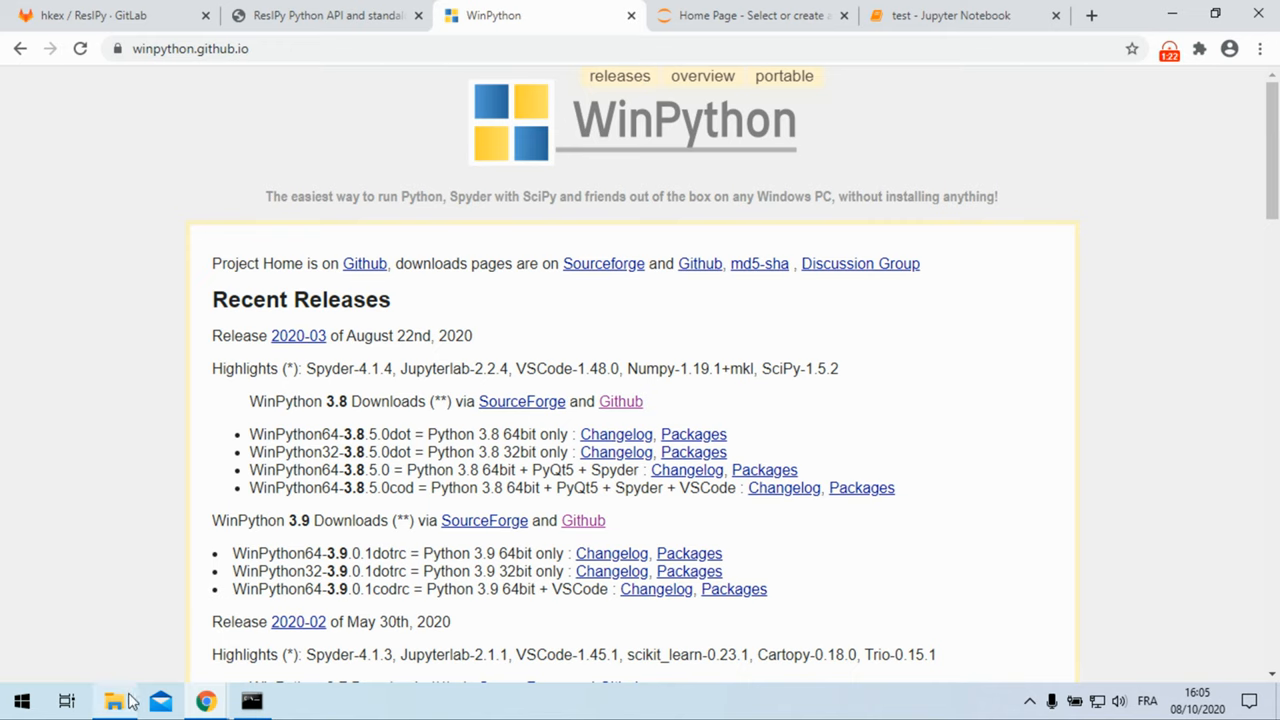
Step: Open Downloads\WPy64-3850 in File Explorer to see its Python, Jupyter and Spyder launchers
left_click(114, 700)
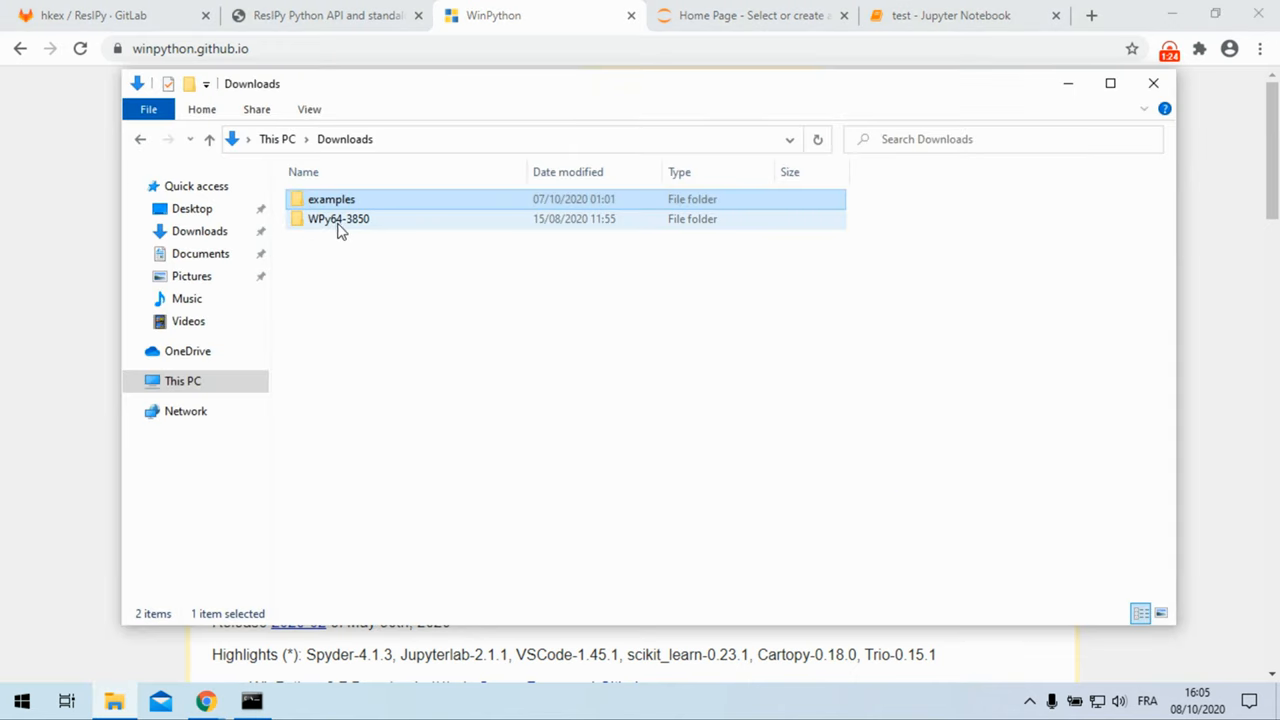
double_click(338, 218)
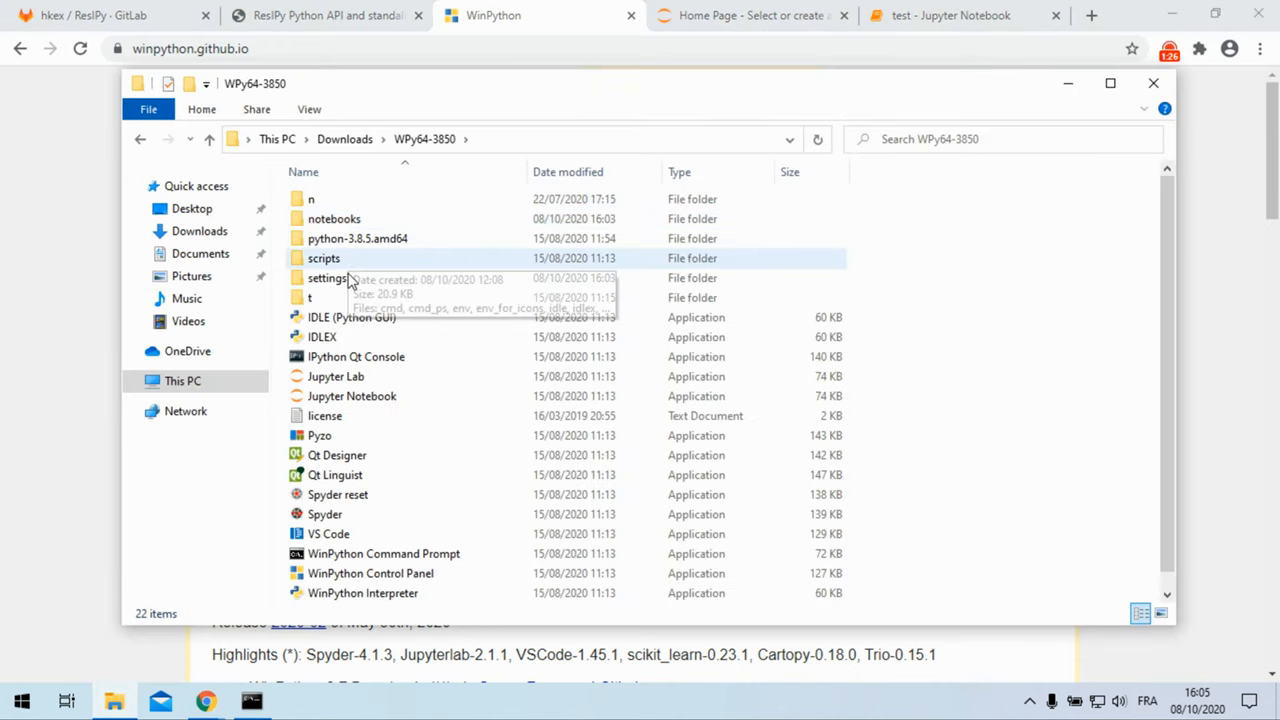
mouse_move(387, 403)
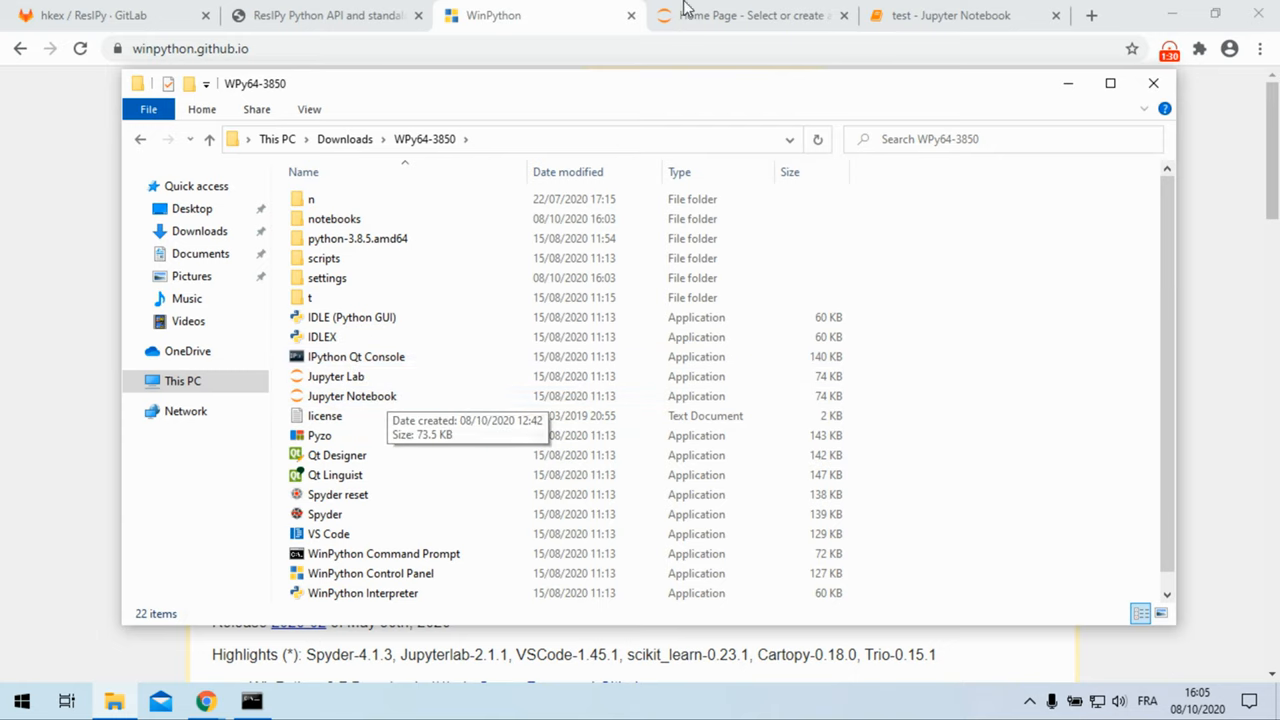
Step: Switch to the Jupyter Home Page tab listing the docs folder and running test.ipynb
left_click(740, 15)
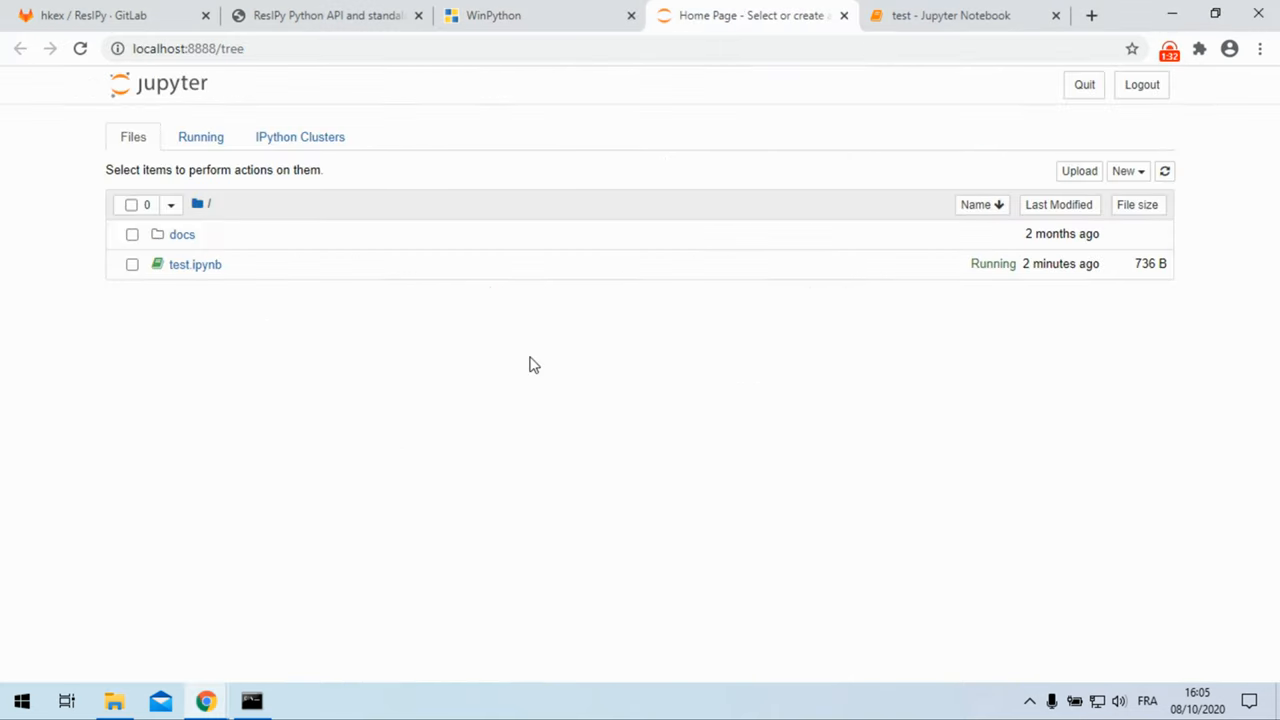
mouse_move(537, 324)
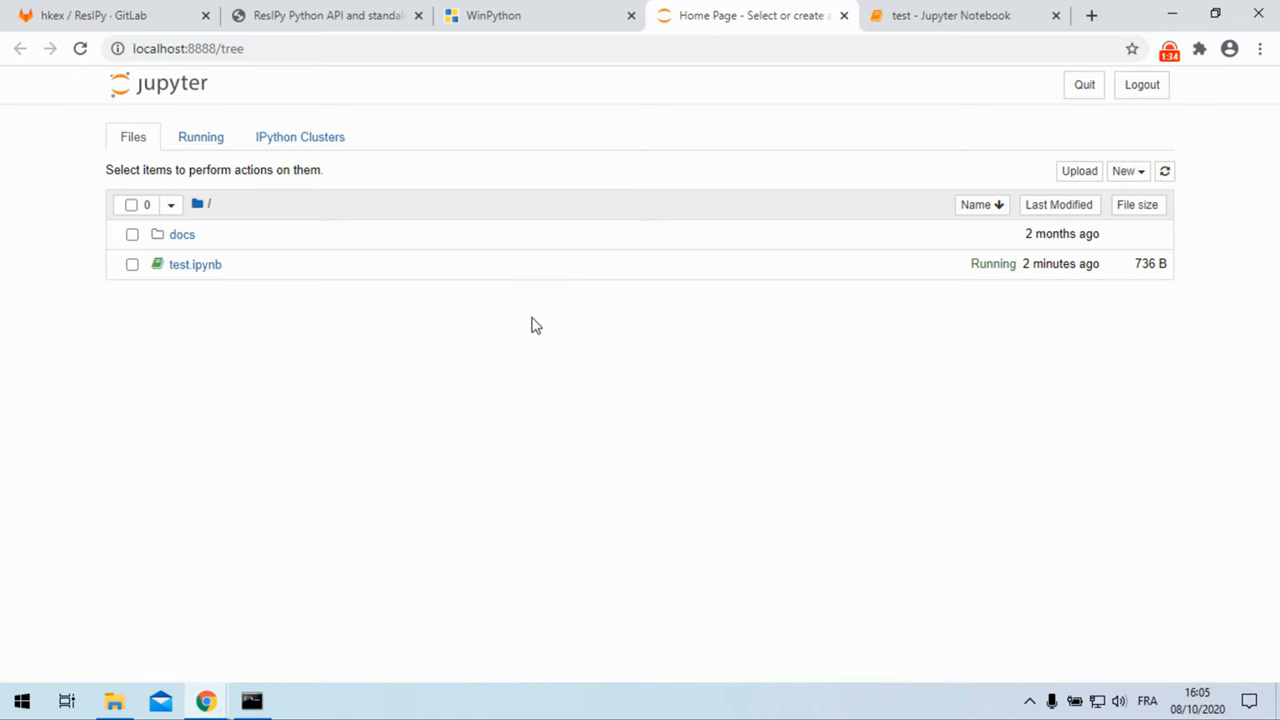
mouse_move(522, 382)
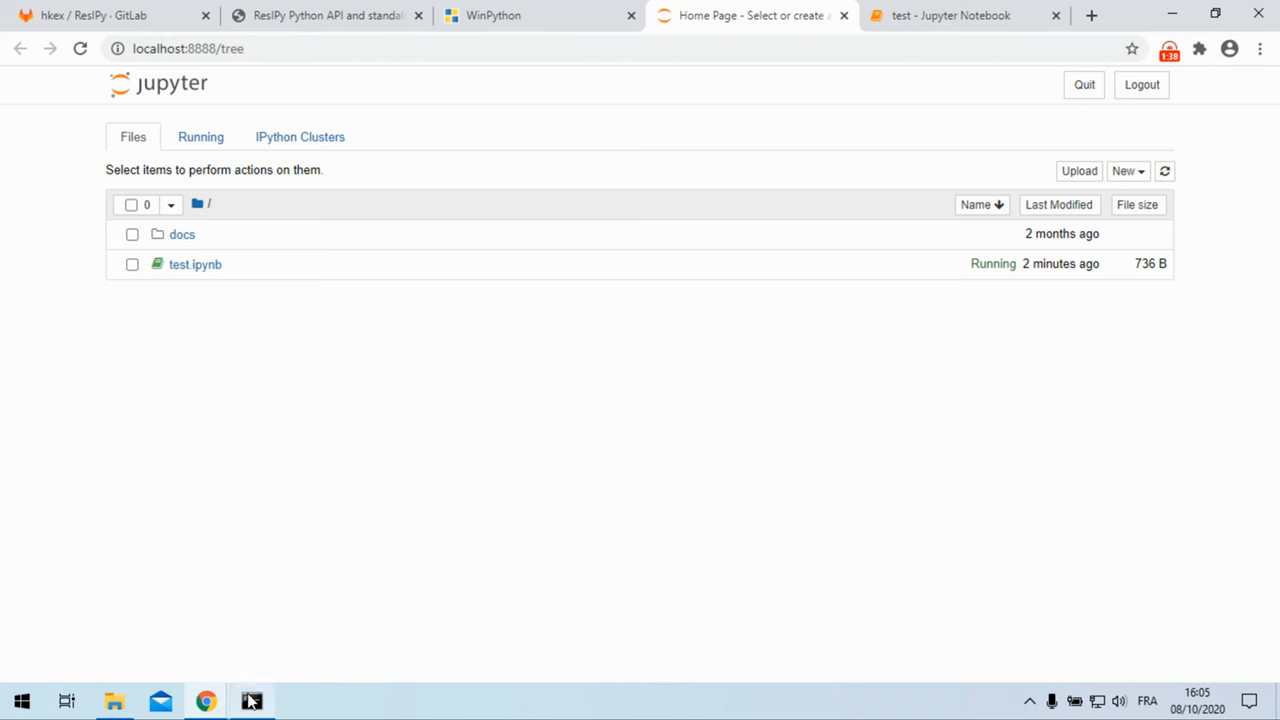
Step: Restore the WPy64-3850 File Explorer window over the Jupyter dashboard
left_click(114, 695)
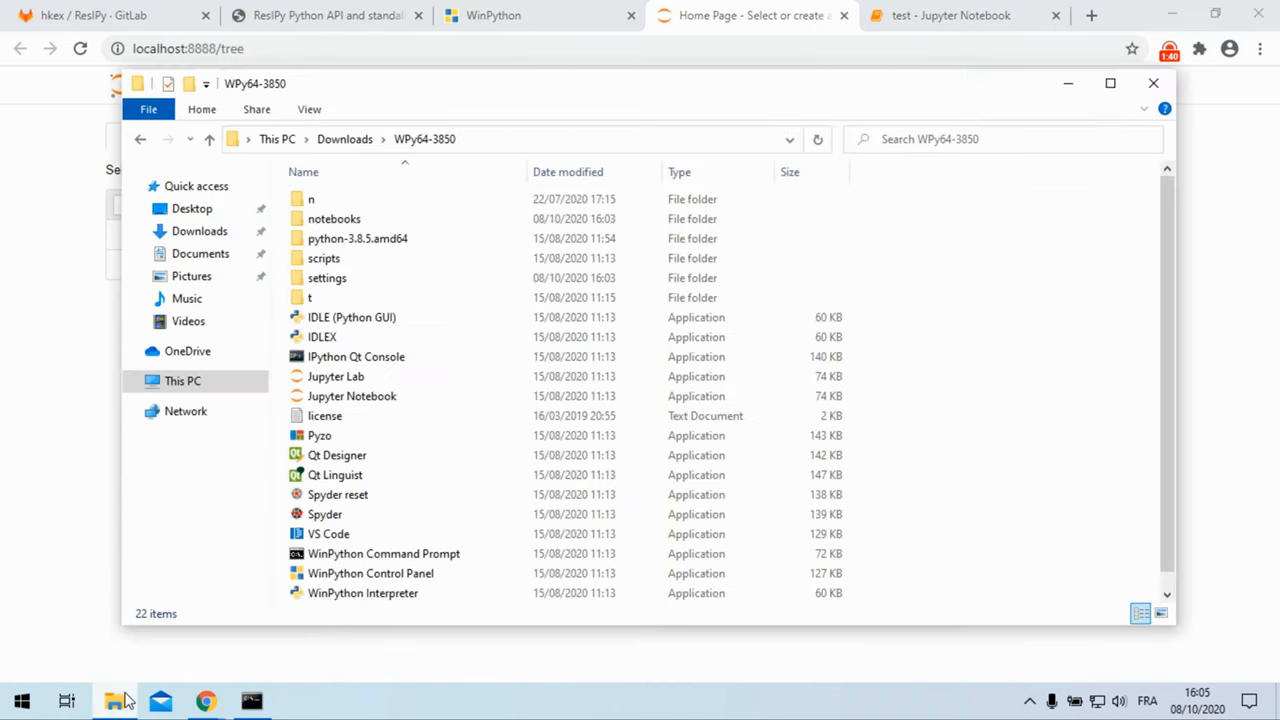
mouse_move(453, 553)
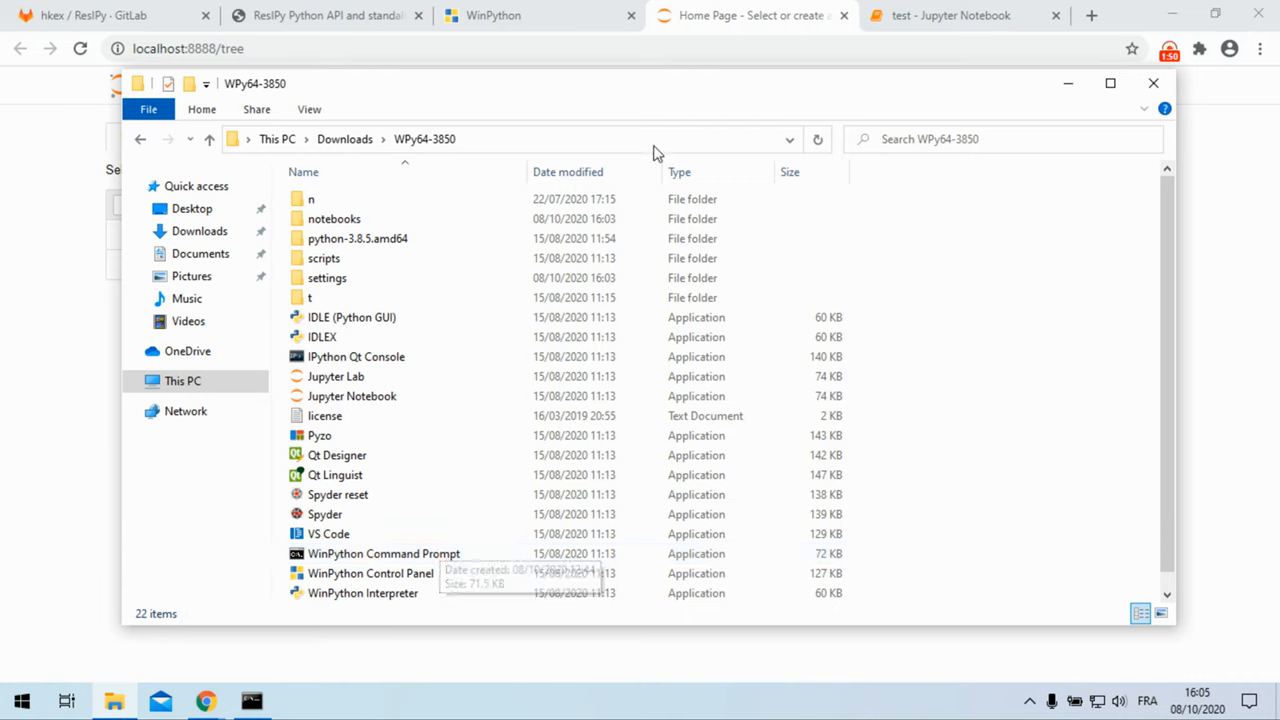
mouse_move(760, 30)
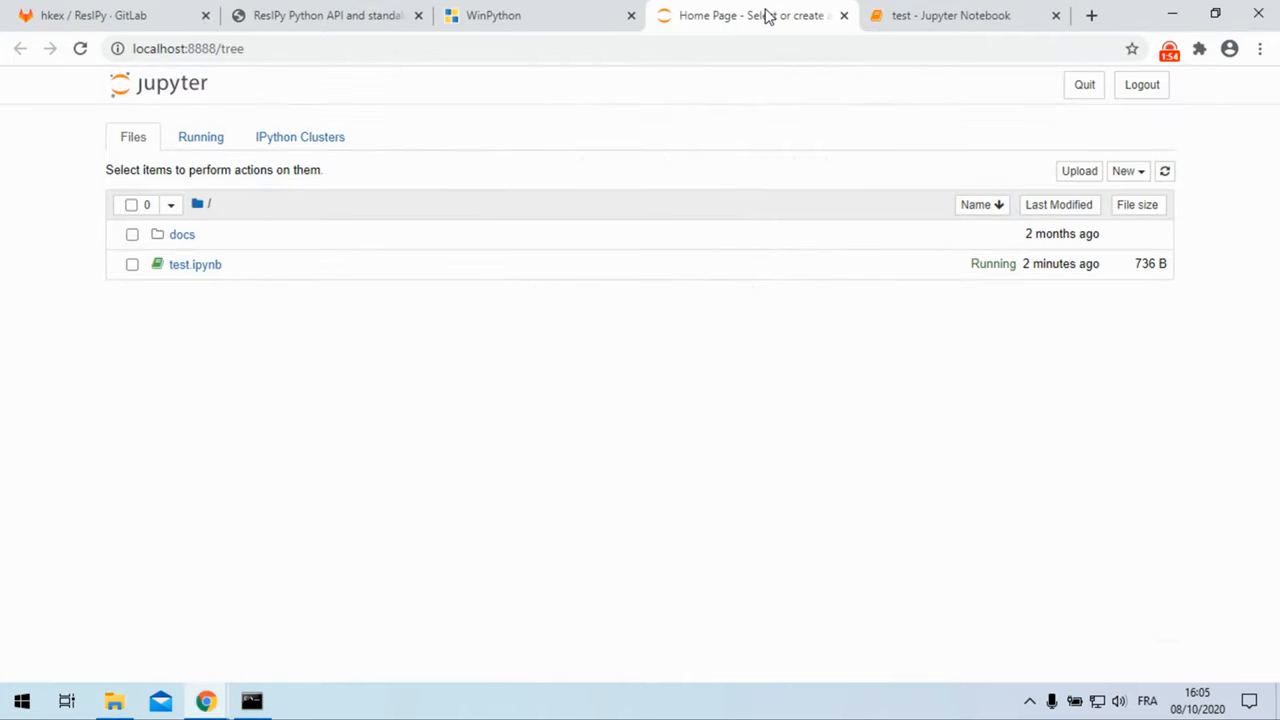
mouse_move(596, 396)
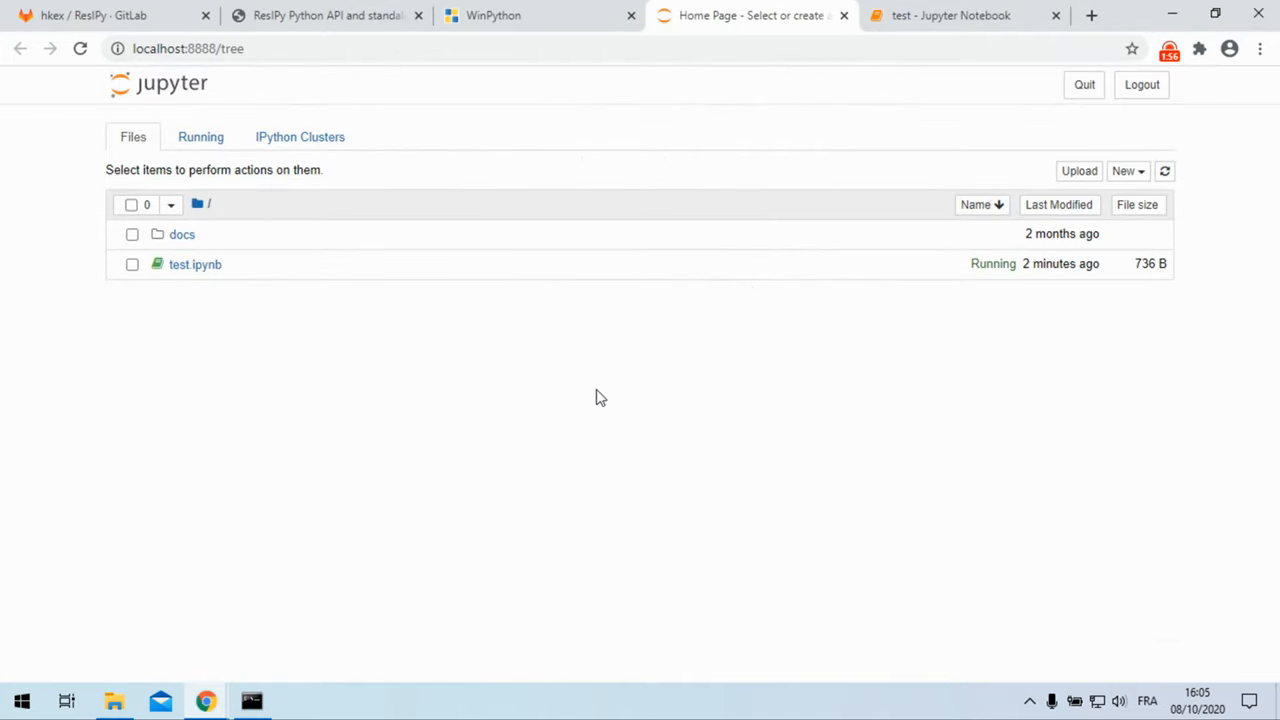
mouse_move(643, 379)
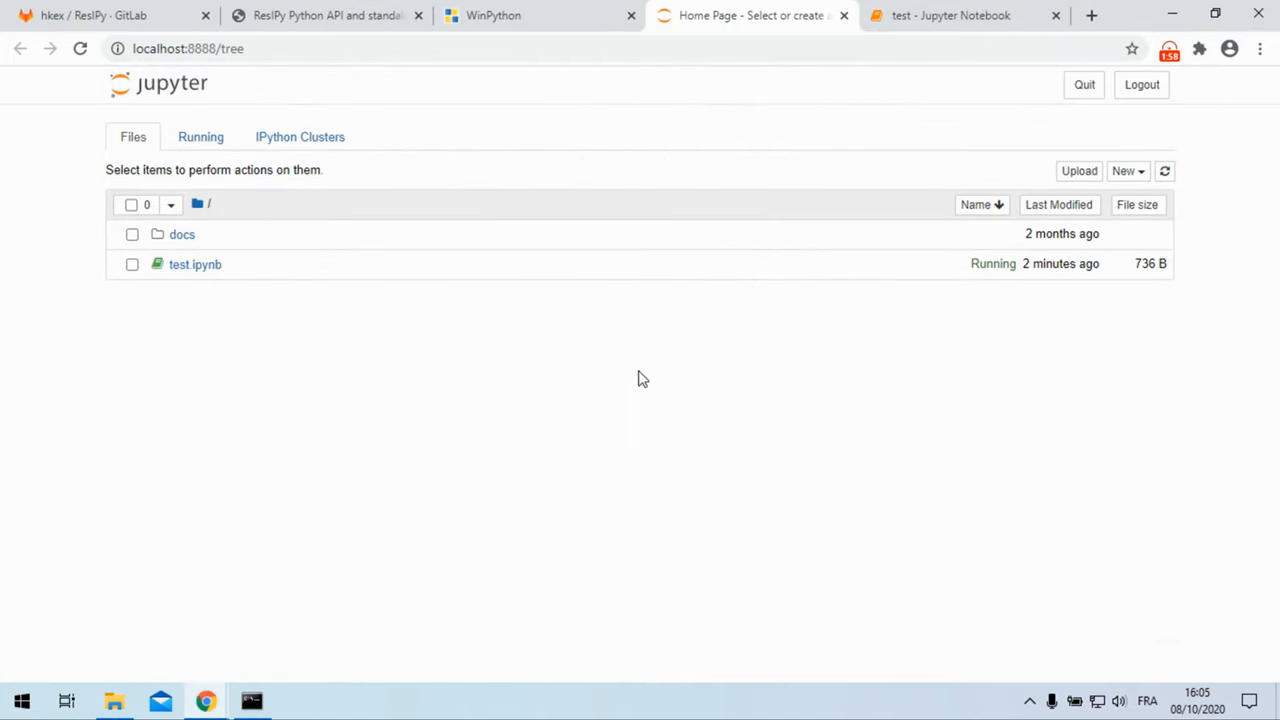
mouse_move(1124, 175)
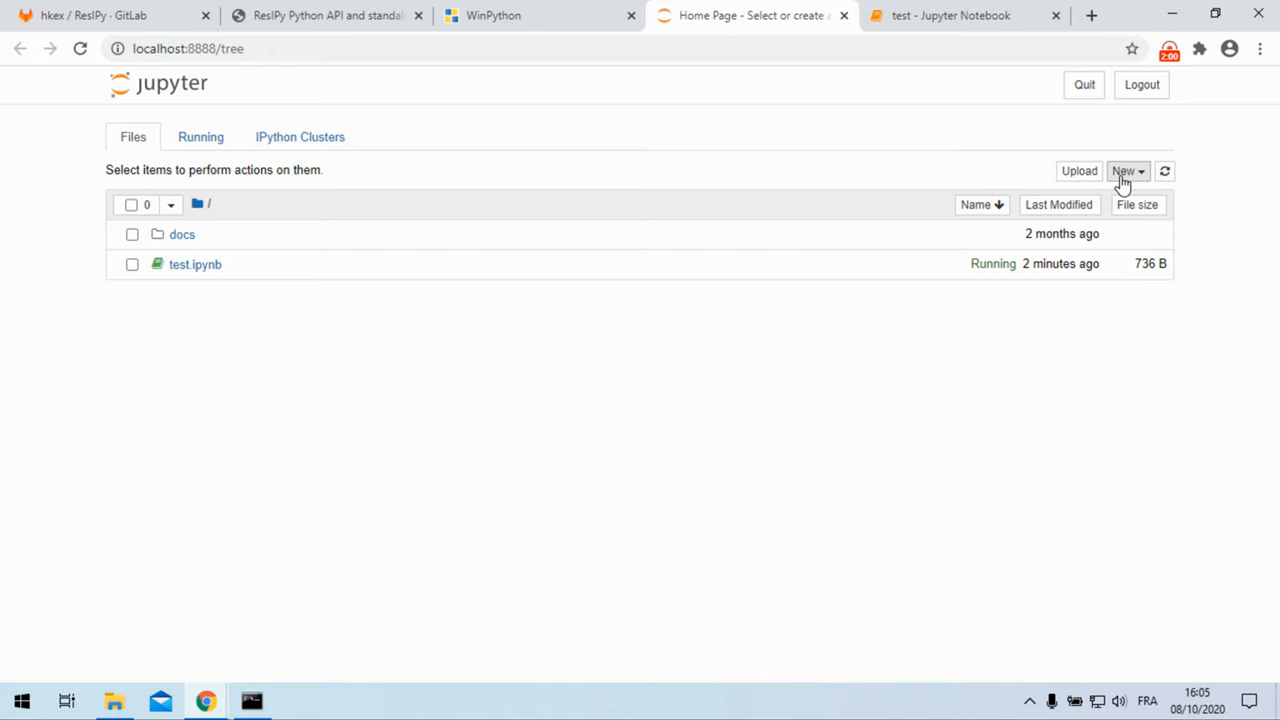
Step: Bring the Jupyter Home Page dashboard with docs and test.ipynb back to the front
left_click(1125, 170)
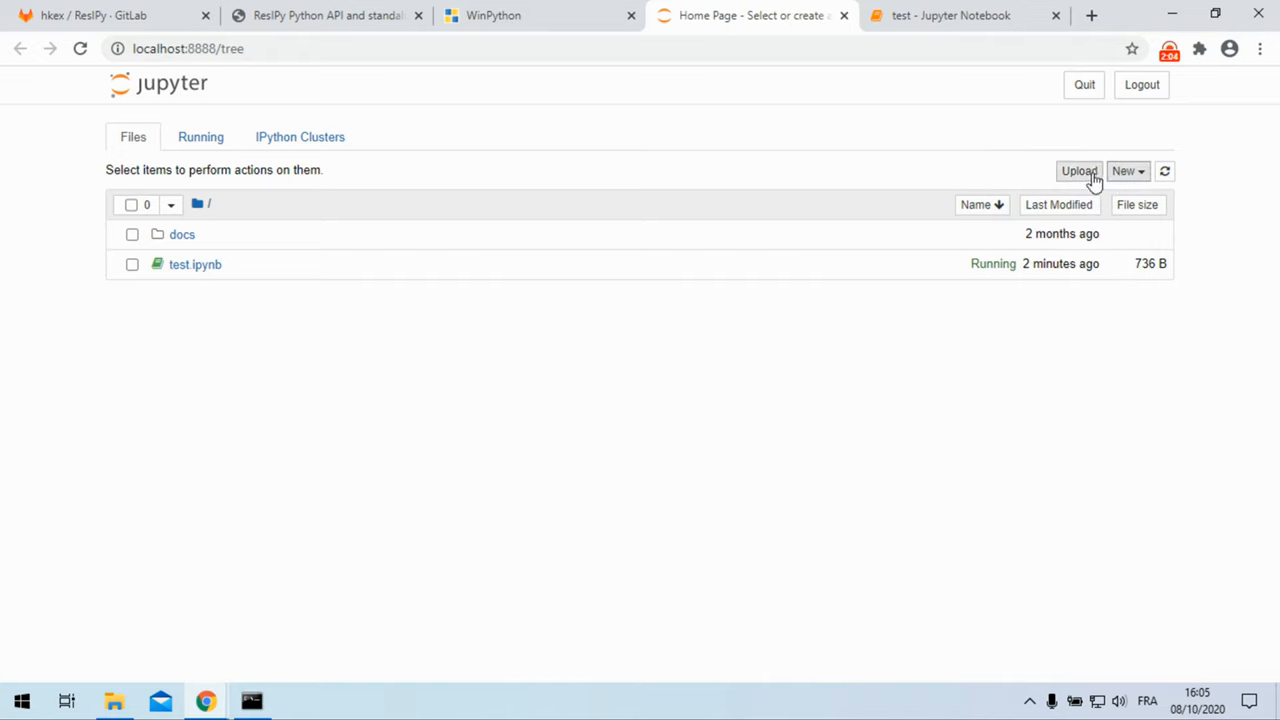
mouse_move(644, 545)
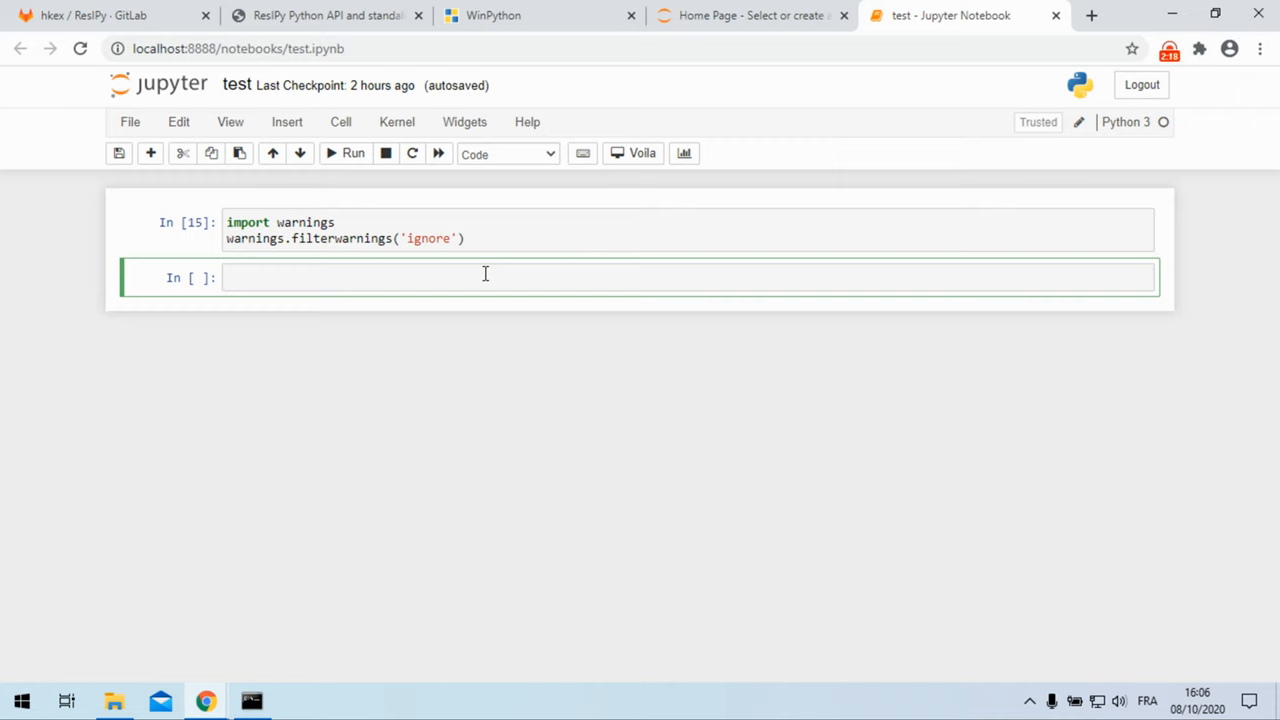
mouse_move(517, 274)
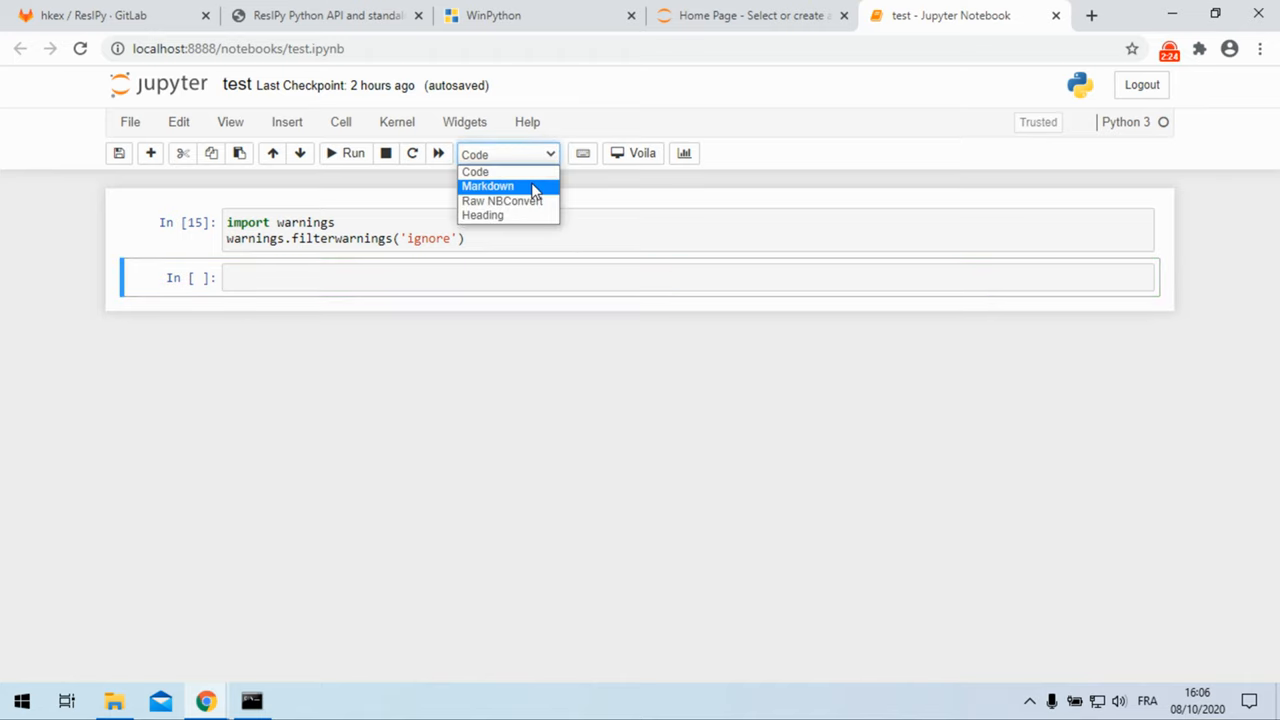
Step: In test.ipynb, keep the new cell type as Code and place the cursor in it
left_click(475, 171)
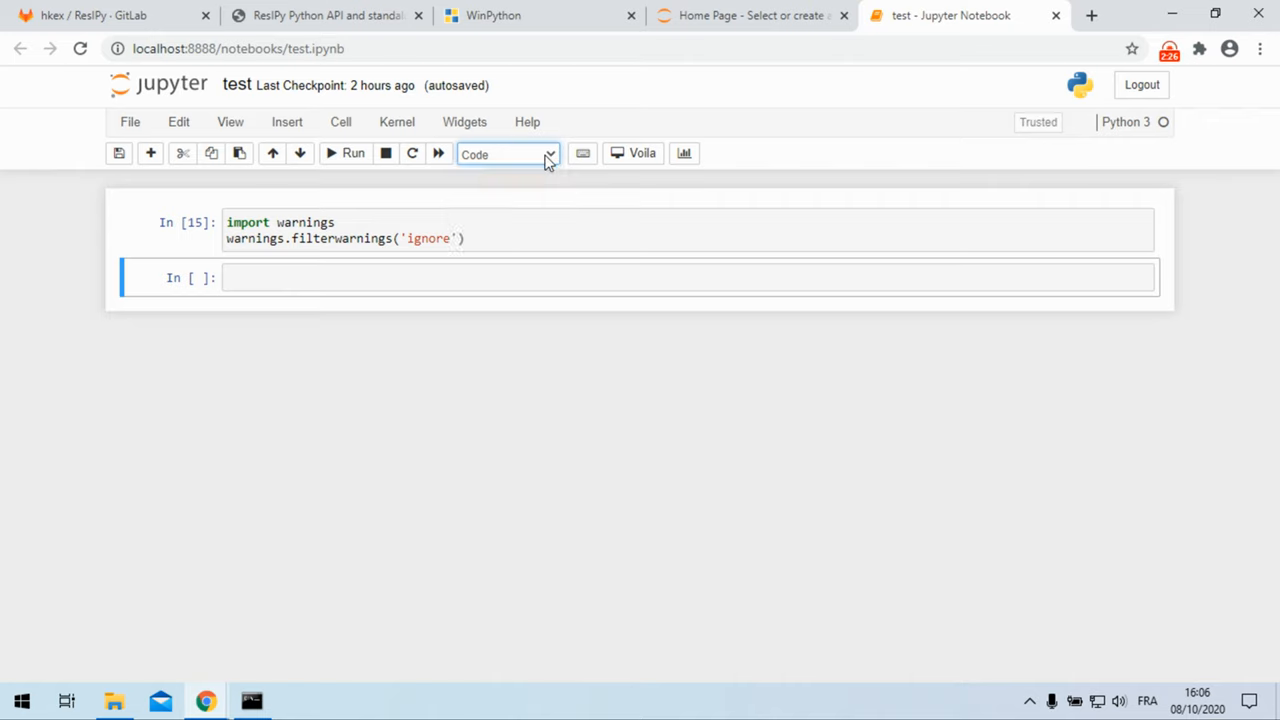
left_click(478, 278)
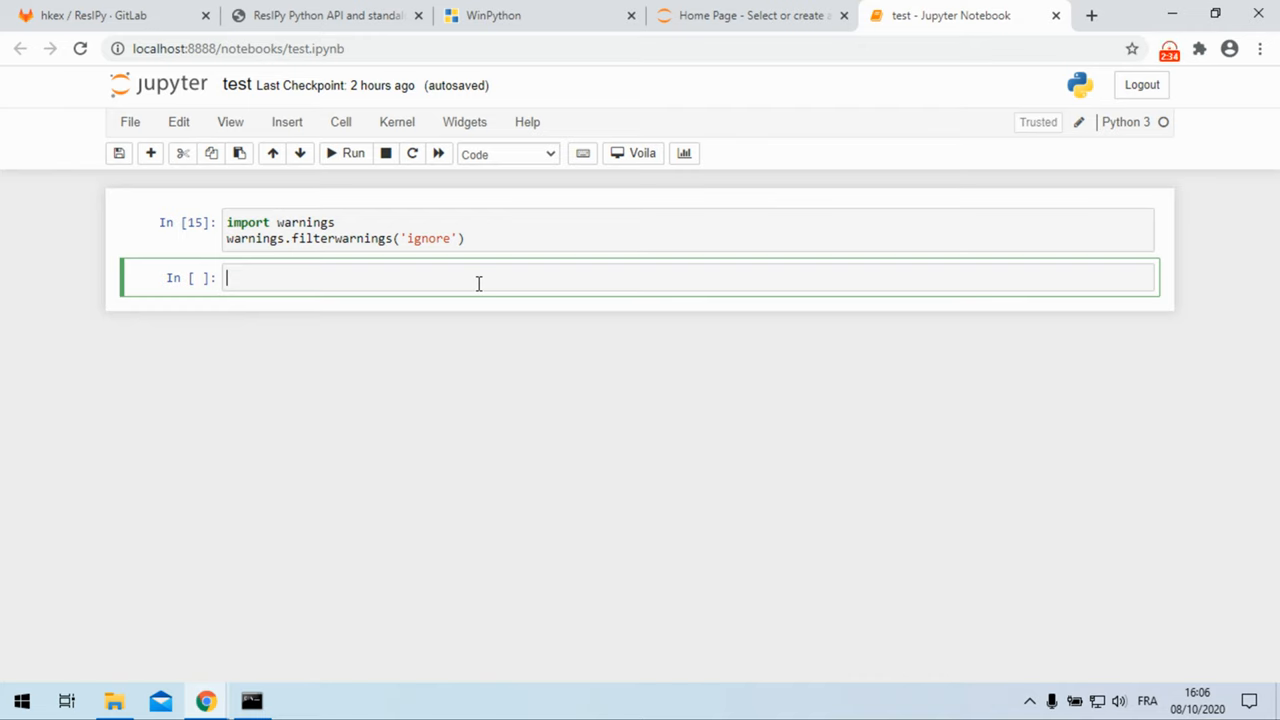
Step: Run 'from resipy import R2' and move into the new empty cell
type("from resipy import")
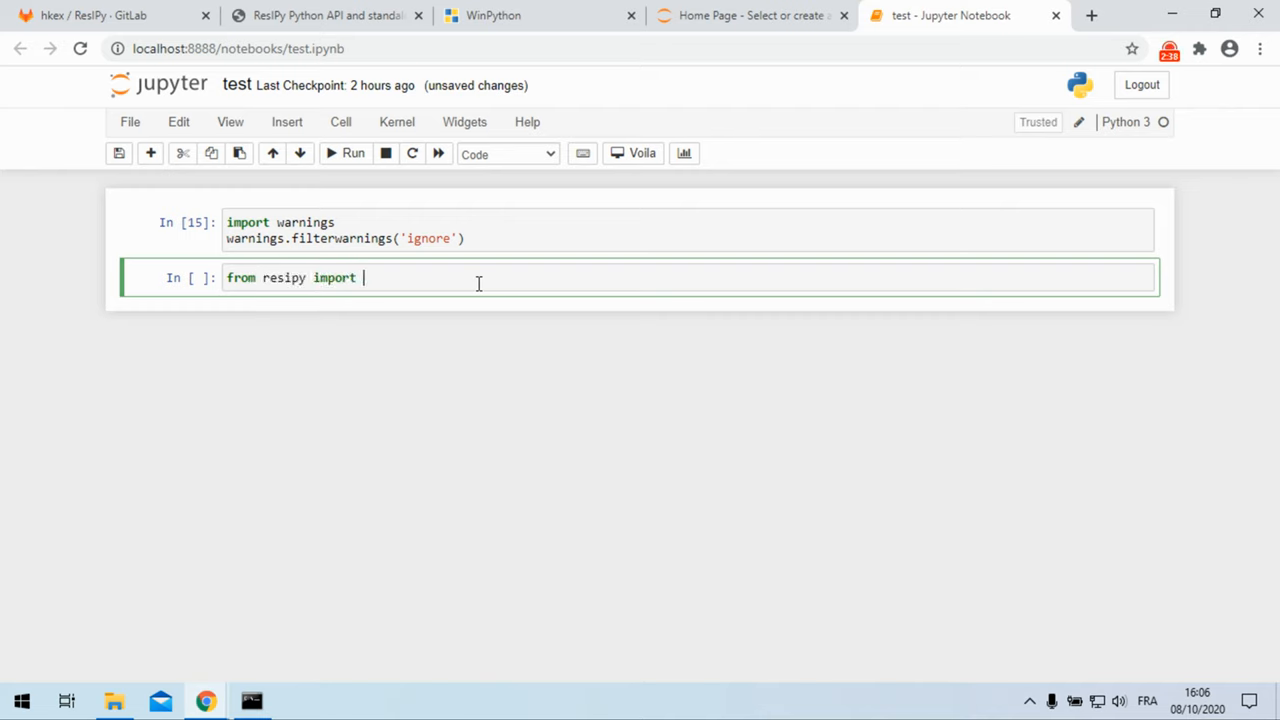
type("R2")
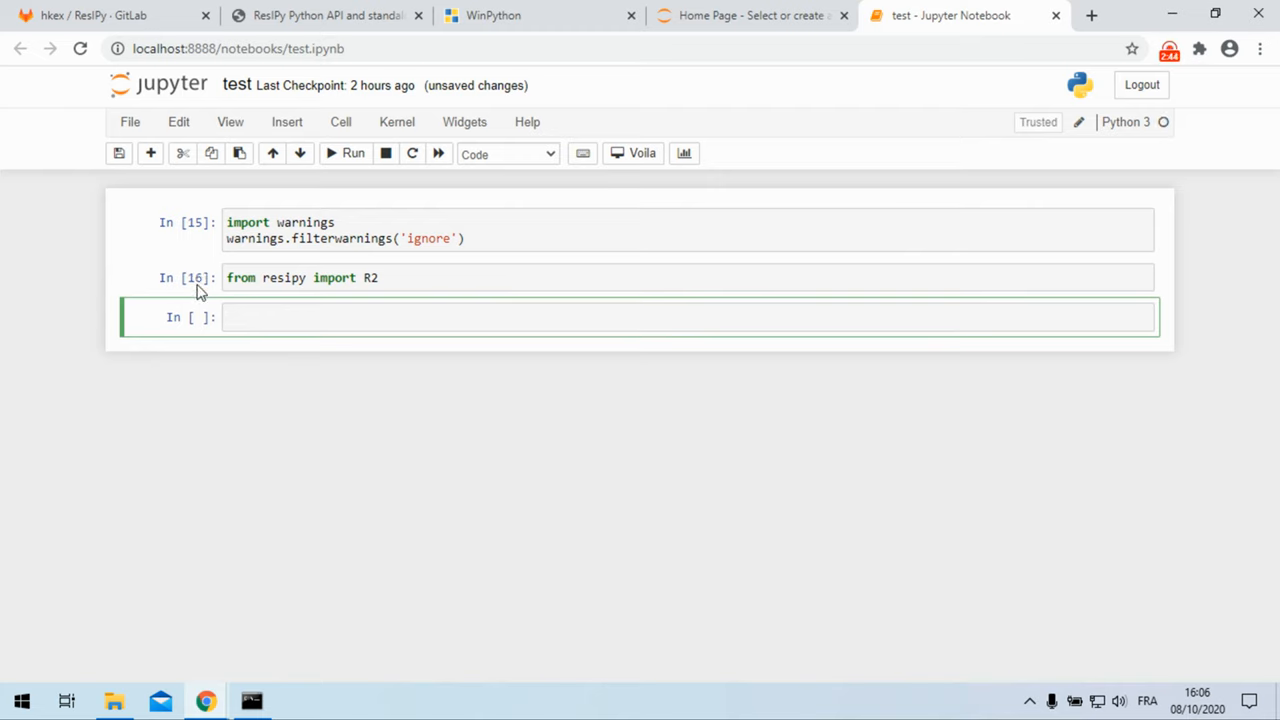
left_click(270, 317)
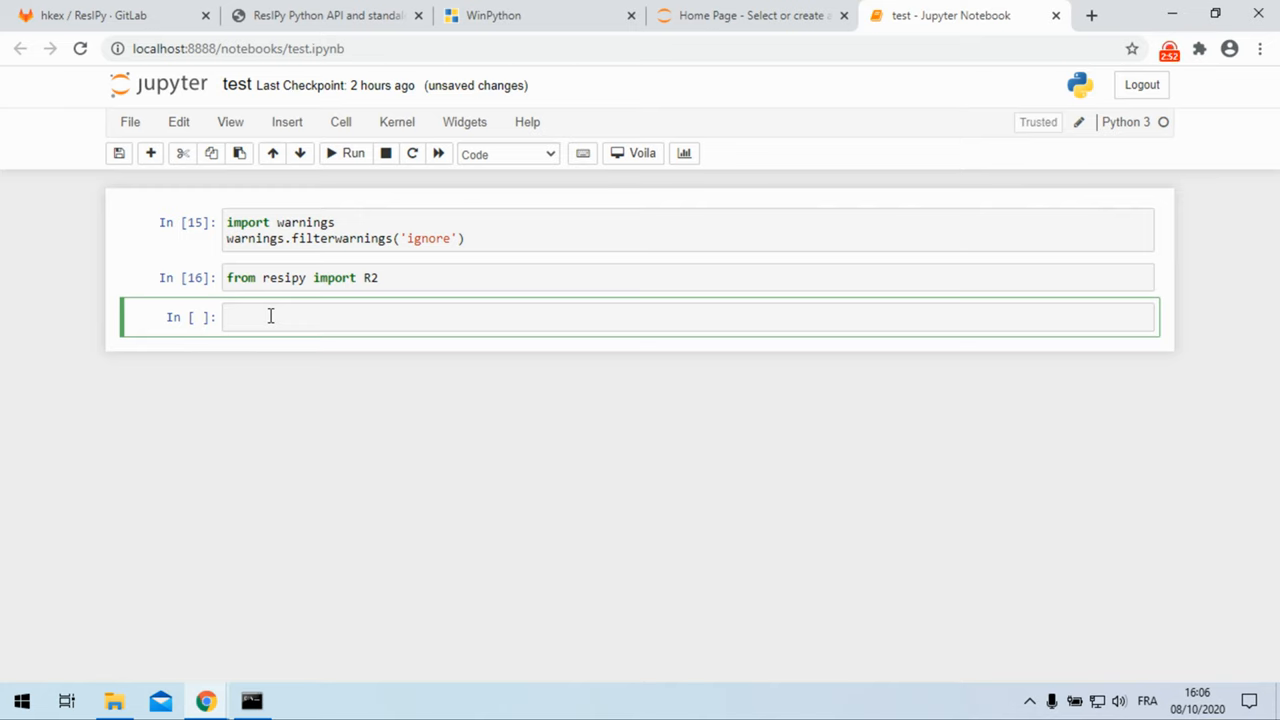
Step: Run k = R2(typ='R2') to print the working directory, then evaluate k
type("k =")
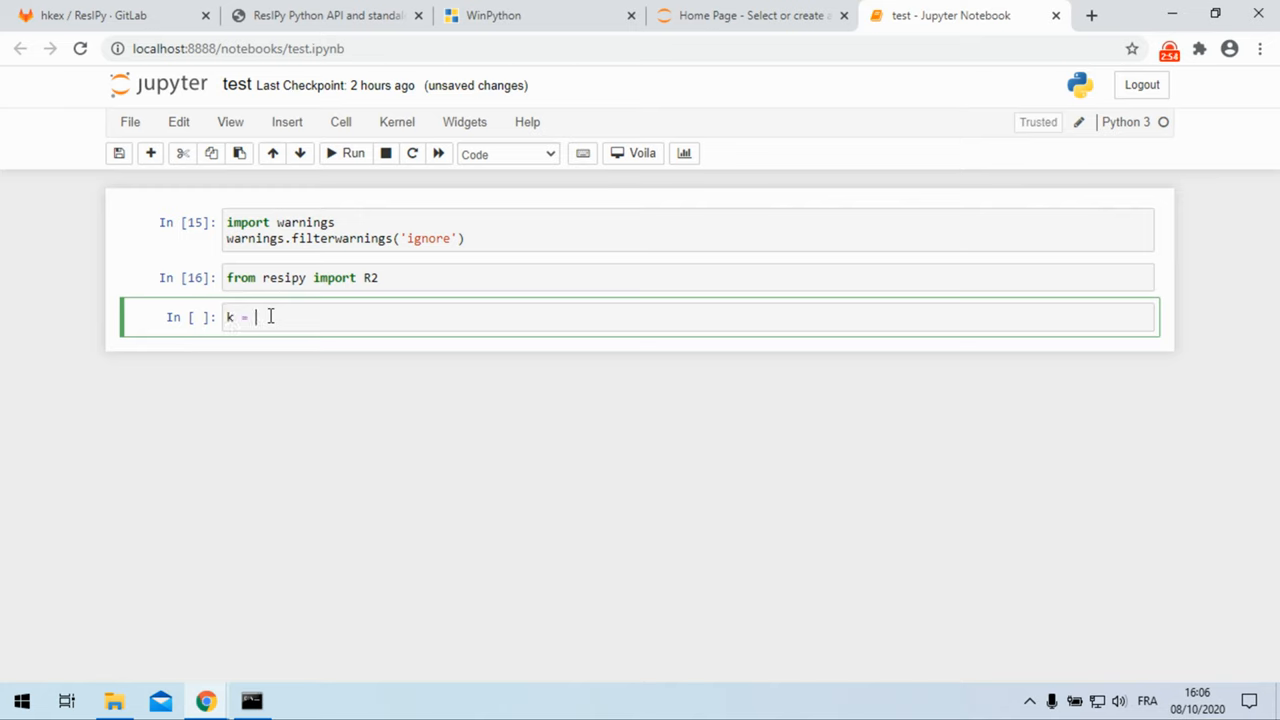
type("R2")
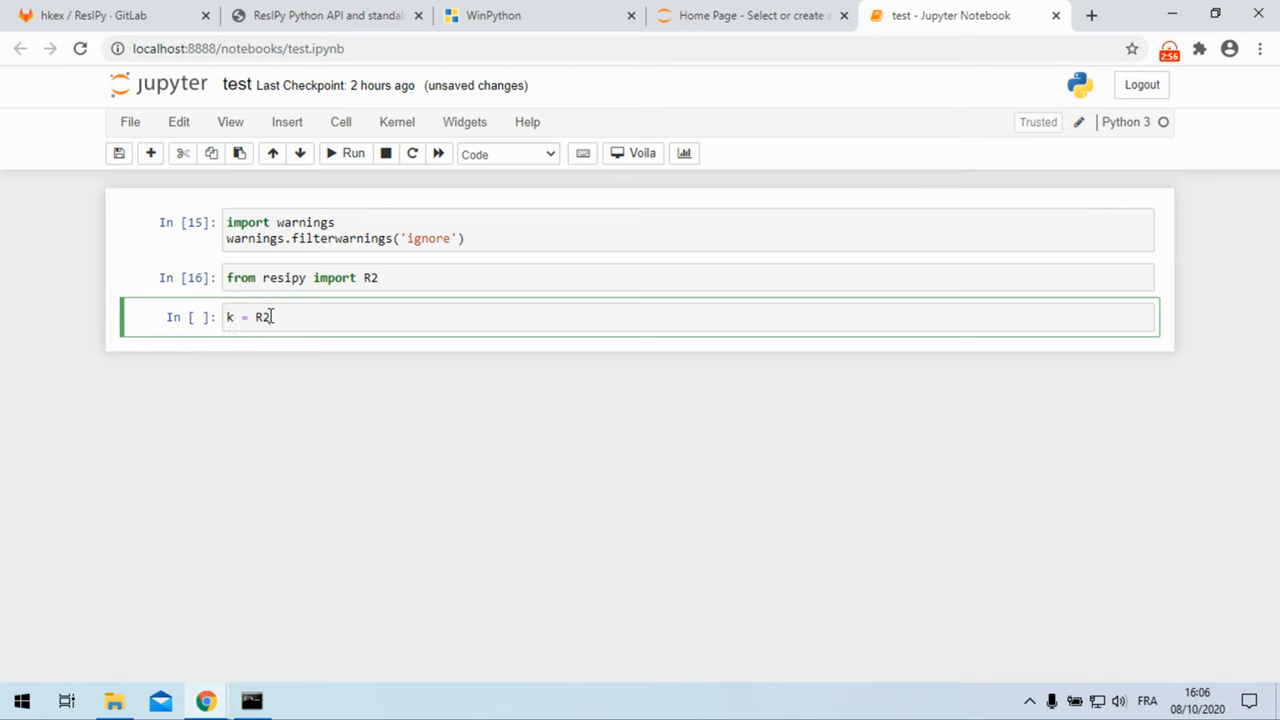
type("(typ=)")
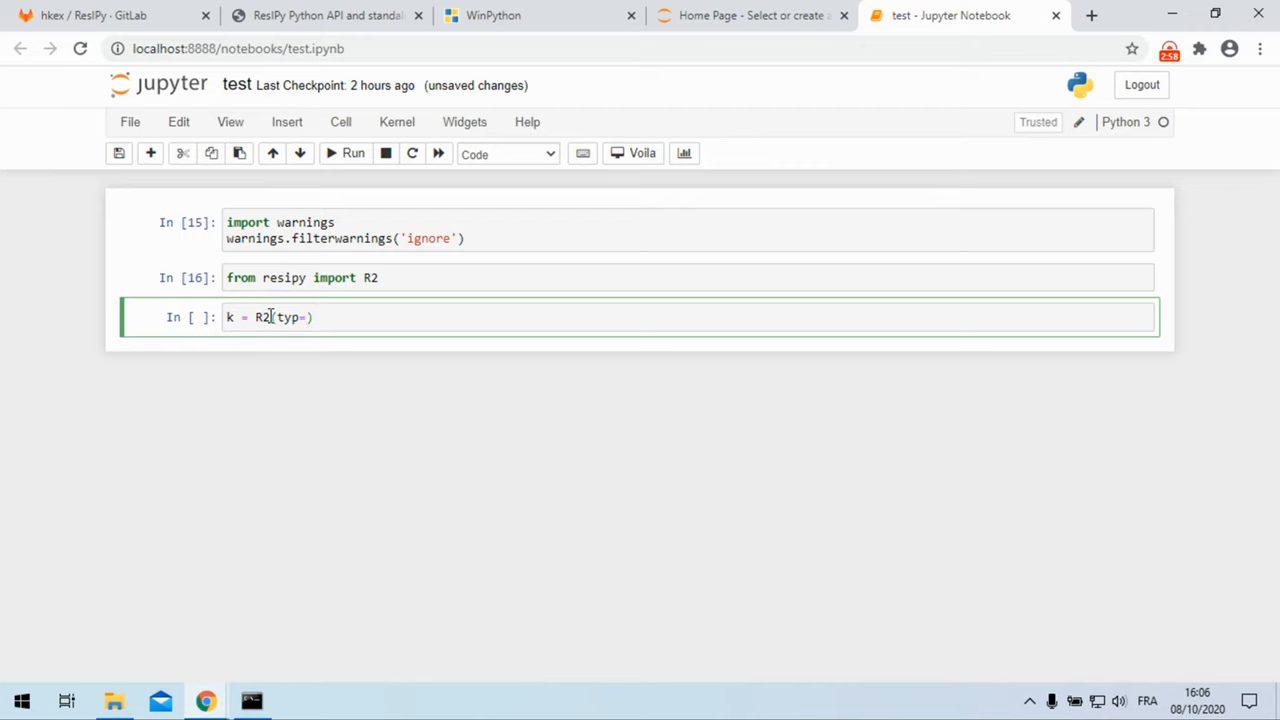
type("''")
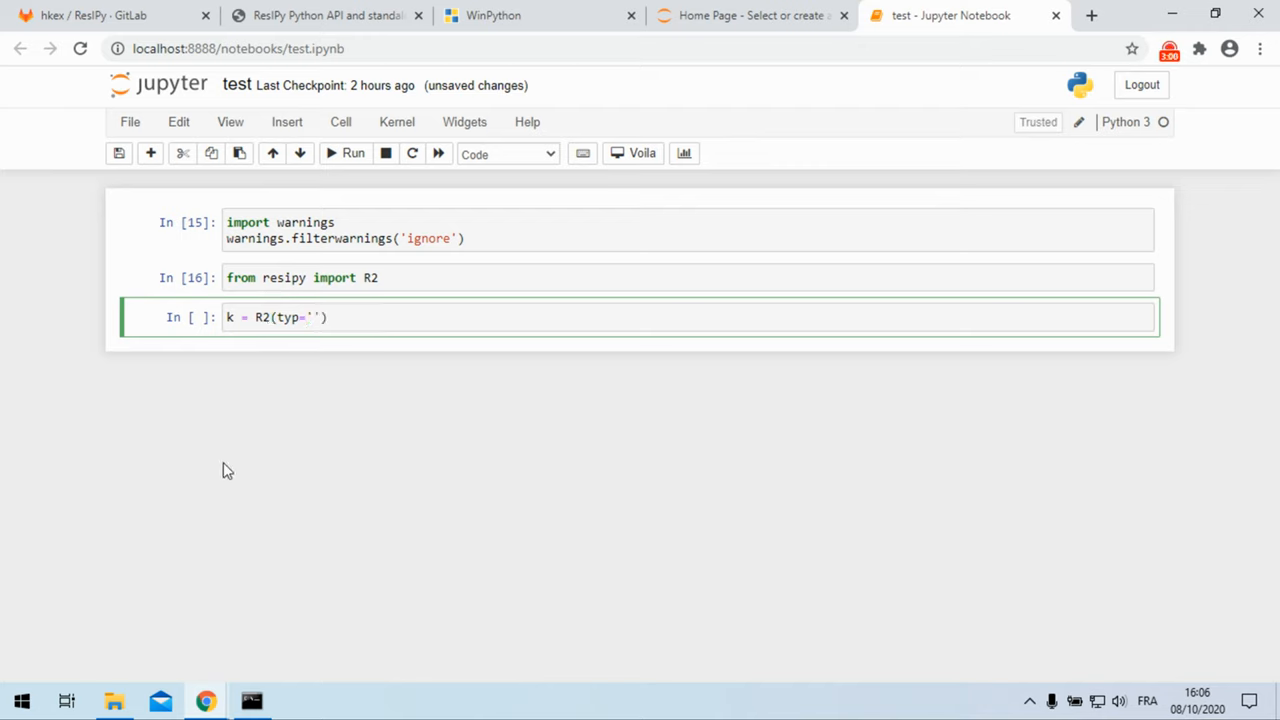
type("R2")
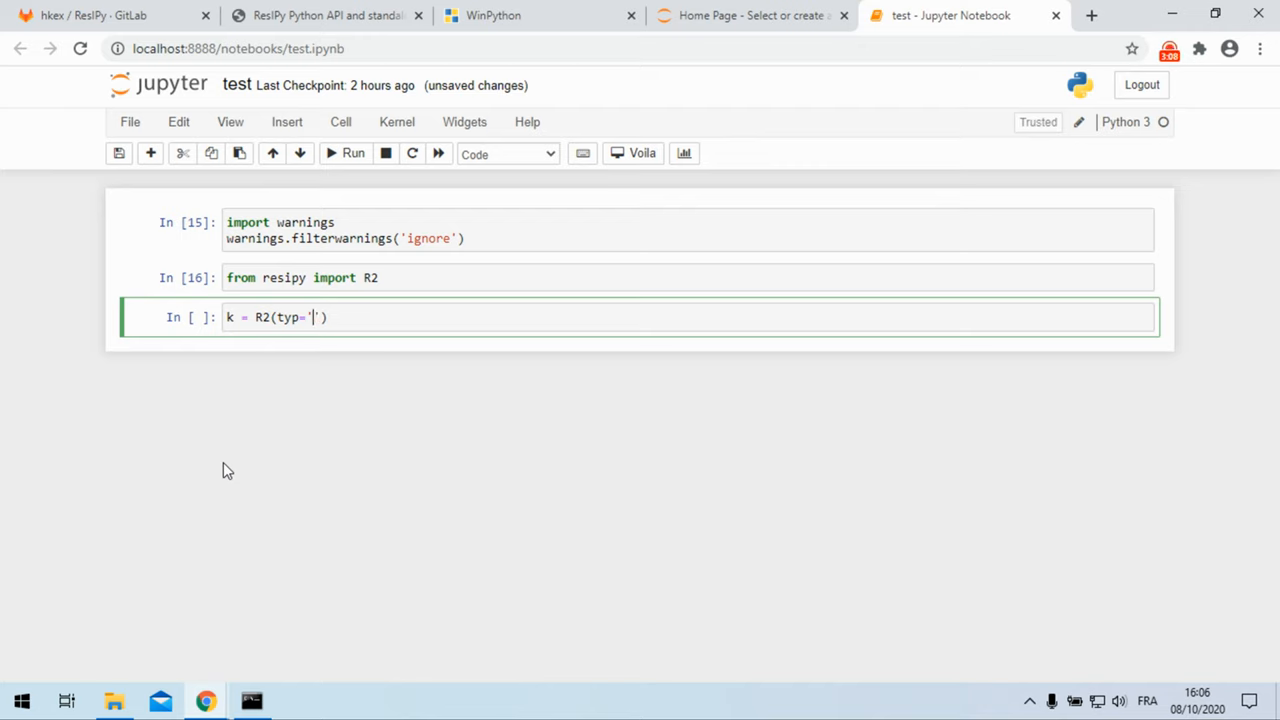
type("cR")
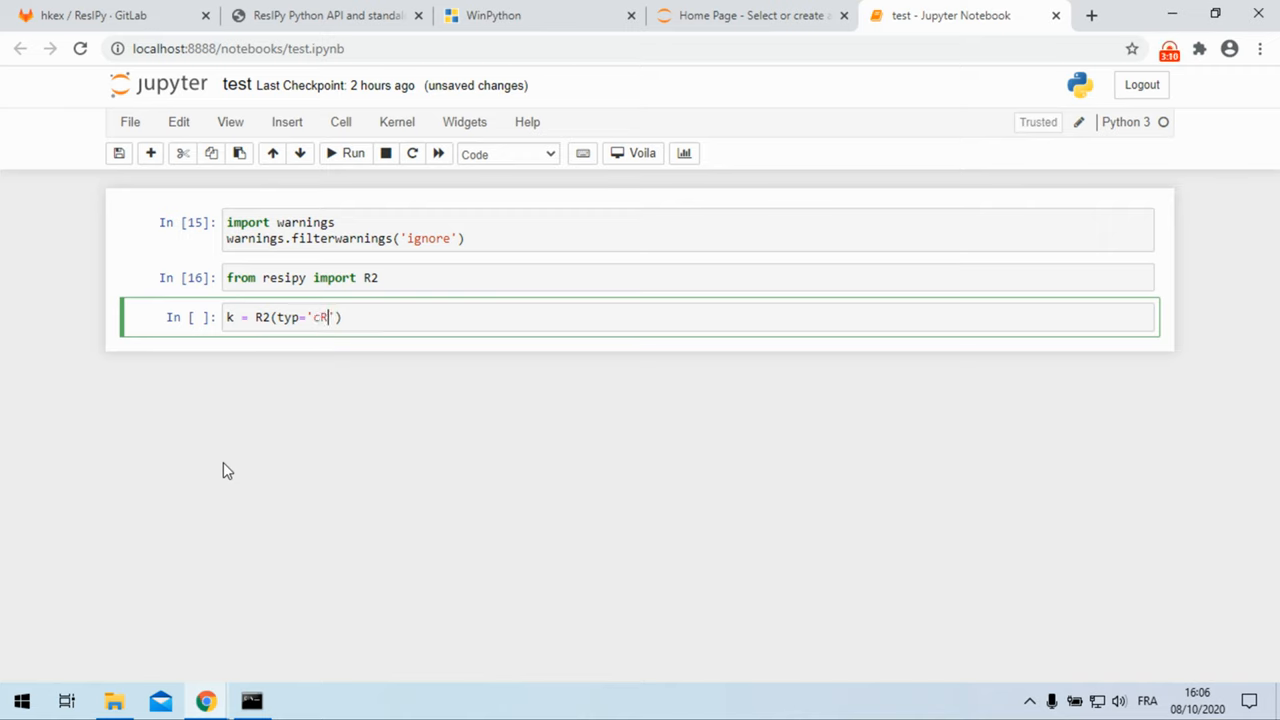
type("2")
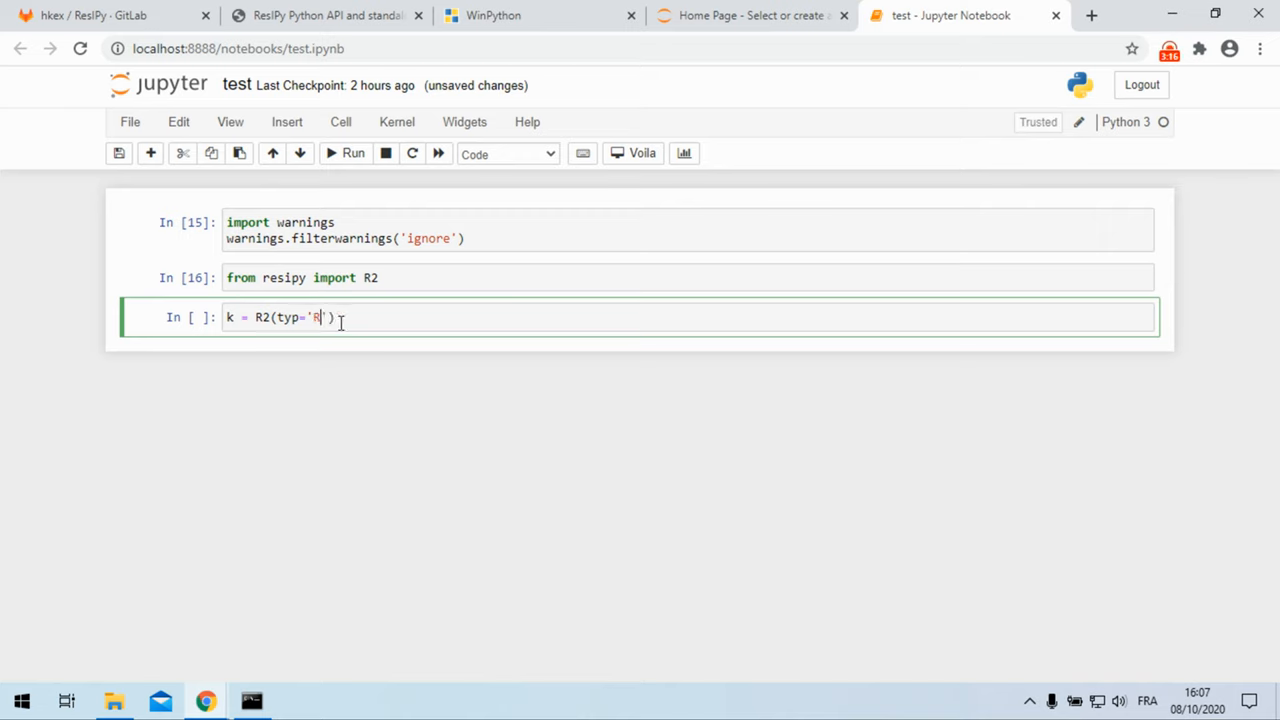
type("3t")
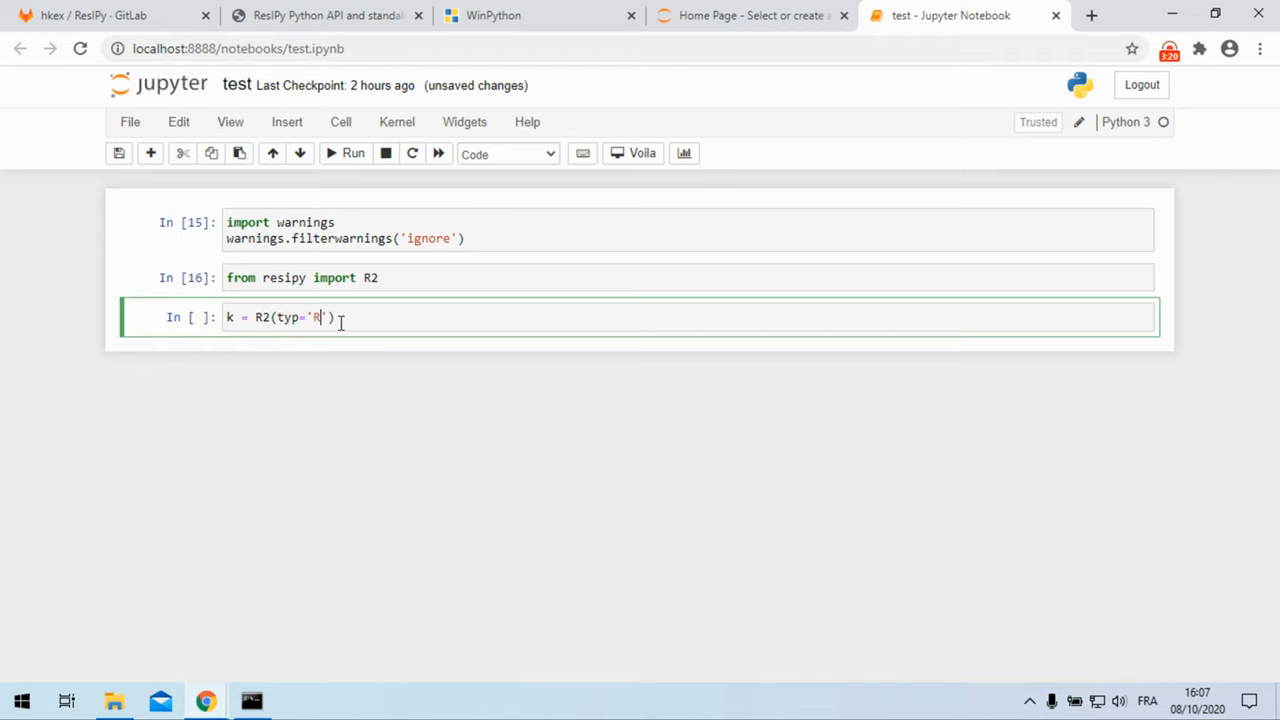
type("2")
type("k")
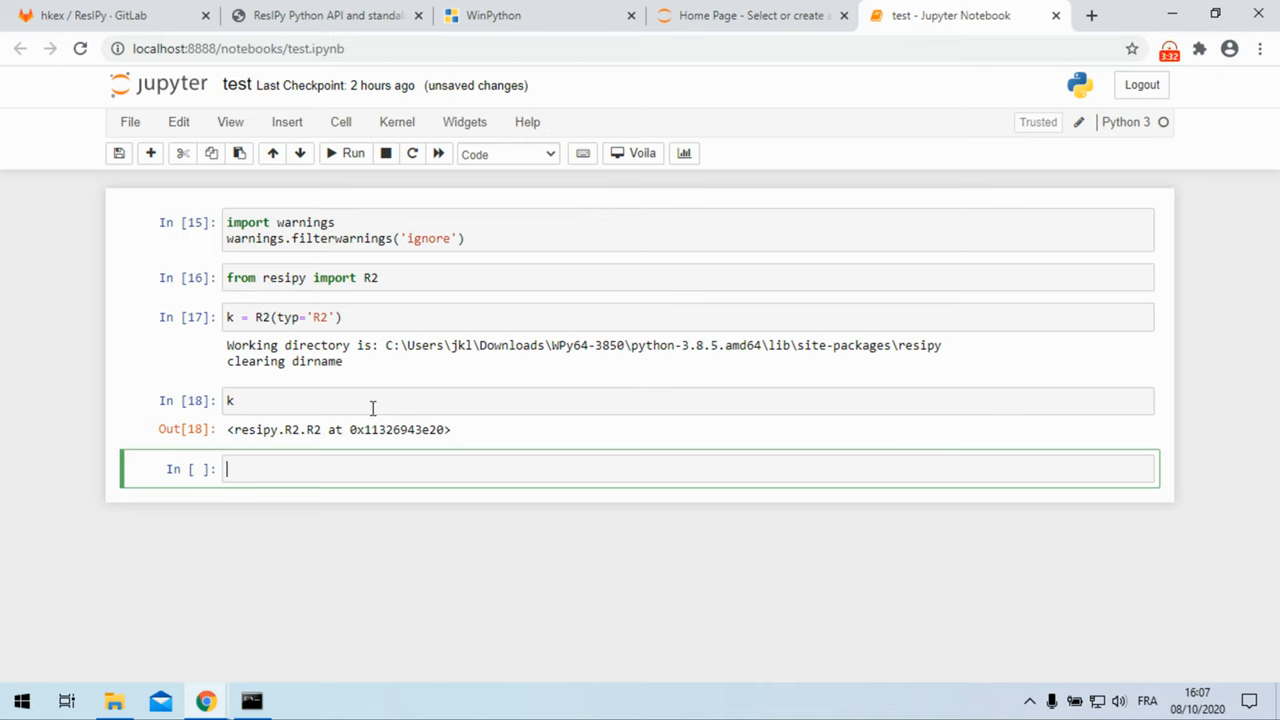
mouse_move(360, 373)
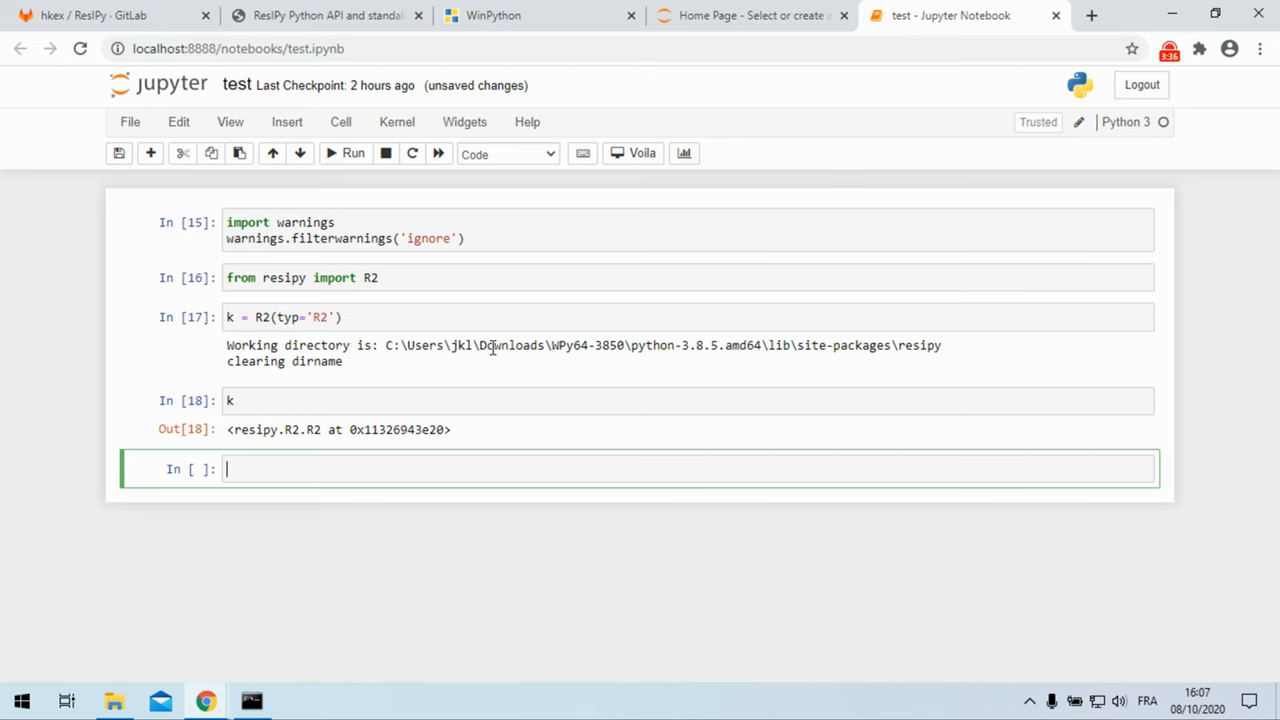
mouse_move(929, 345)
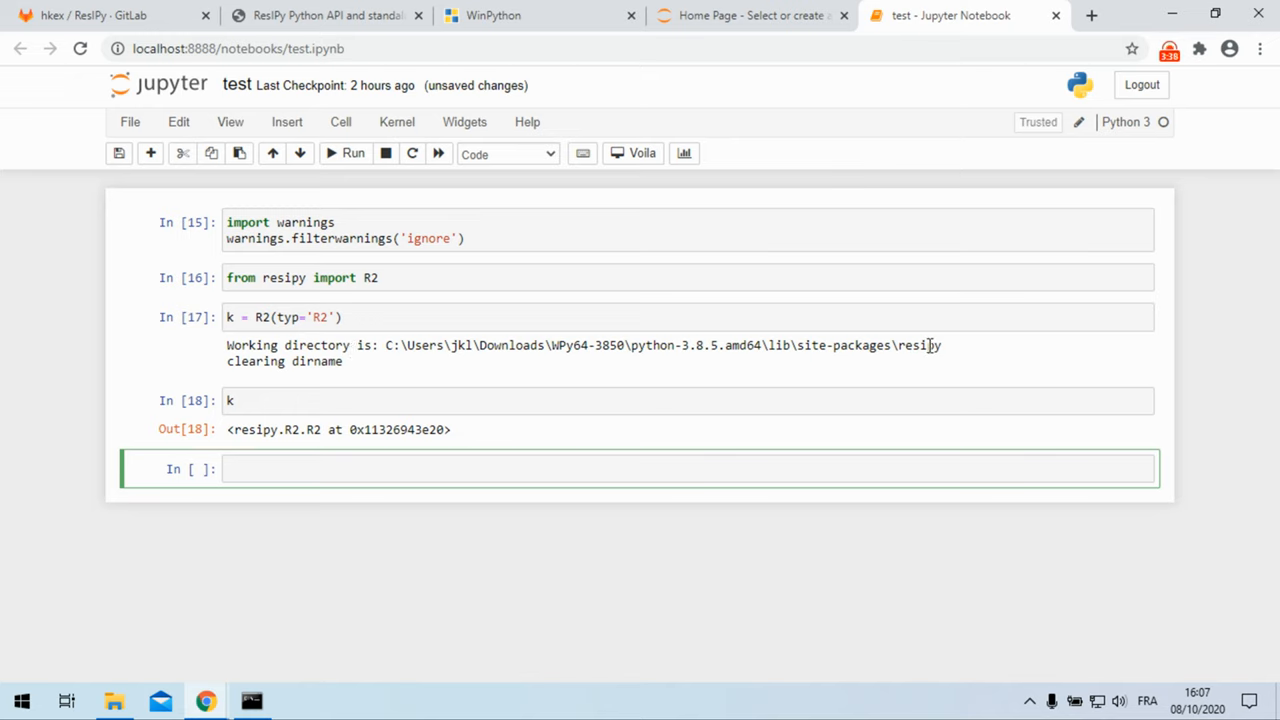
mouse_move(446, 382)
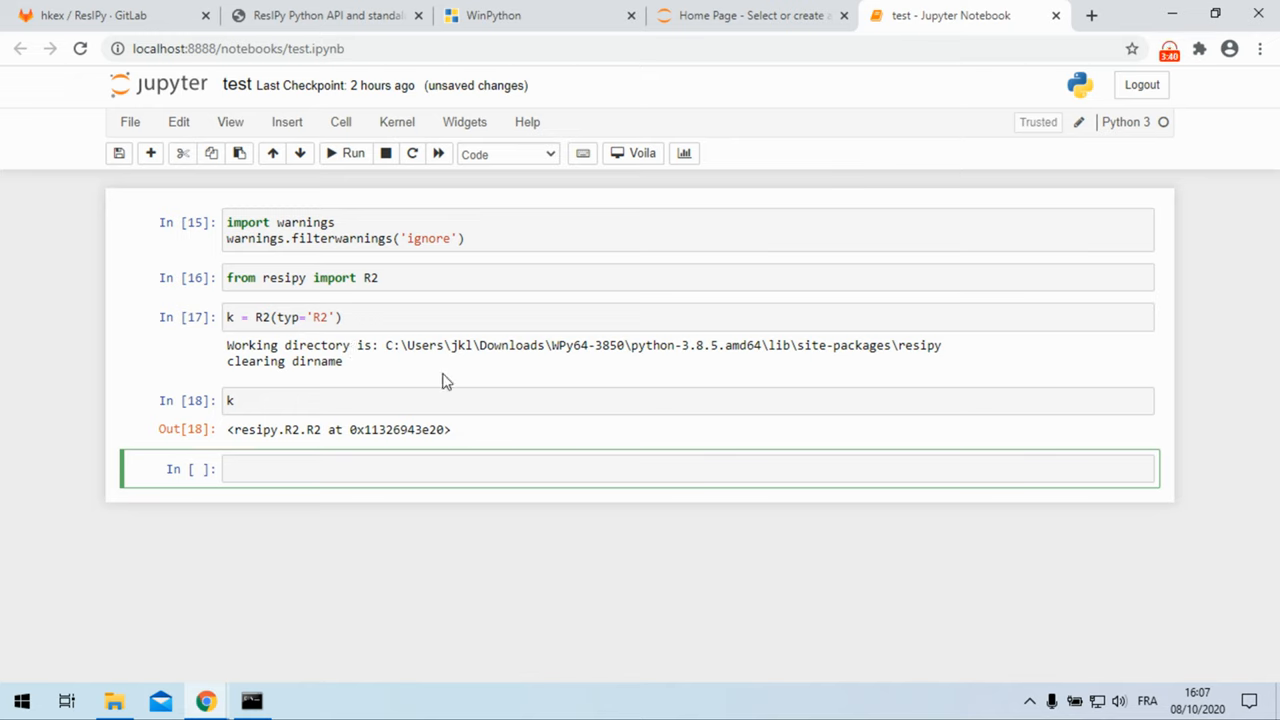
mouse_move(280, 317)
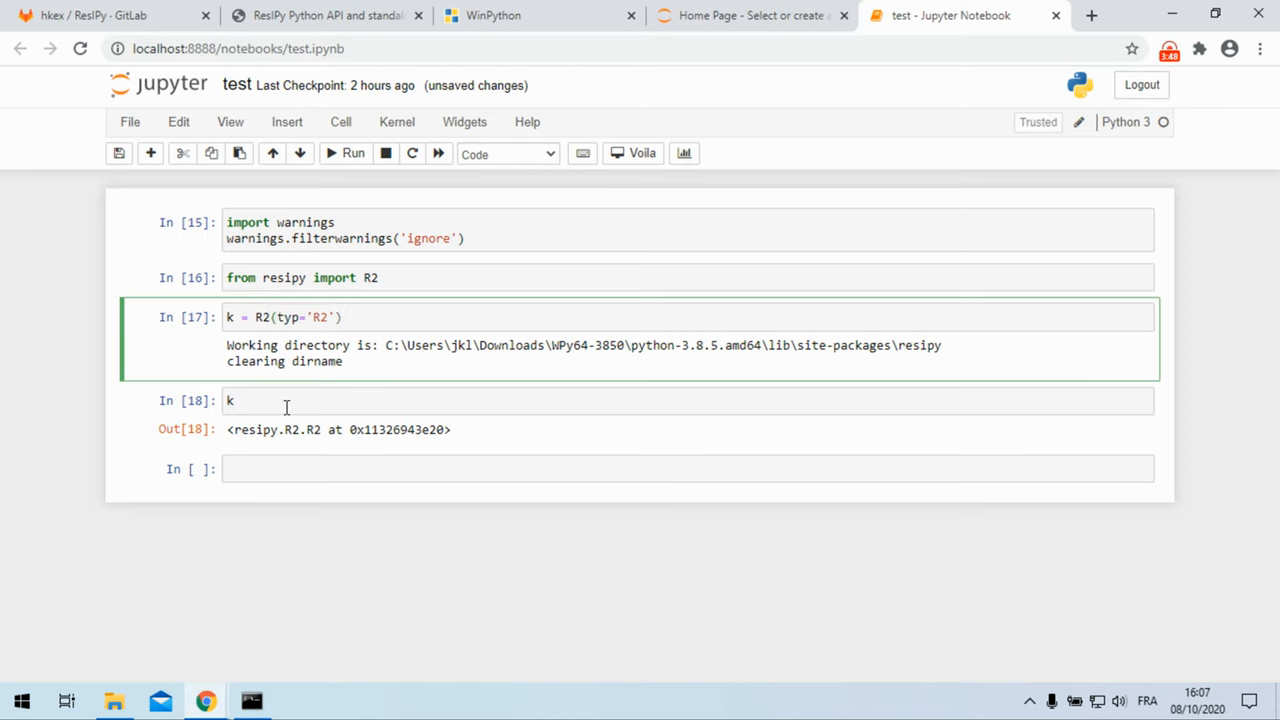
Step: Rewrite the k cell as k.createSurvey() and browse Downloads\examples\dc-2d in File Explorer
type(".c")
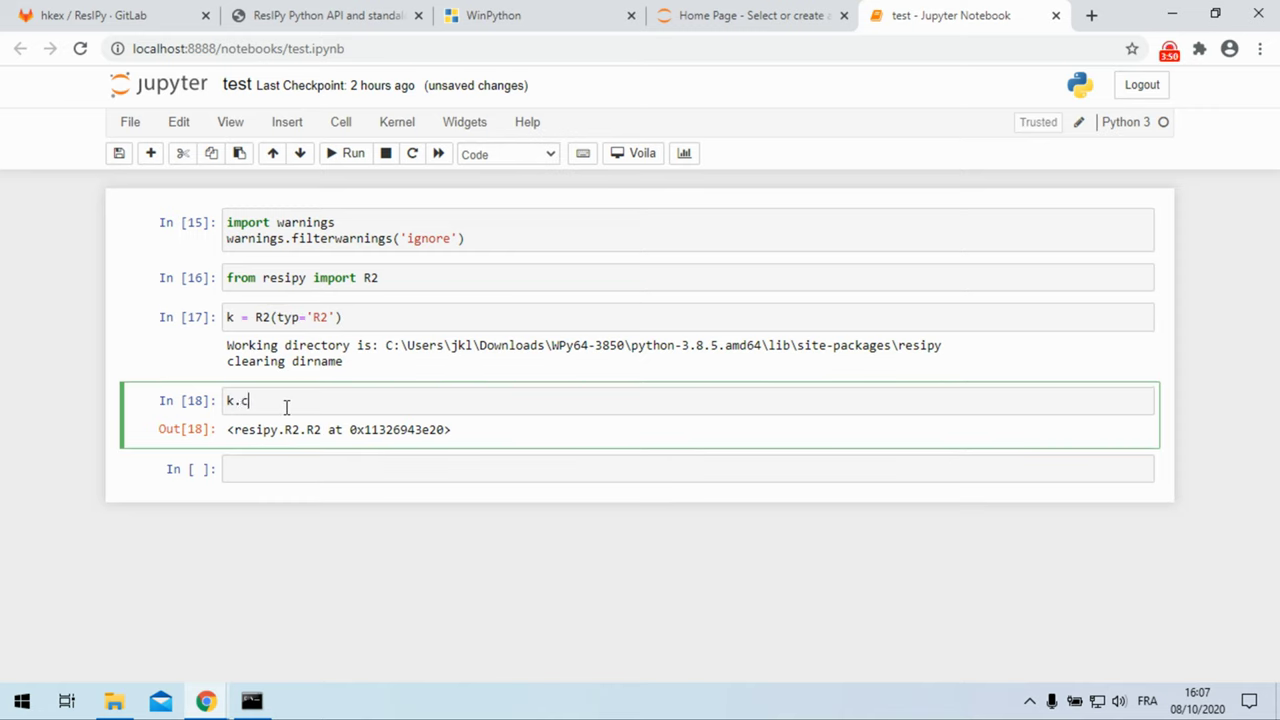
type("reateSurve")
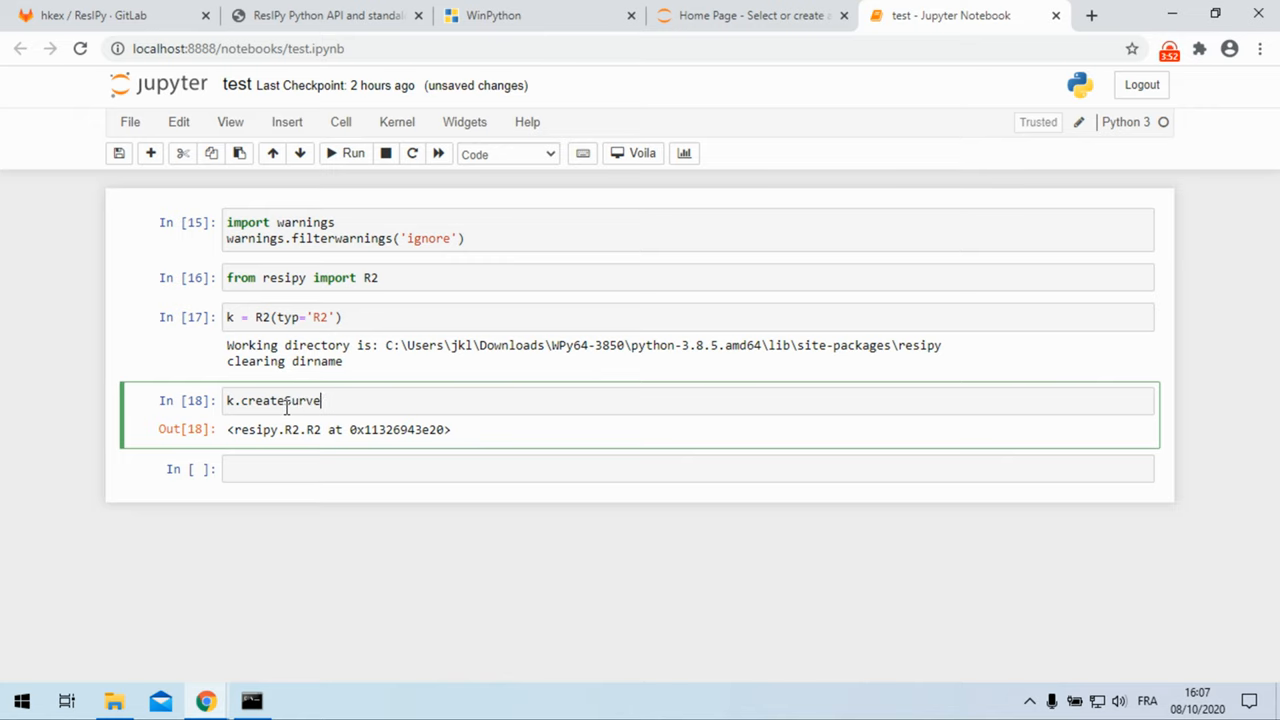
type("y()")
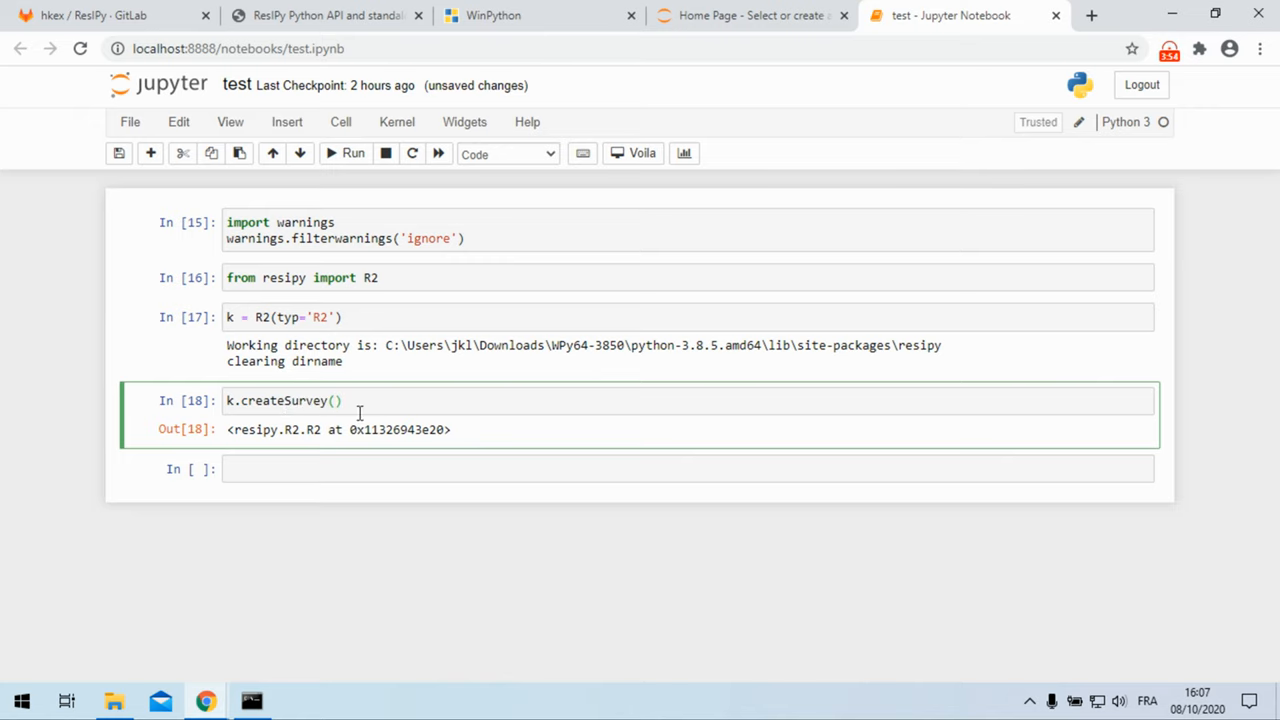
left_click(113, 695)
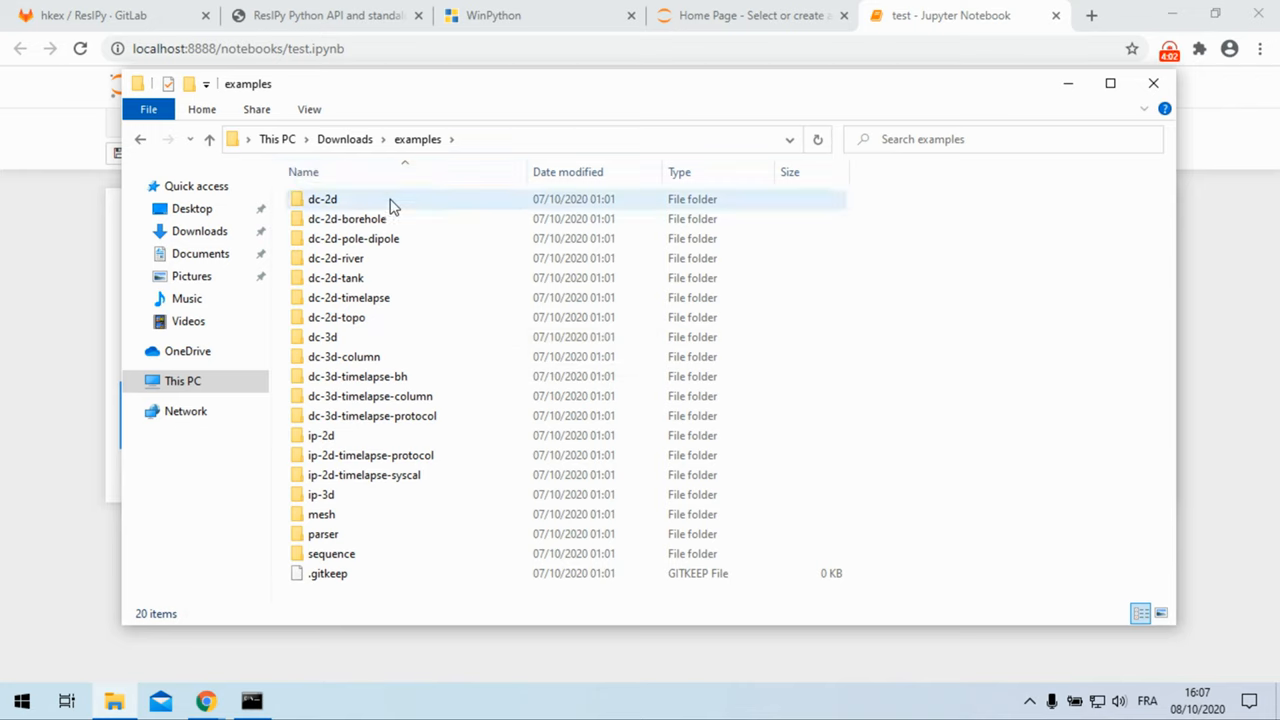
double_click(322, 198)
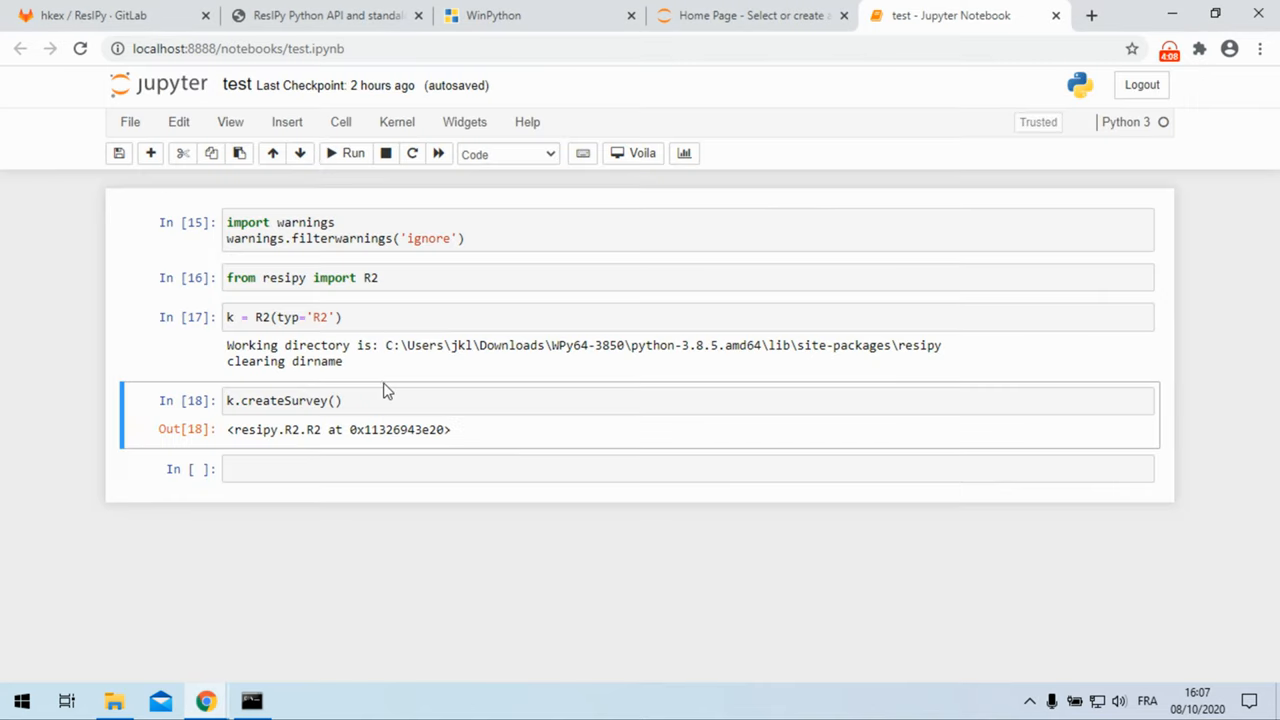
Step: Run k.createSurvey on examples\dc-2d\syscal.csv with ftype='Syscal', finding 308/344 reciprocals
left_click(338, 401)
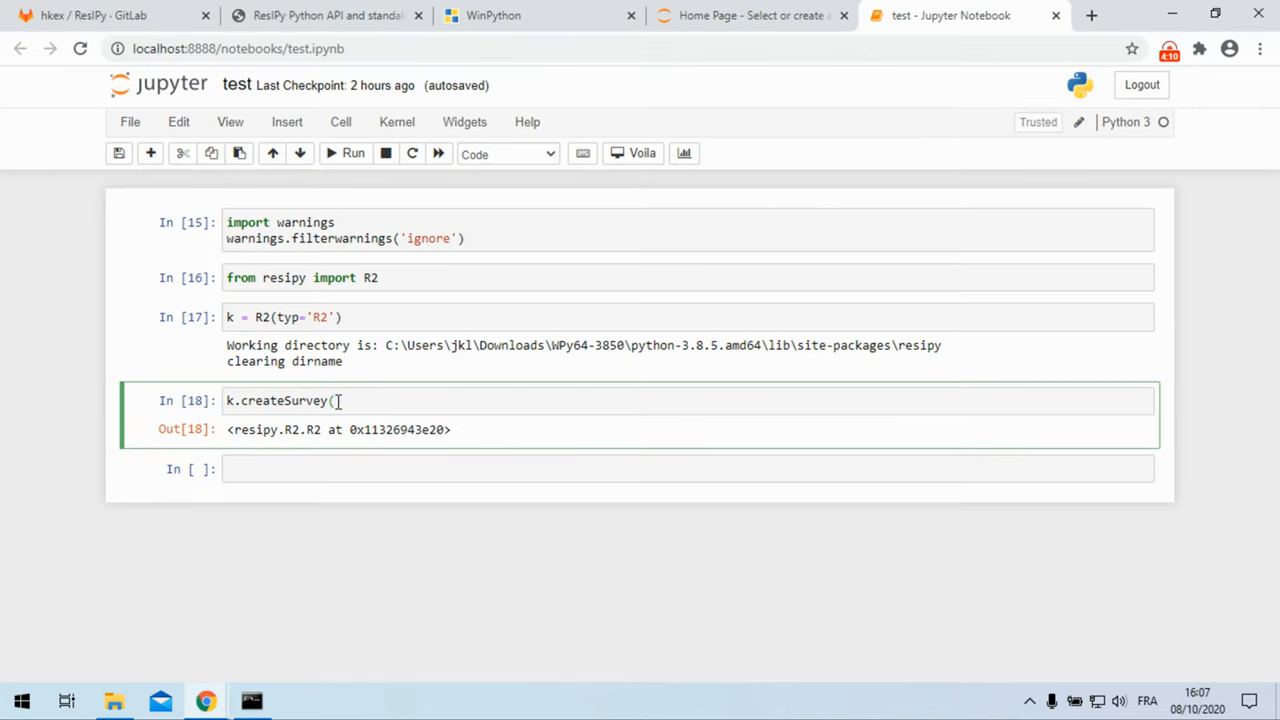
type("'')")
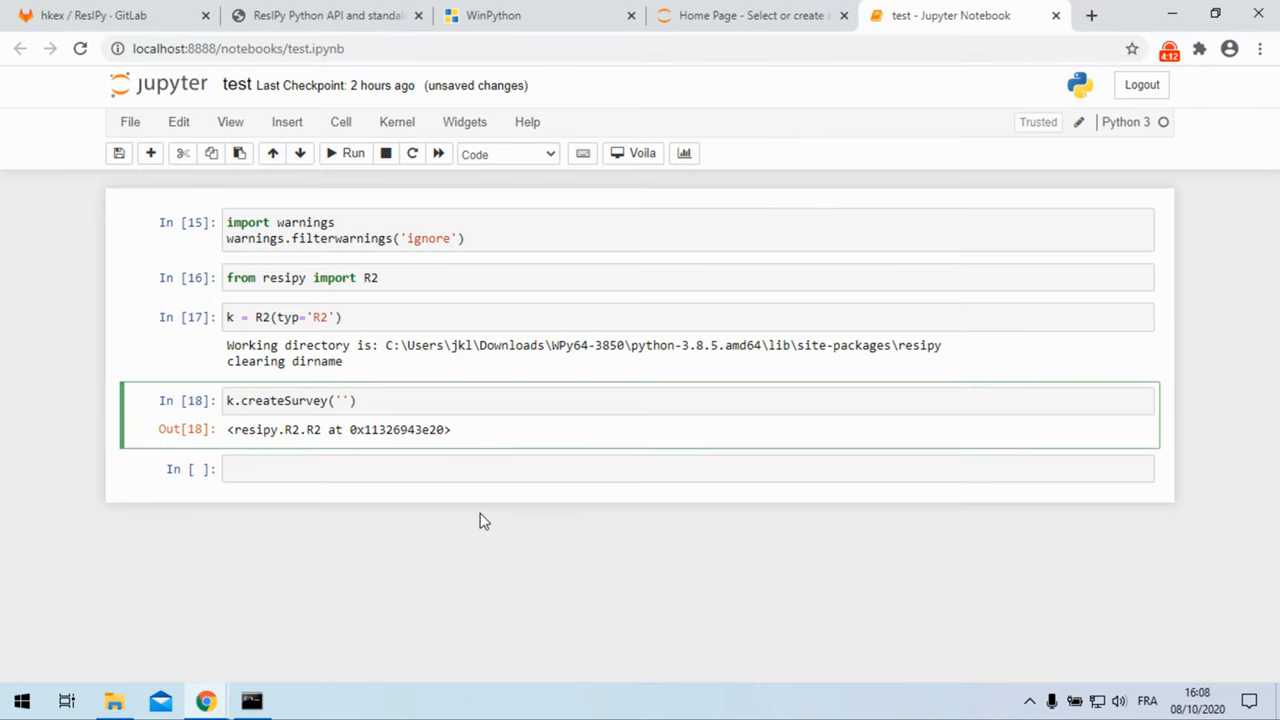
type("C:\\Users\\jkl\\Downloads\\examples\\dc-2d")
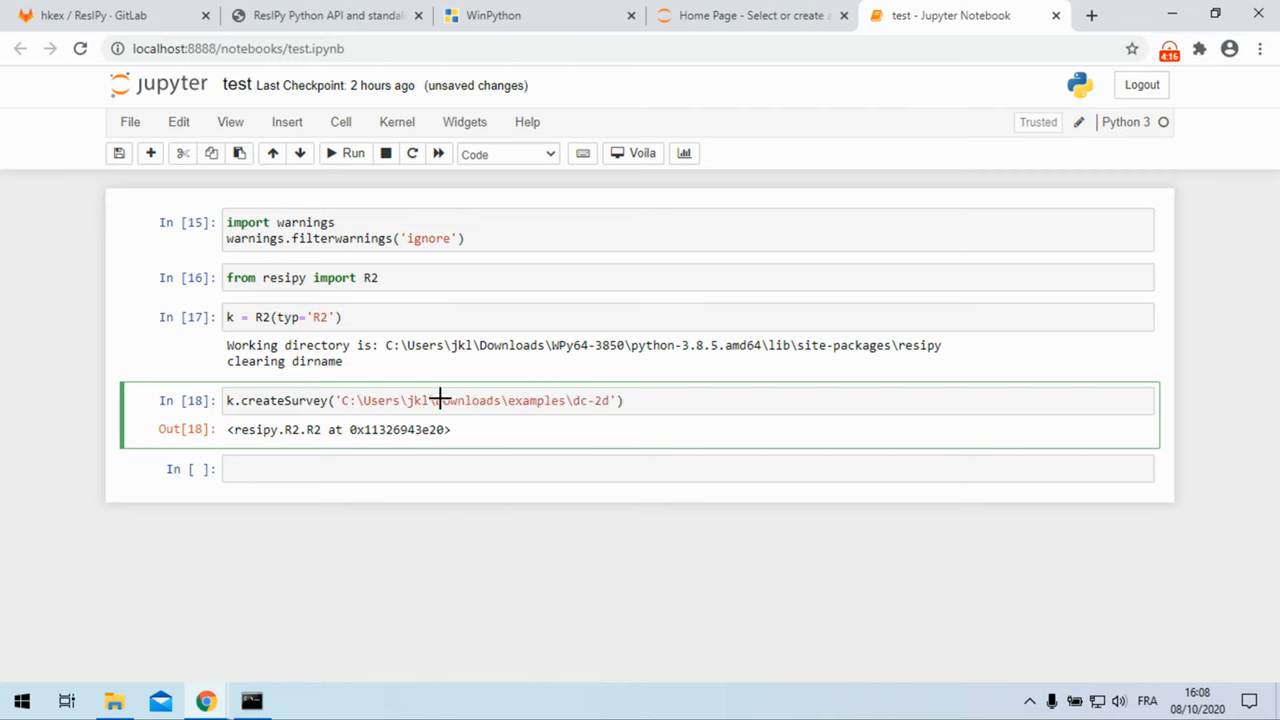
type("\\syscal.csv")
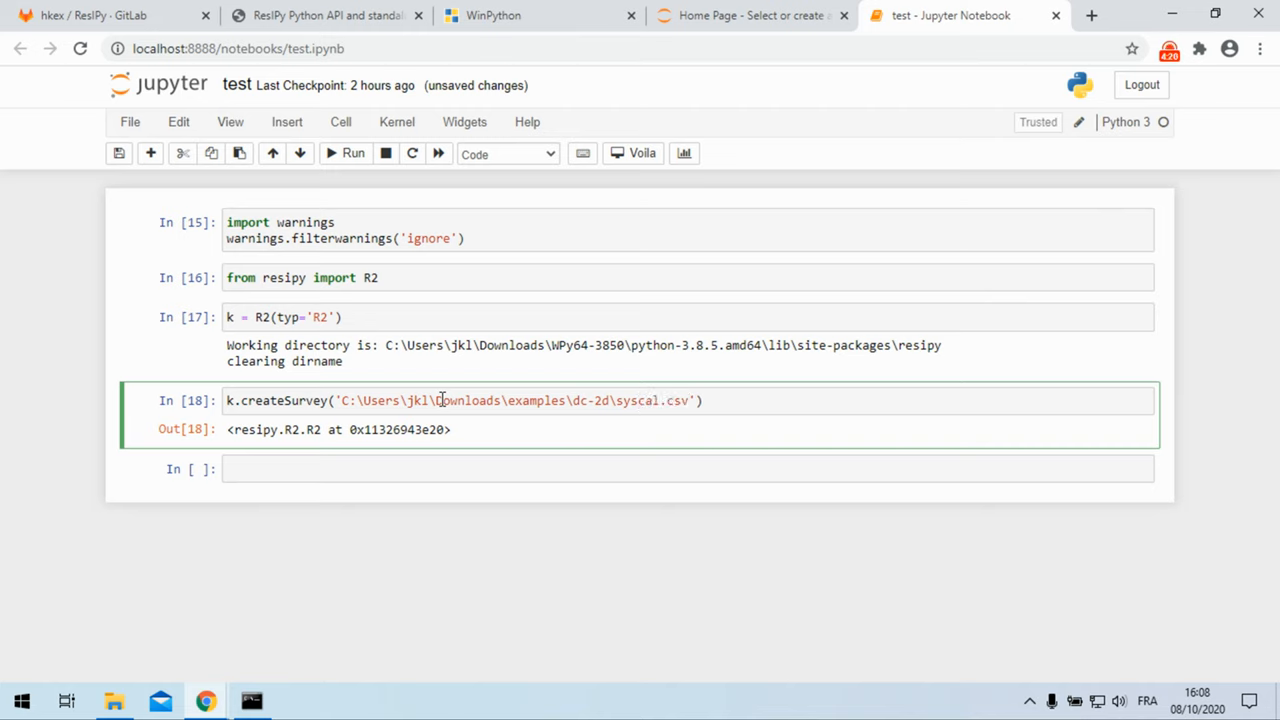
type(", f")
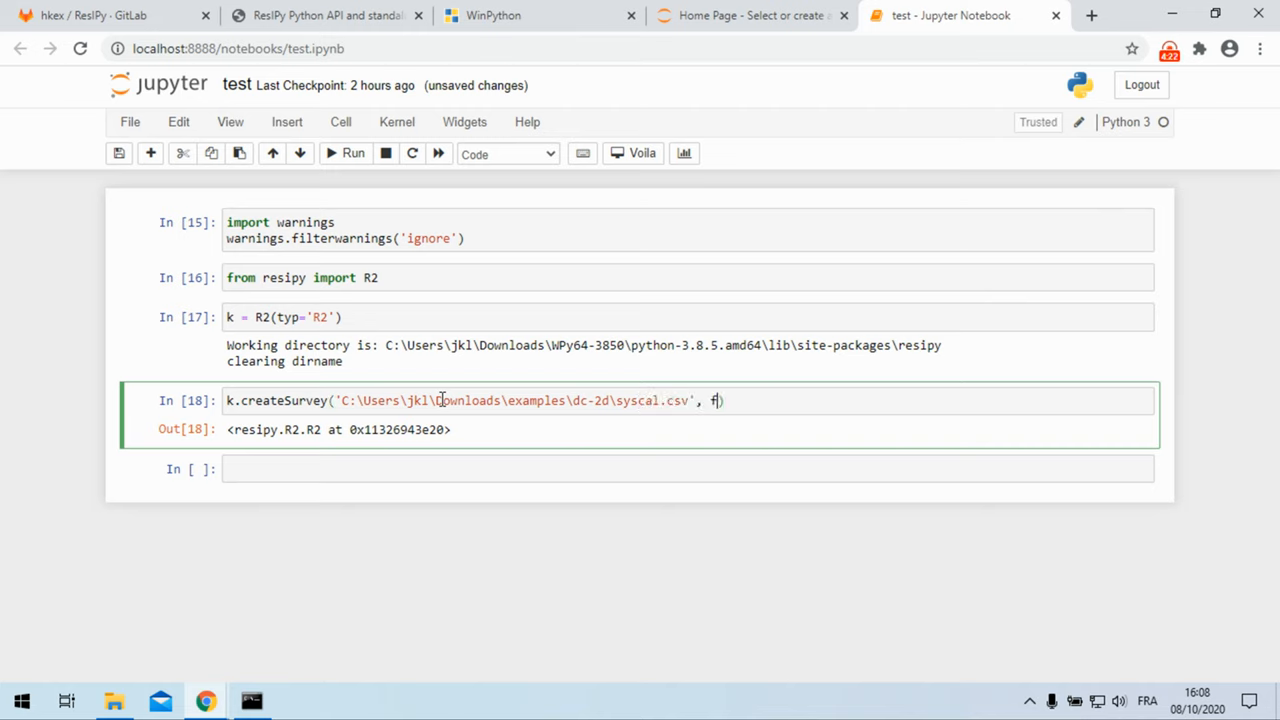
type("type=''")
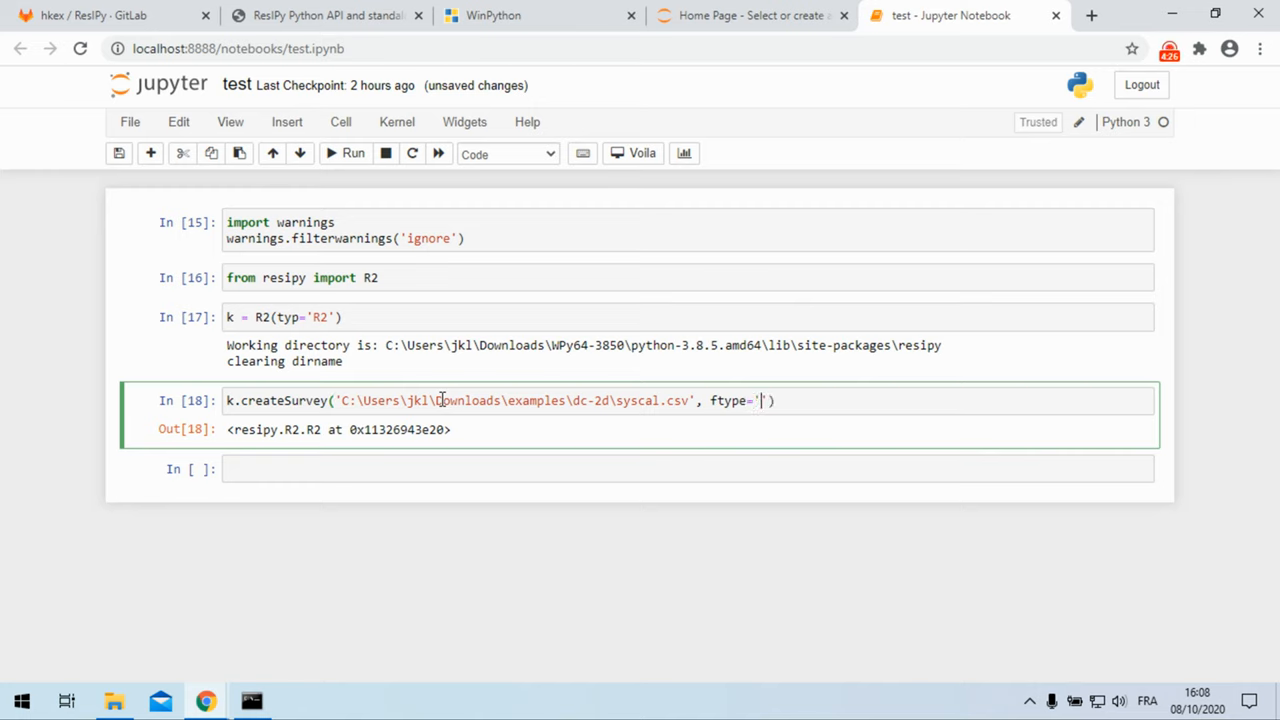
type("Syscal")
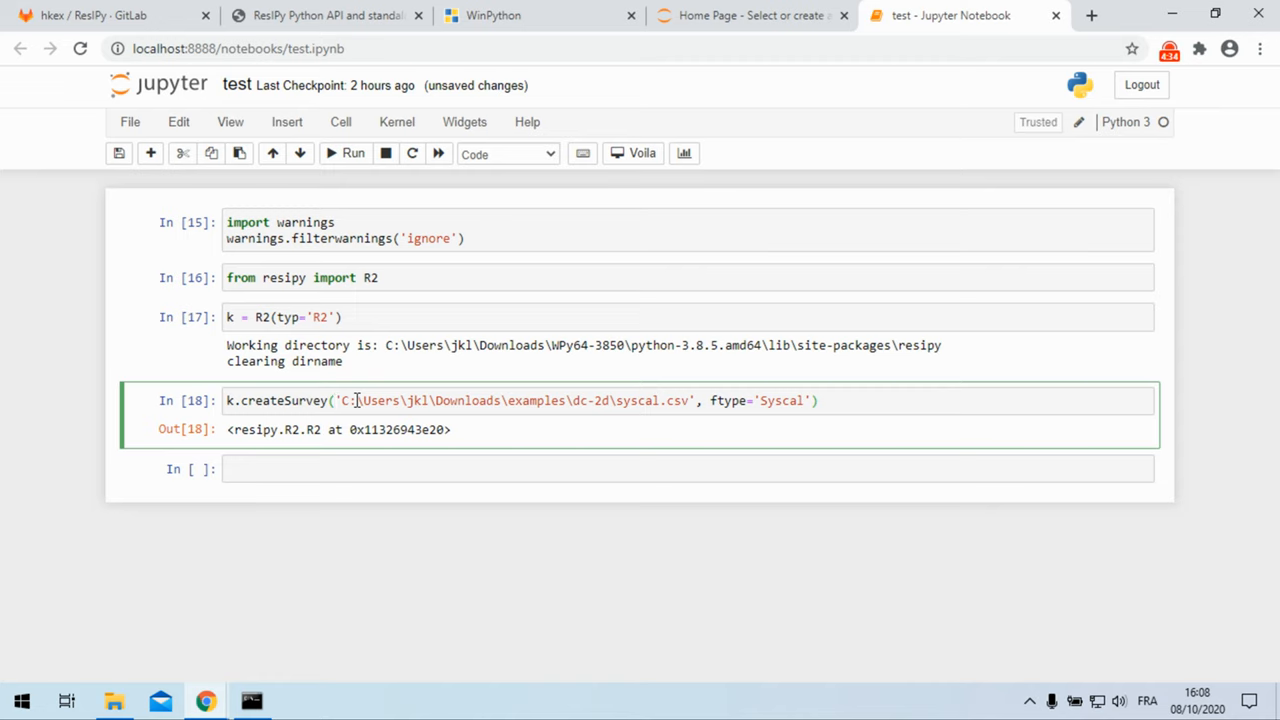
type("r")
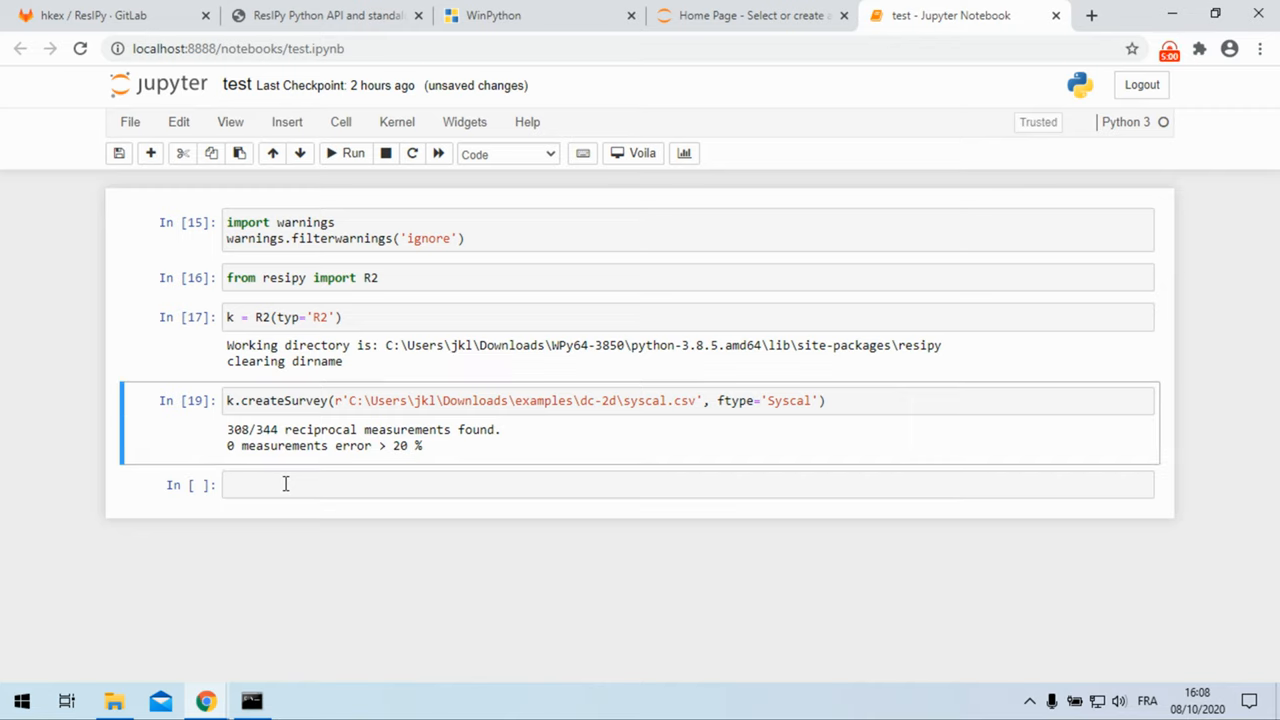
Step: Run k.showPseudo() to display the apparent resistivity pseudo section plot
type("k")
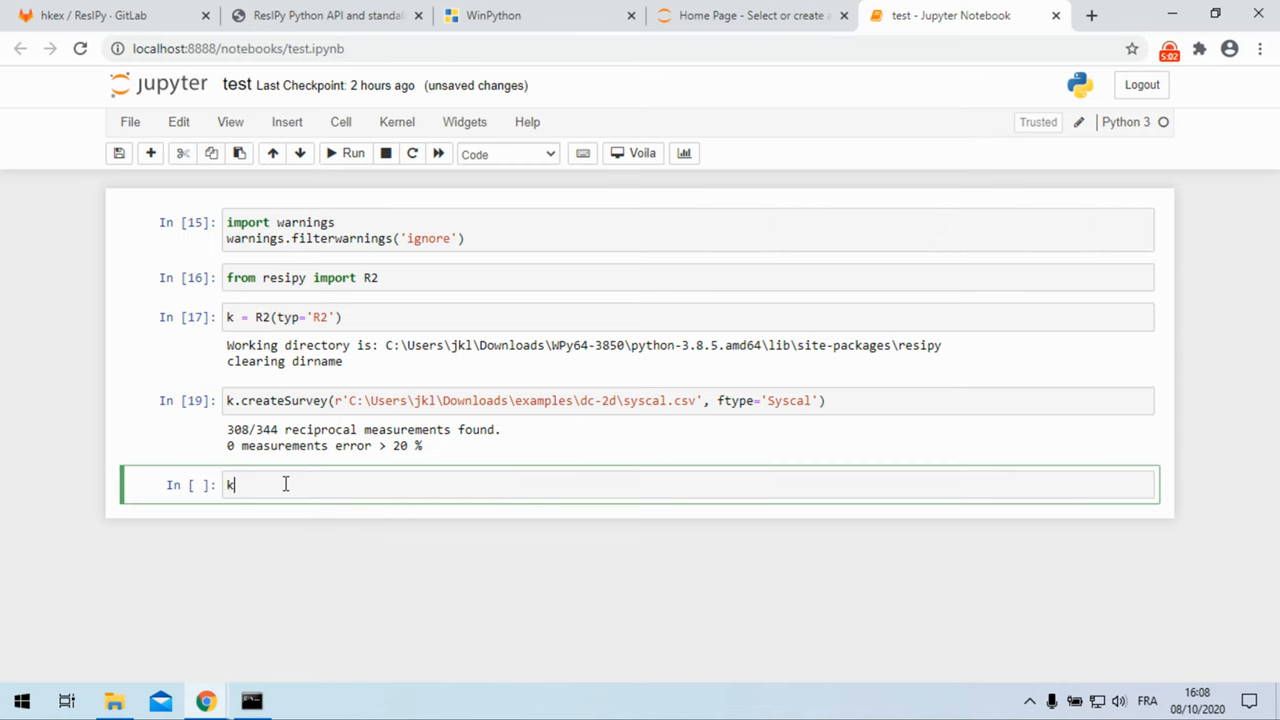
type(".showPseu")
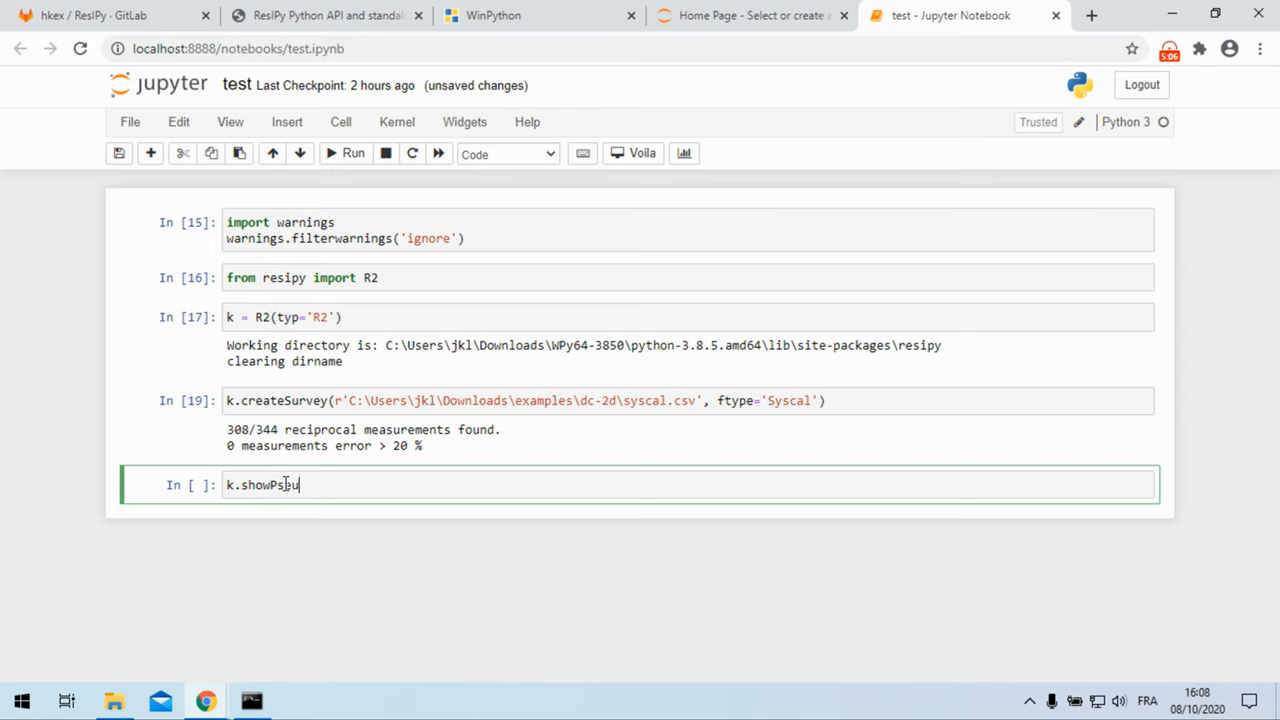
type("do(")
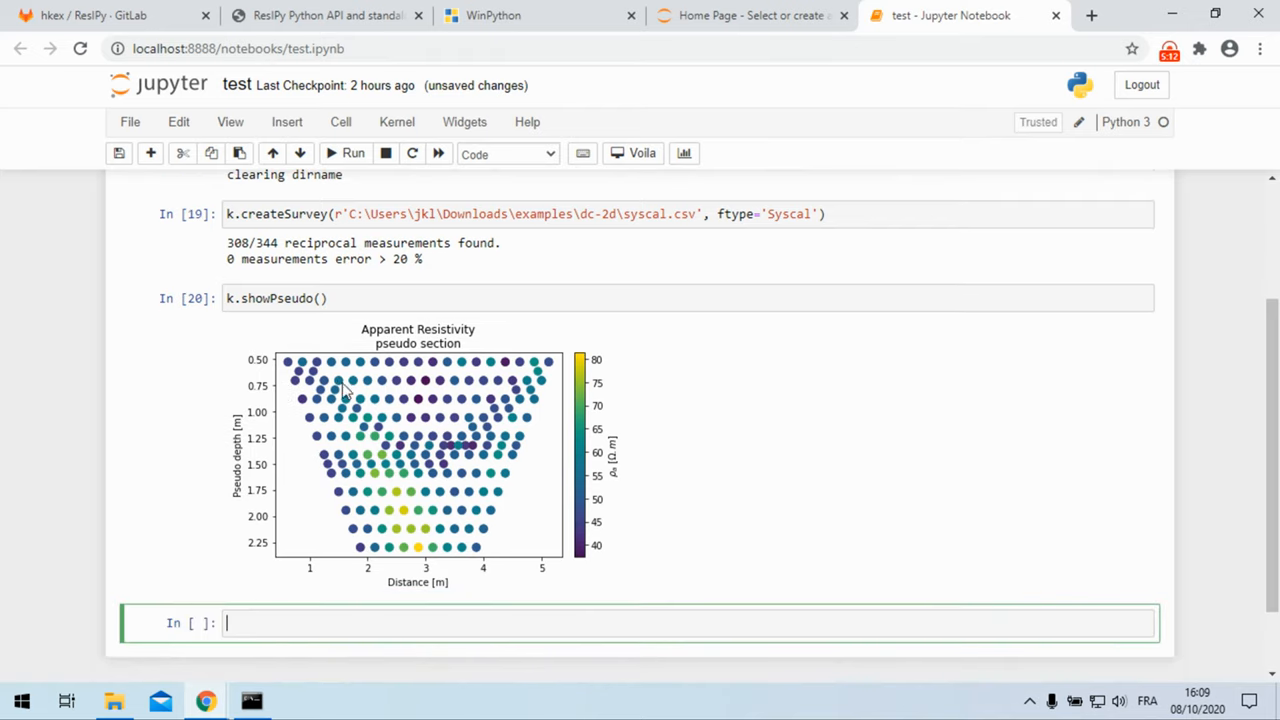
mouse_move(357, 603)
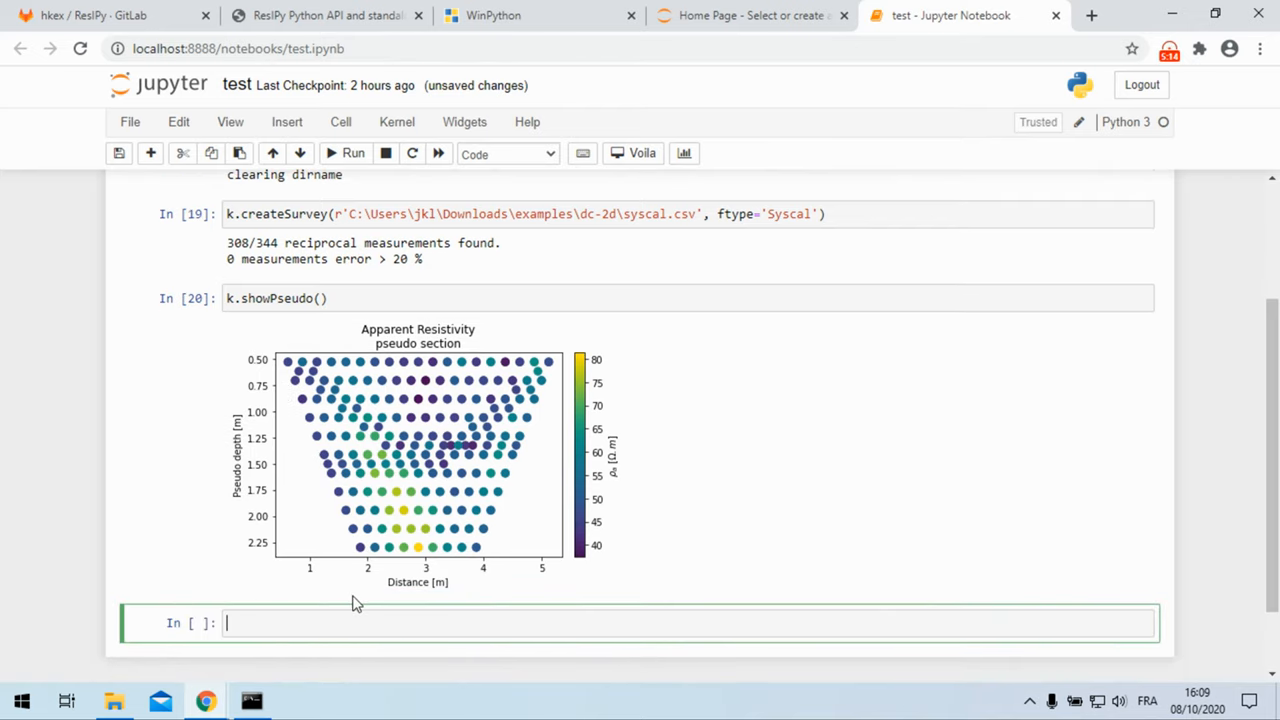
Step: Fit the power-law error model with k.fitErr, then set k.err = True
type("k.fi")
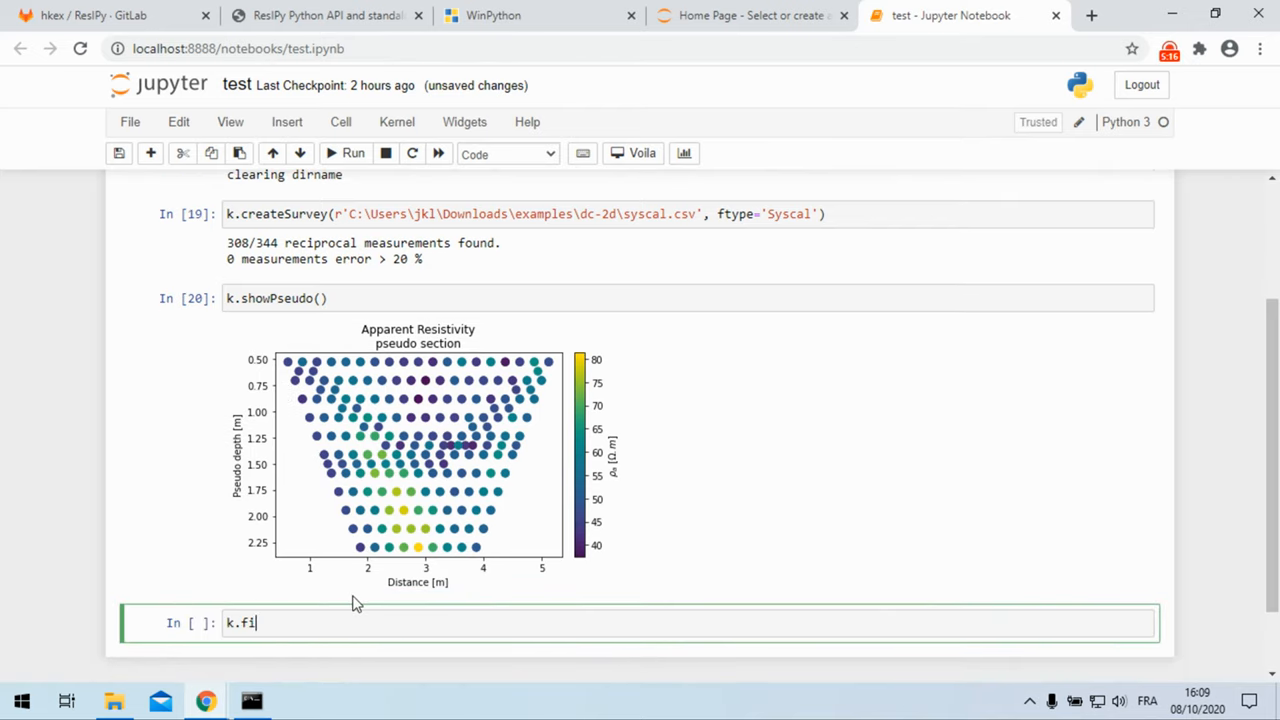
type("tErr")
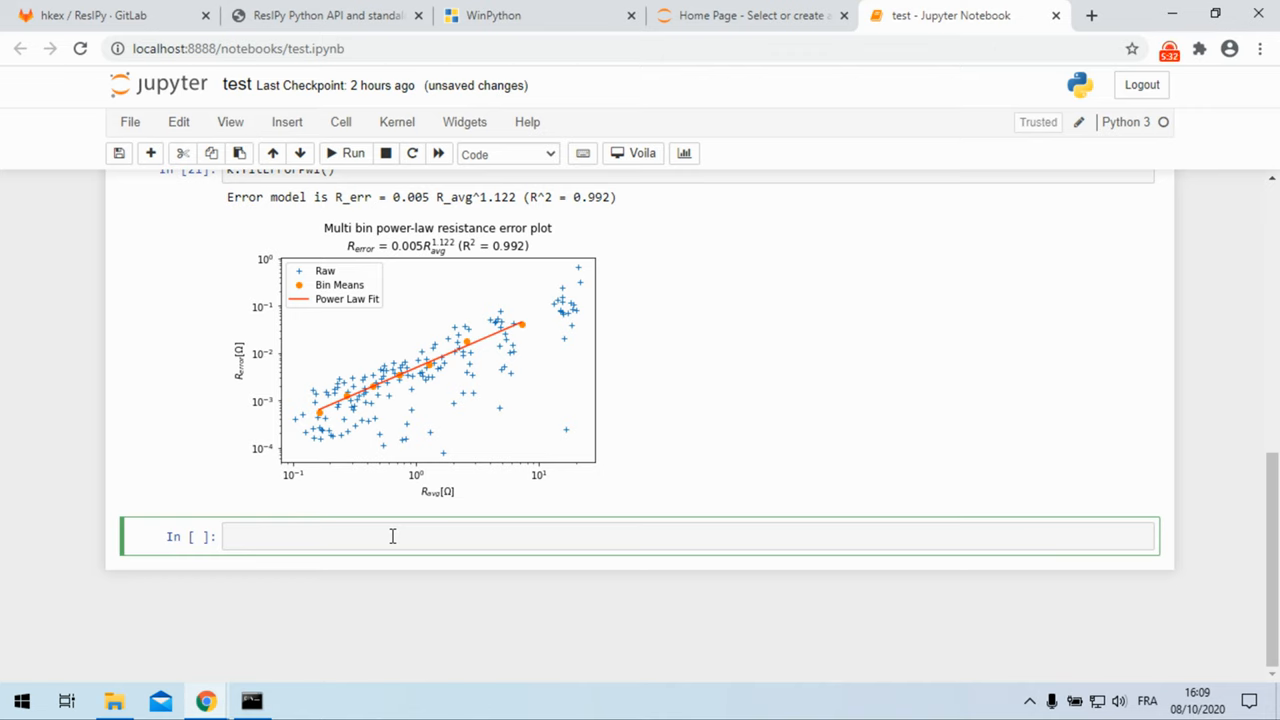
type("k.")
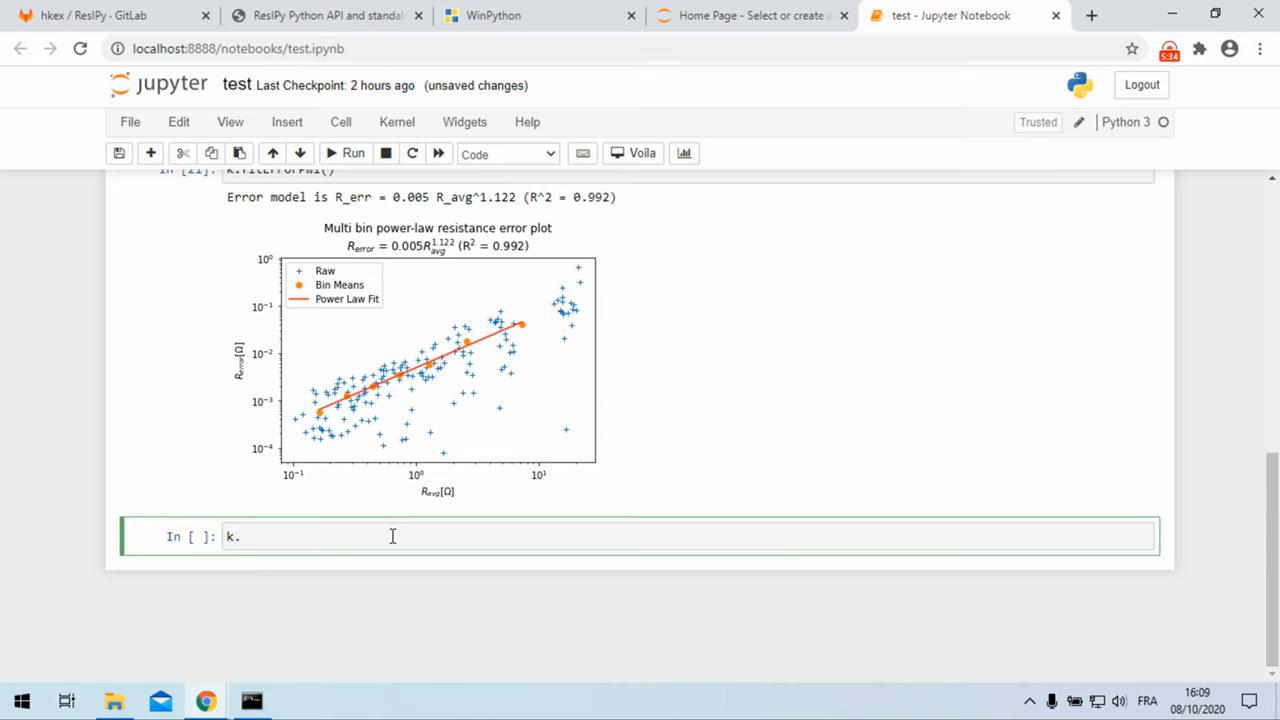
type("err")
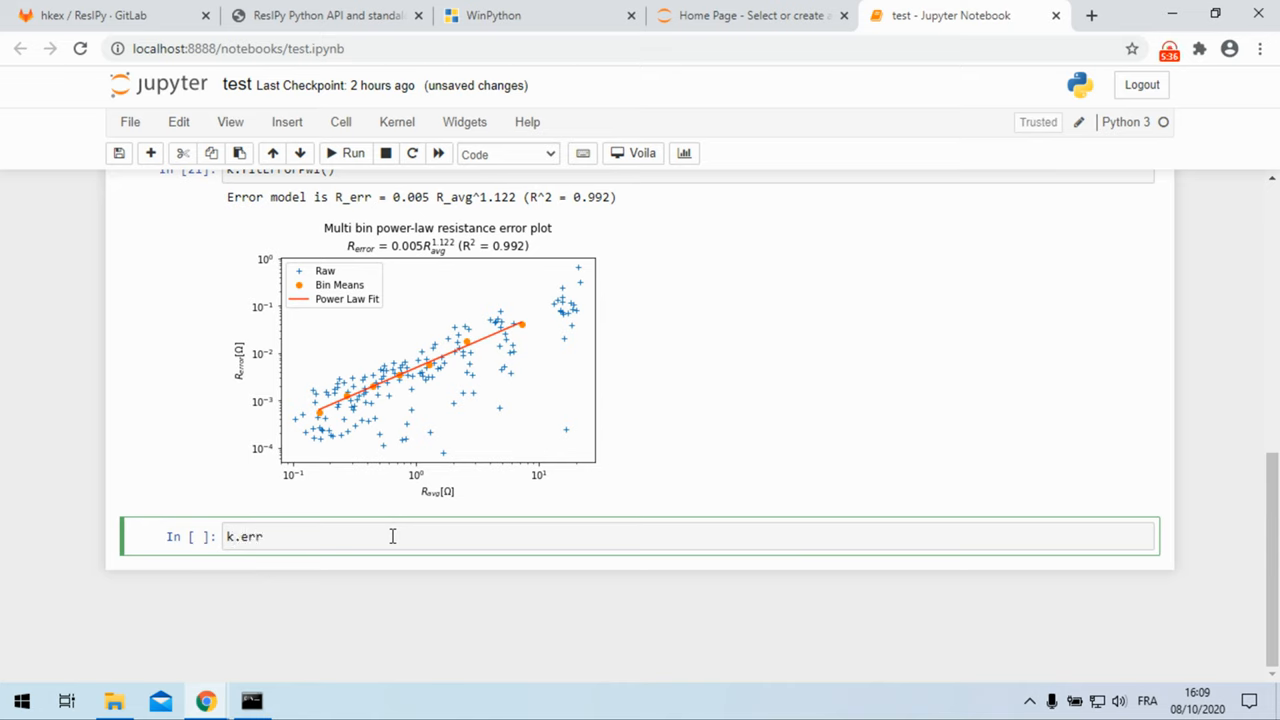
type("= T")
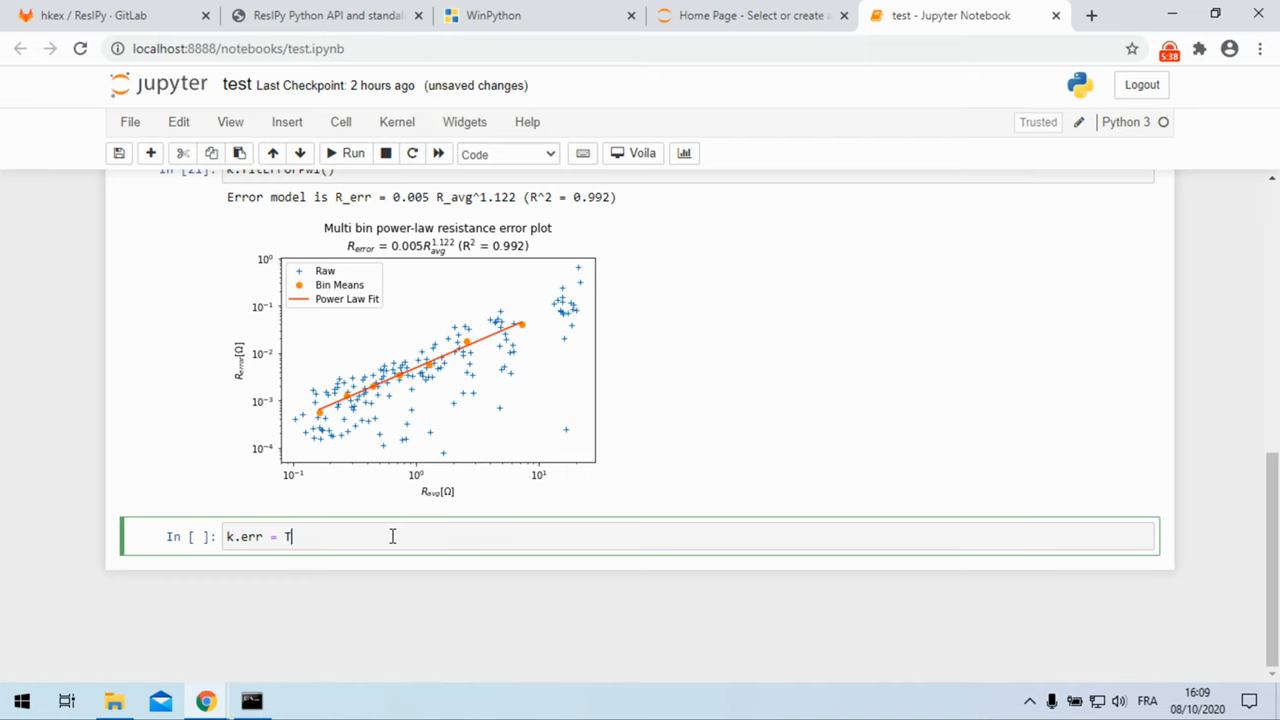
type("rue")
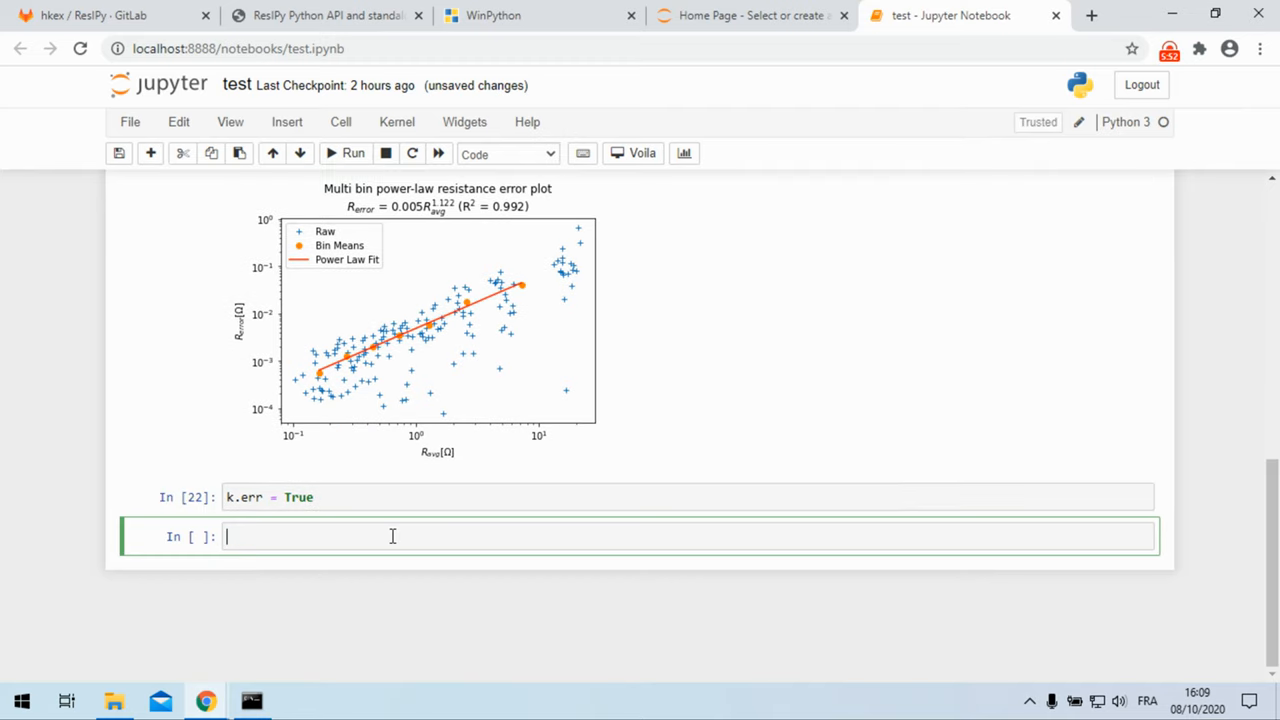
Step: Create a triangular mesh with k.createMesh('trian') and display it with k.showMesh()
type("k")
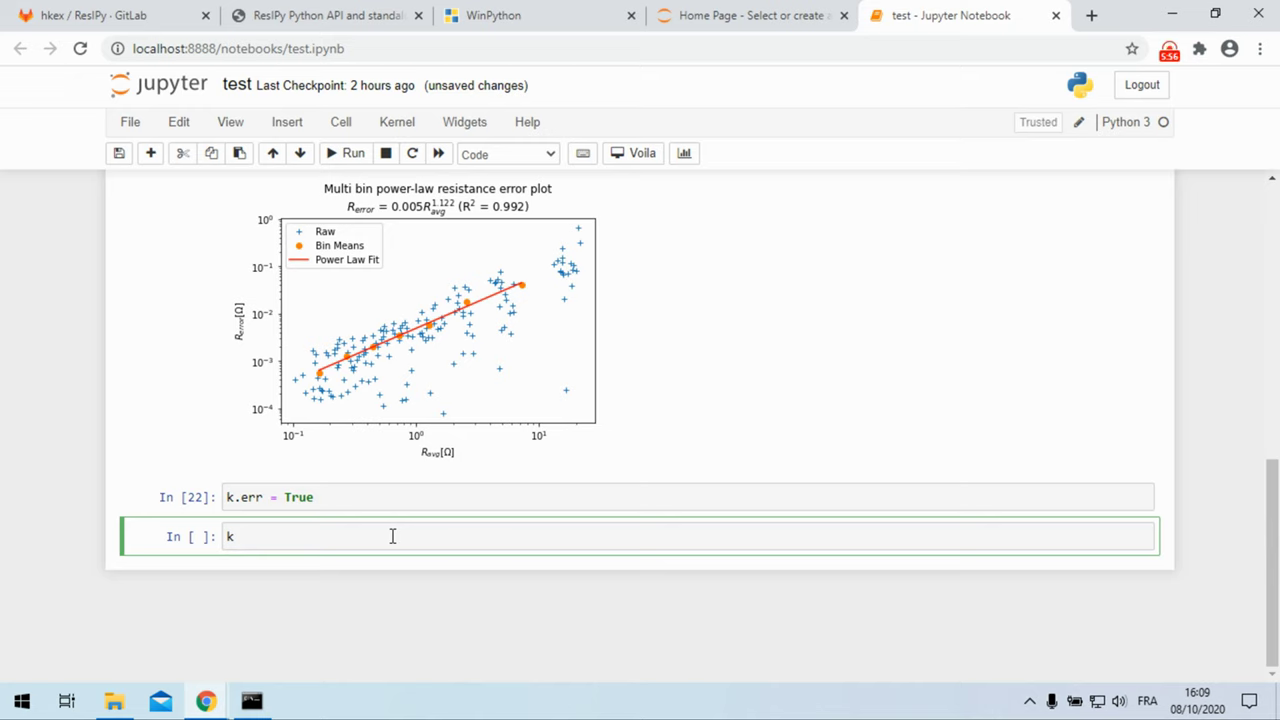
type(".c")
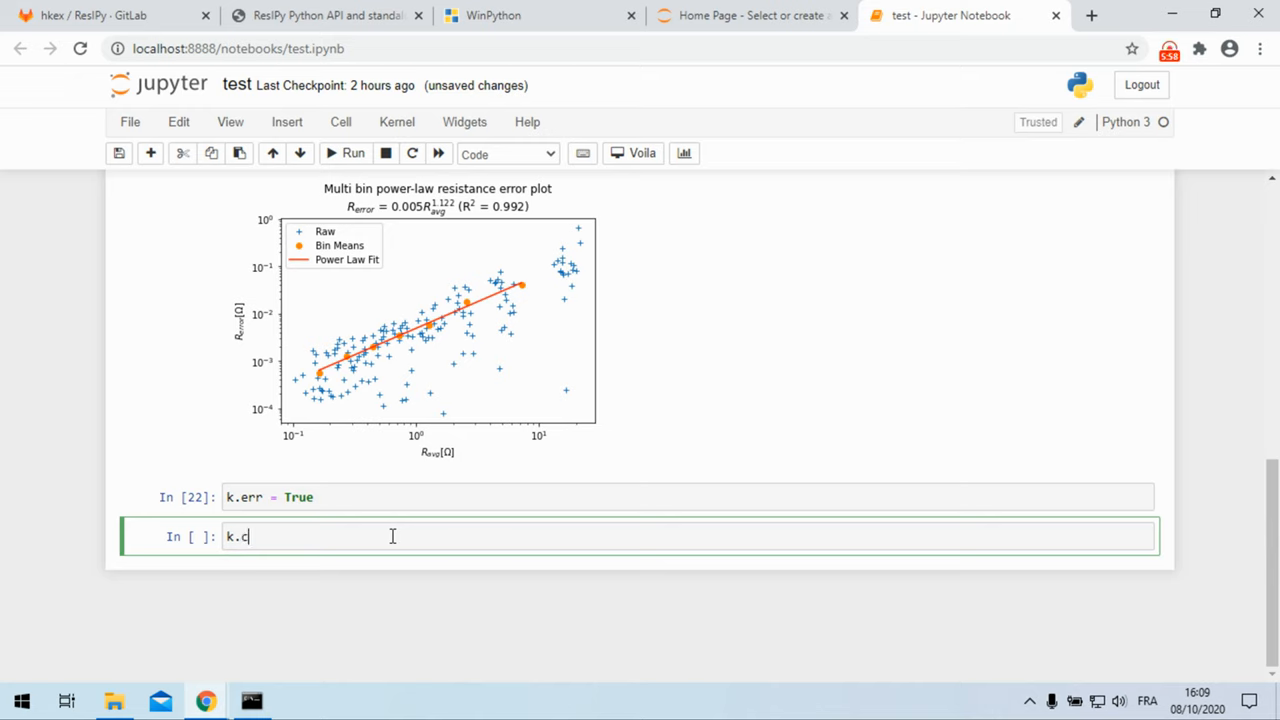
type("reateMes(")
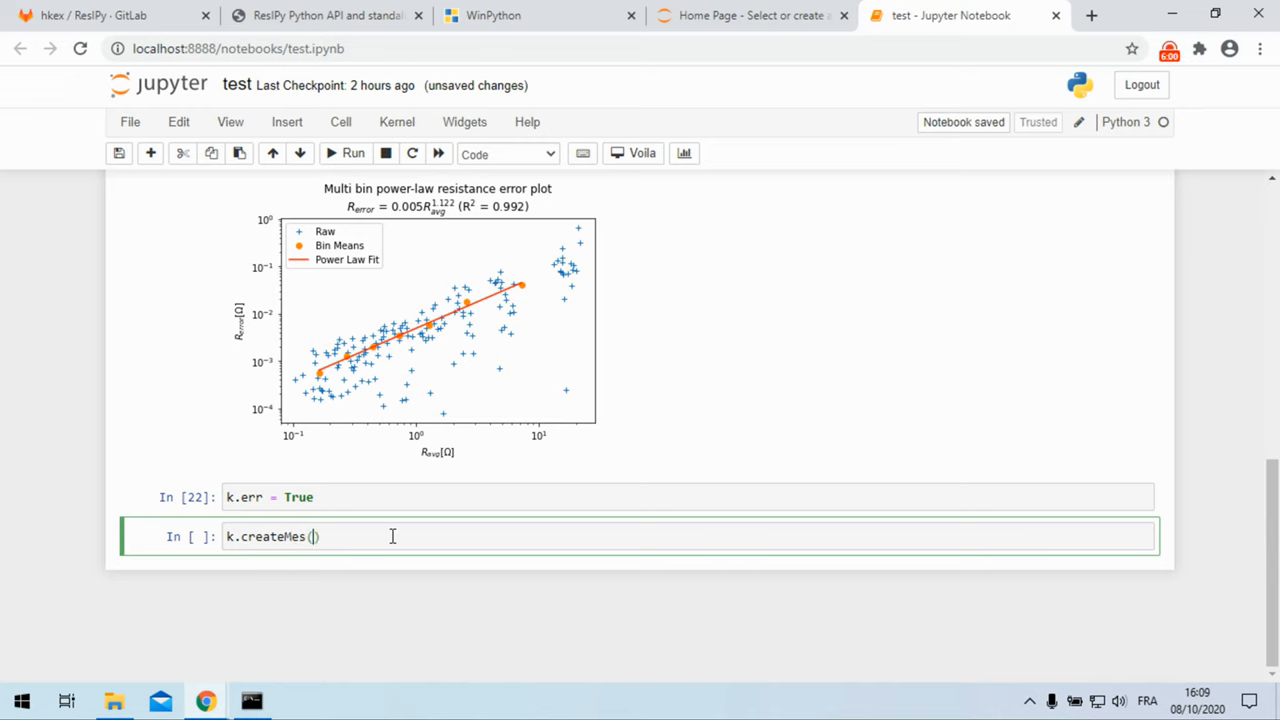
type("h")
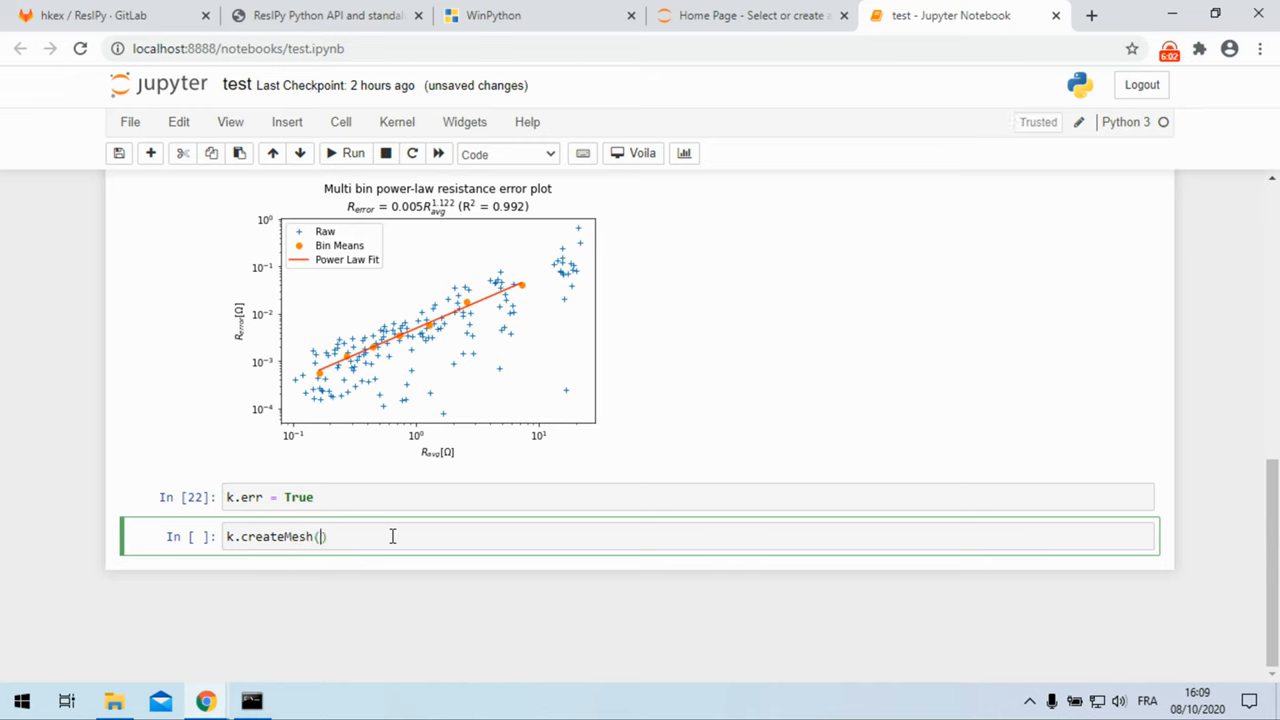
type("'r'")
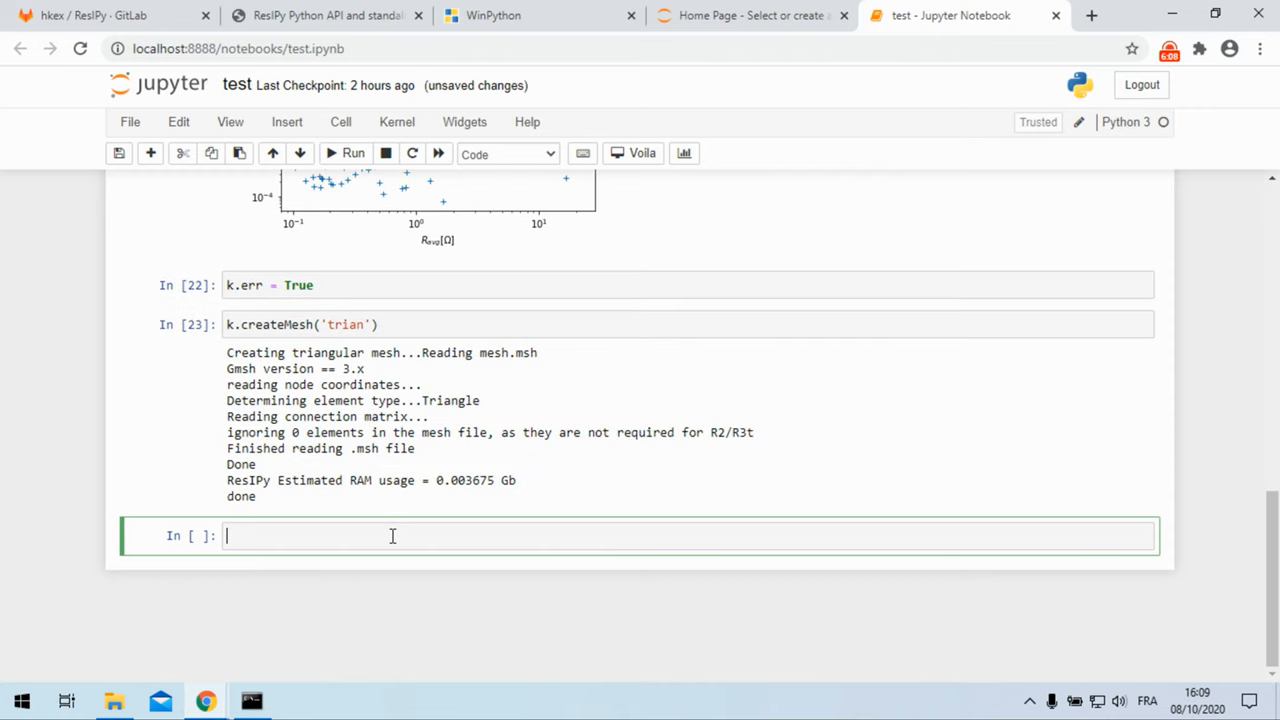
type("k.showMesh(")
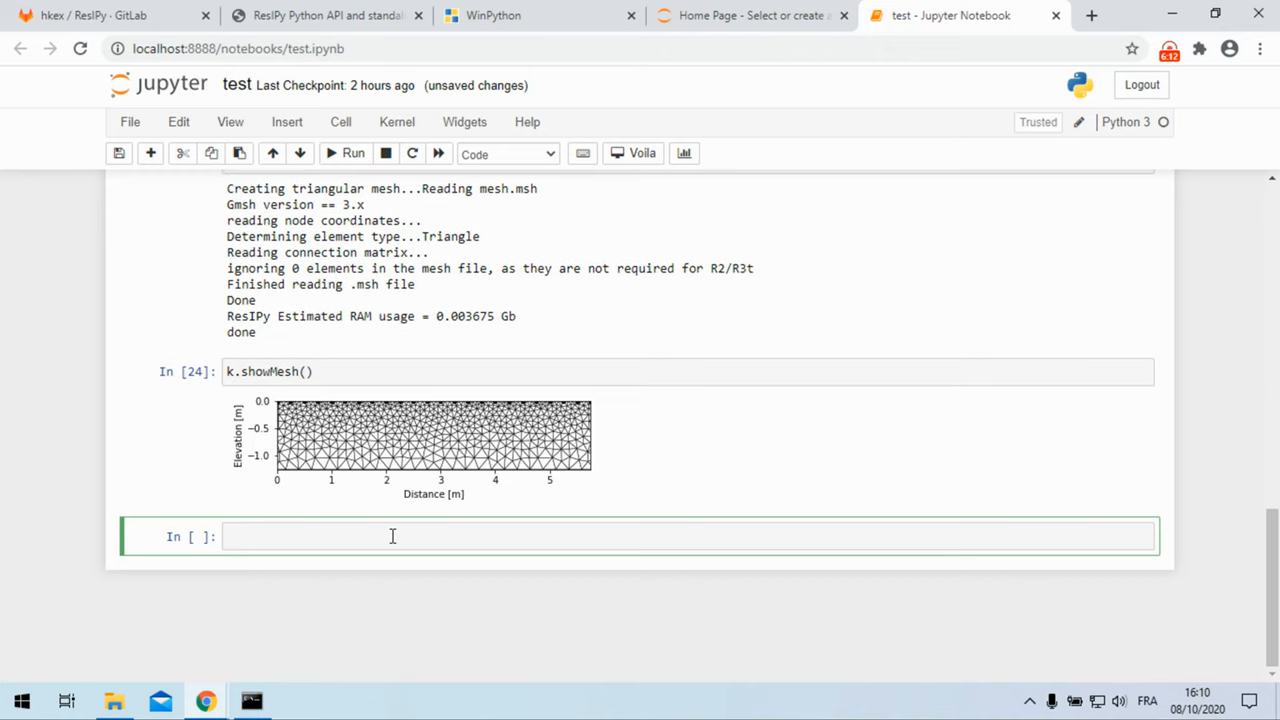
mouse_move(418, 505)
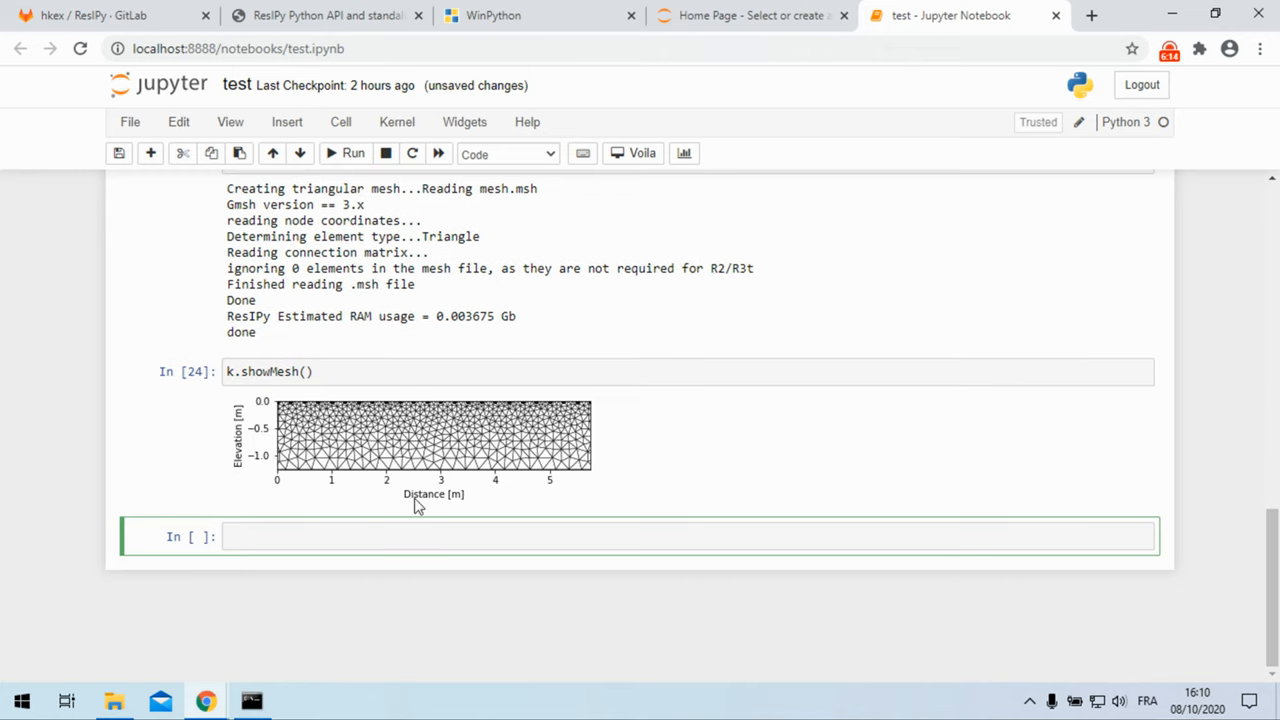
Step: Run k.invert() to convergence (RMS 1.02) and plot the section with k.showResults()
type("k.inver")
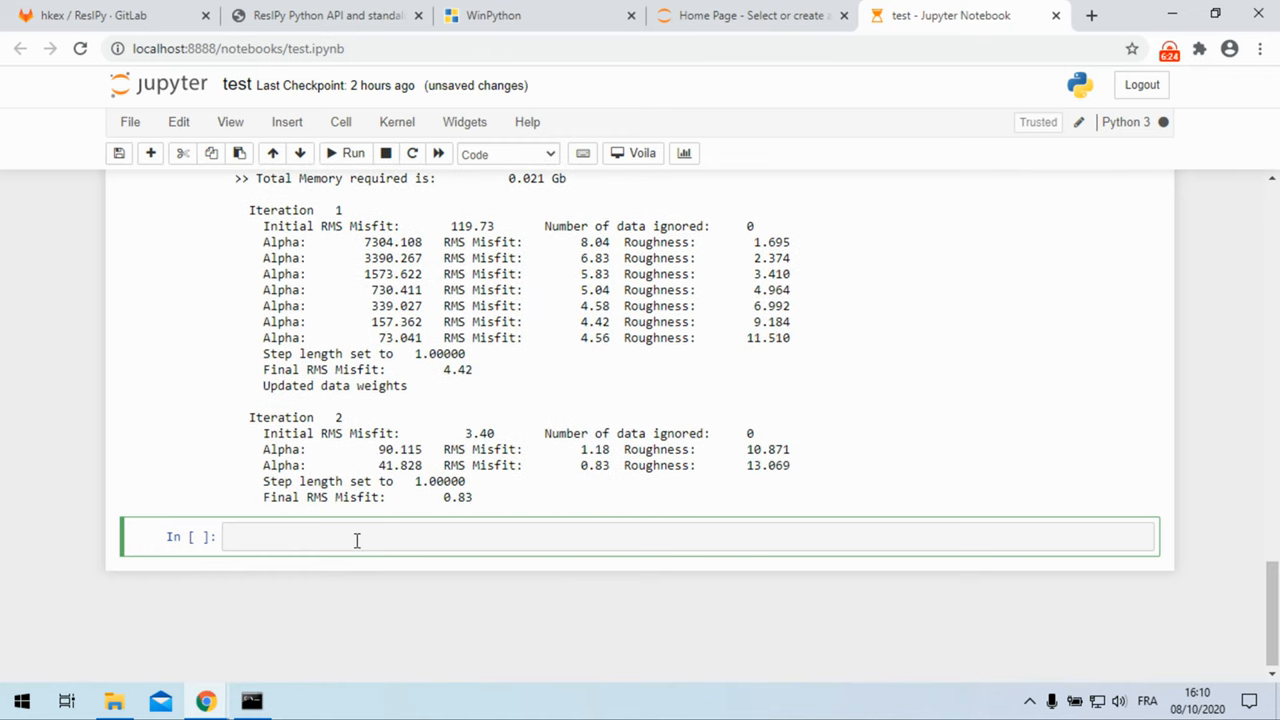
type("k")
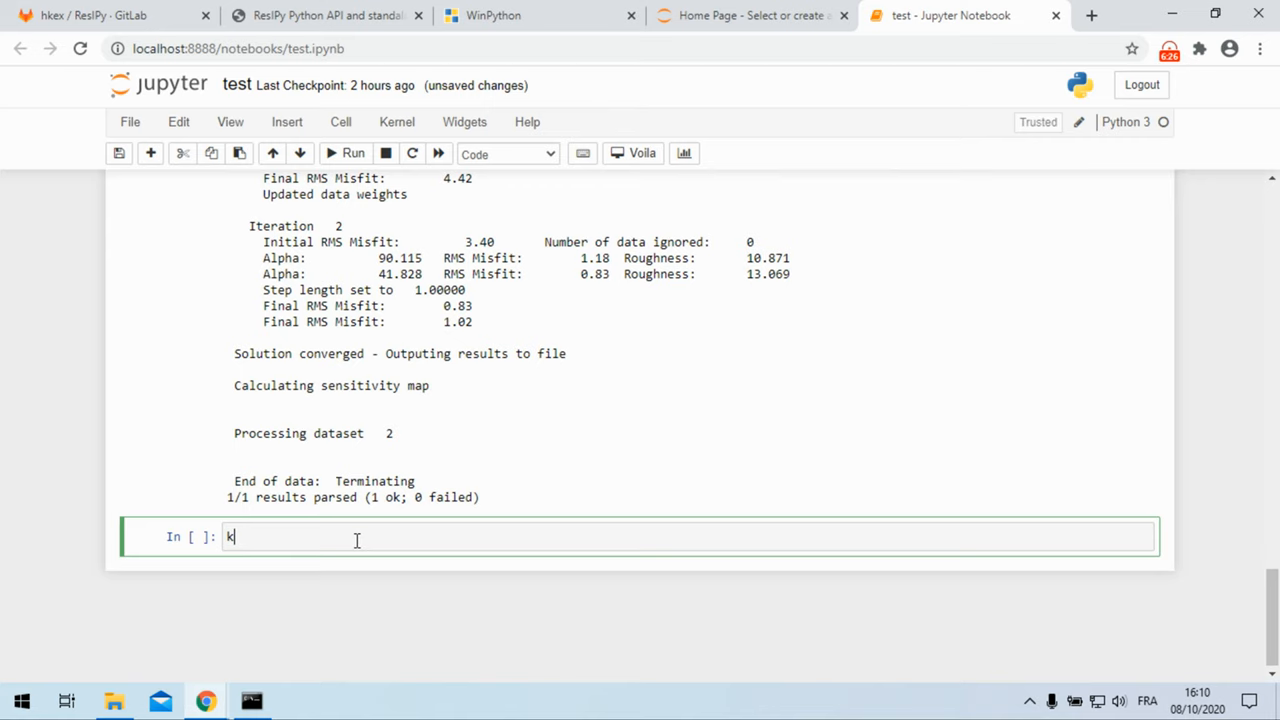
type(".showResults(")
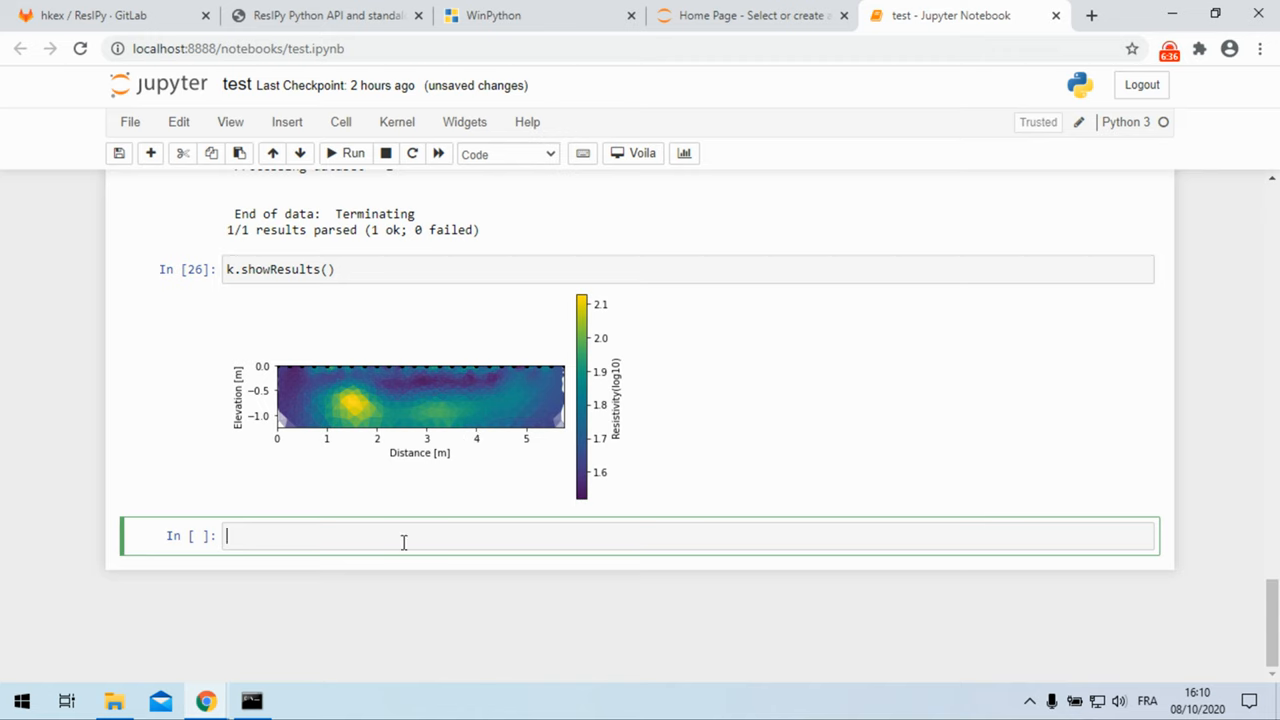
mouse_move(355, 222)
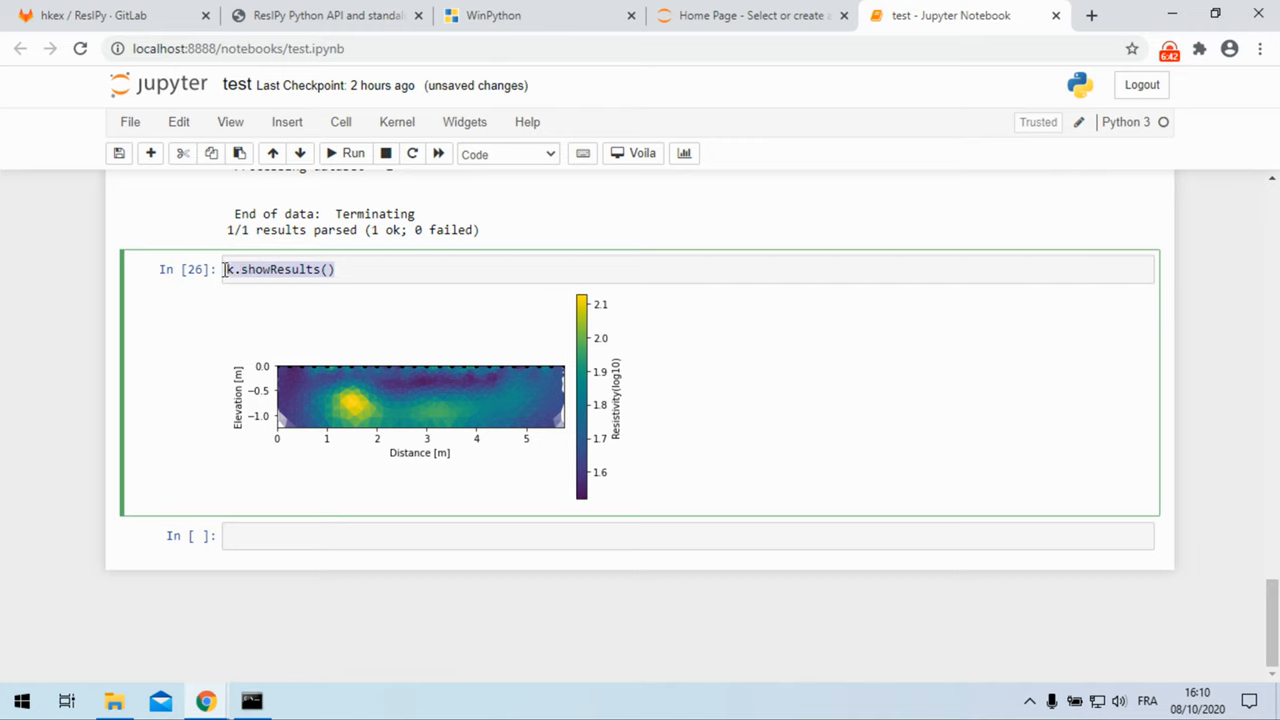
Step: Run help(k.showResults) in the empty cell and scroll through its parameter documentation
left_click(266, 536)
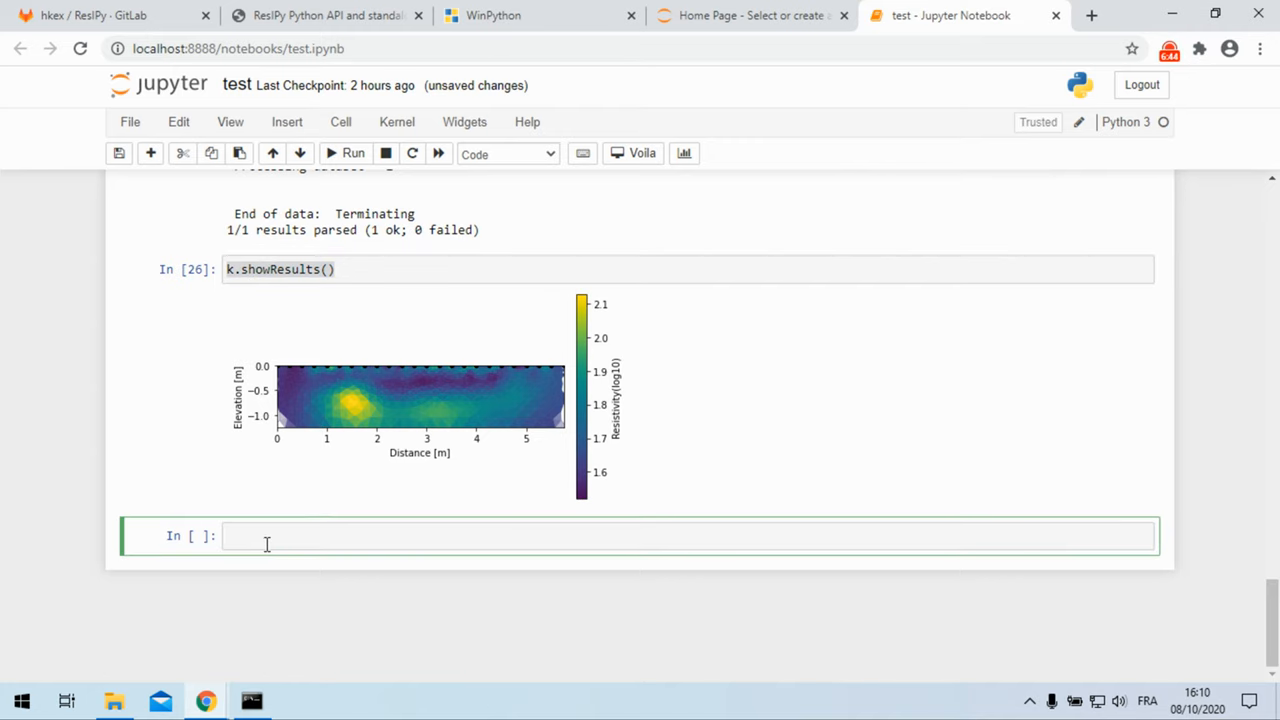
type("help(k.)")
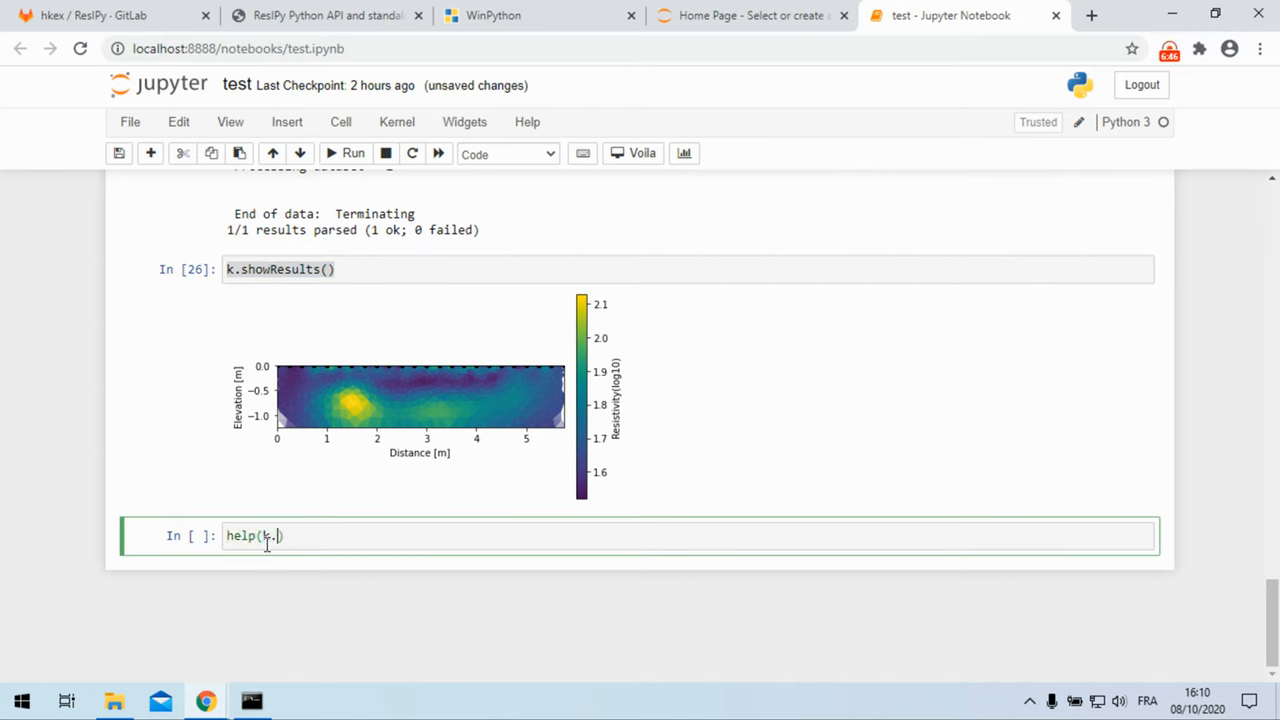
type("show")
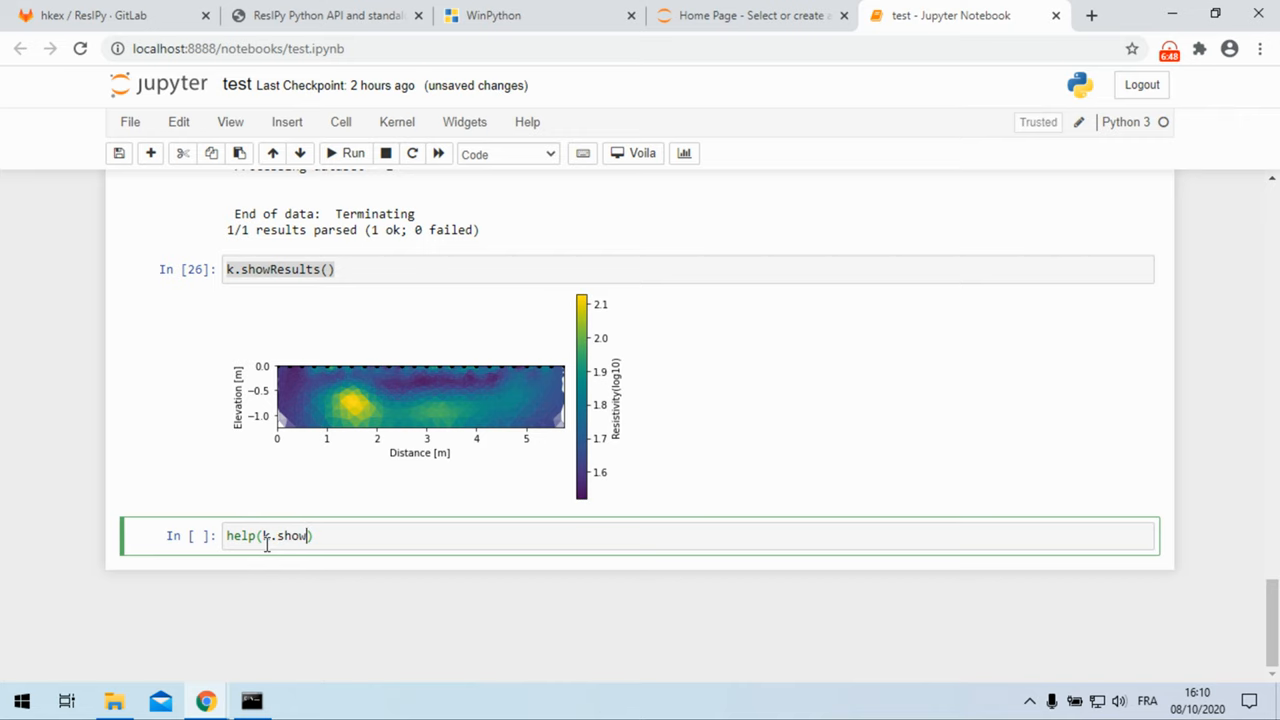
type("Results")
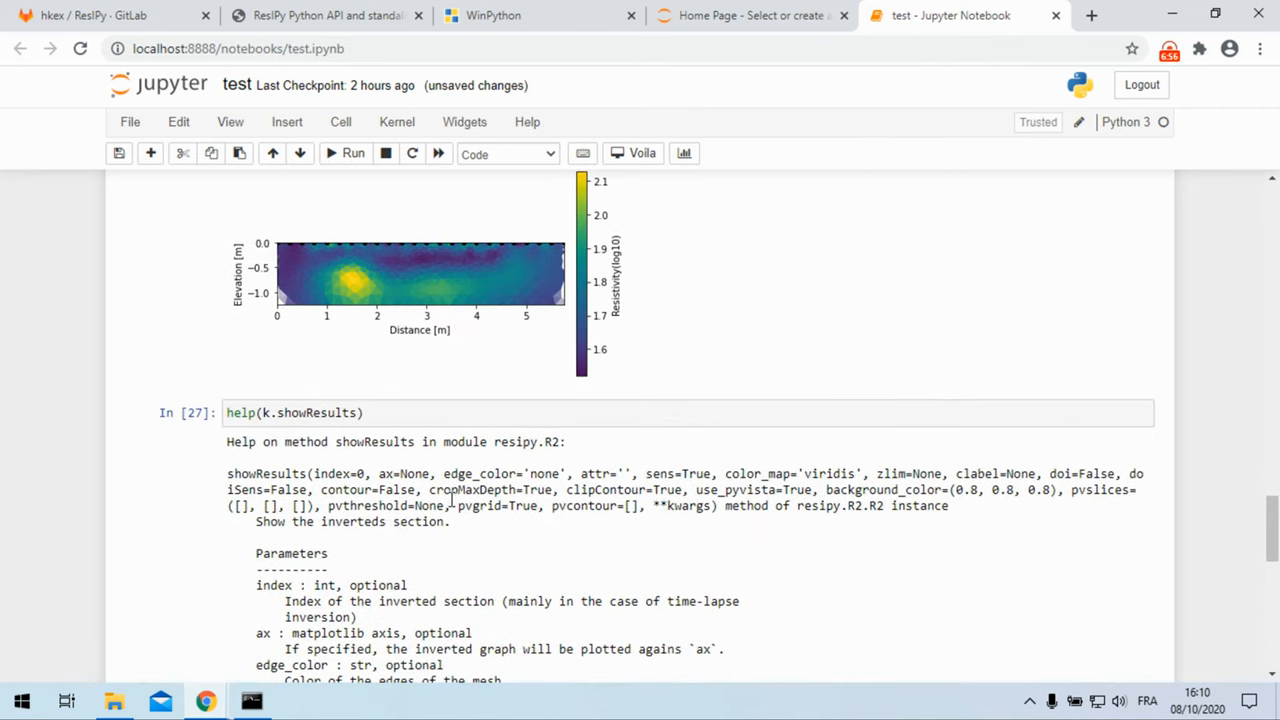
scroll("down", 3)
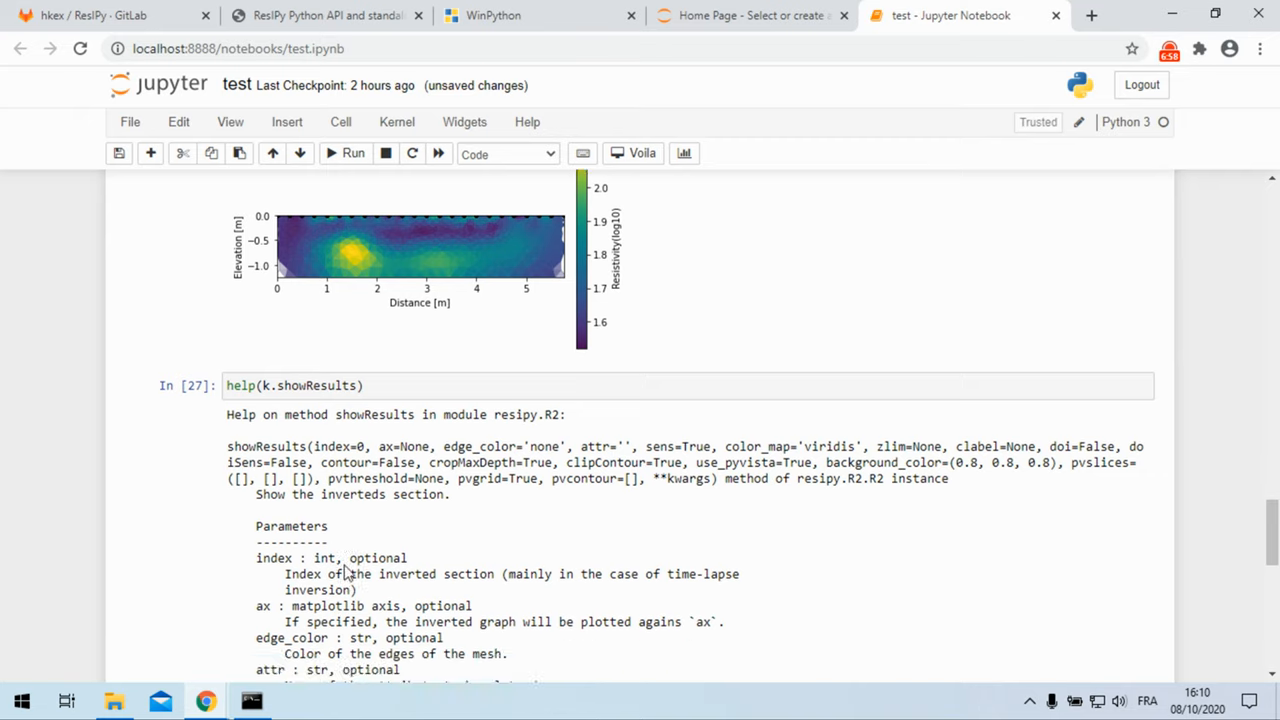
scroll("down", 3)
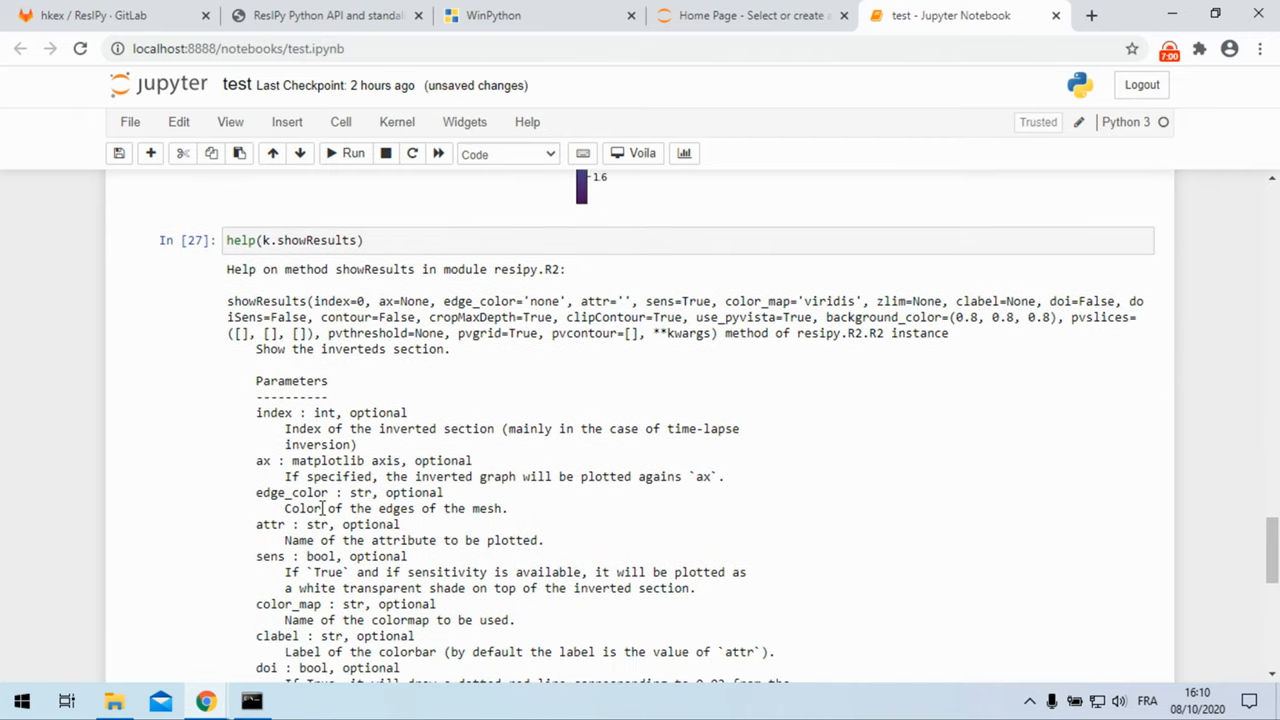
scroll("down", 3)
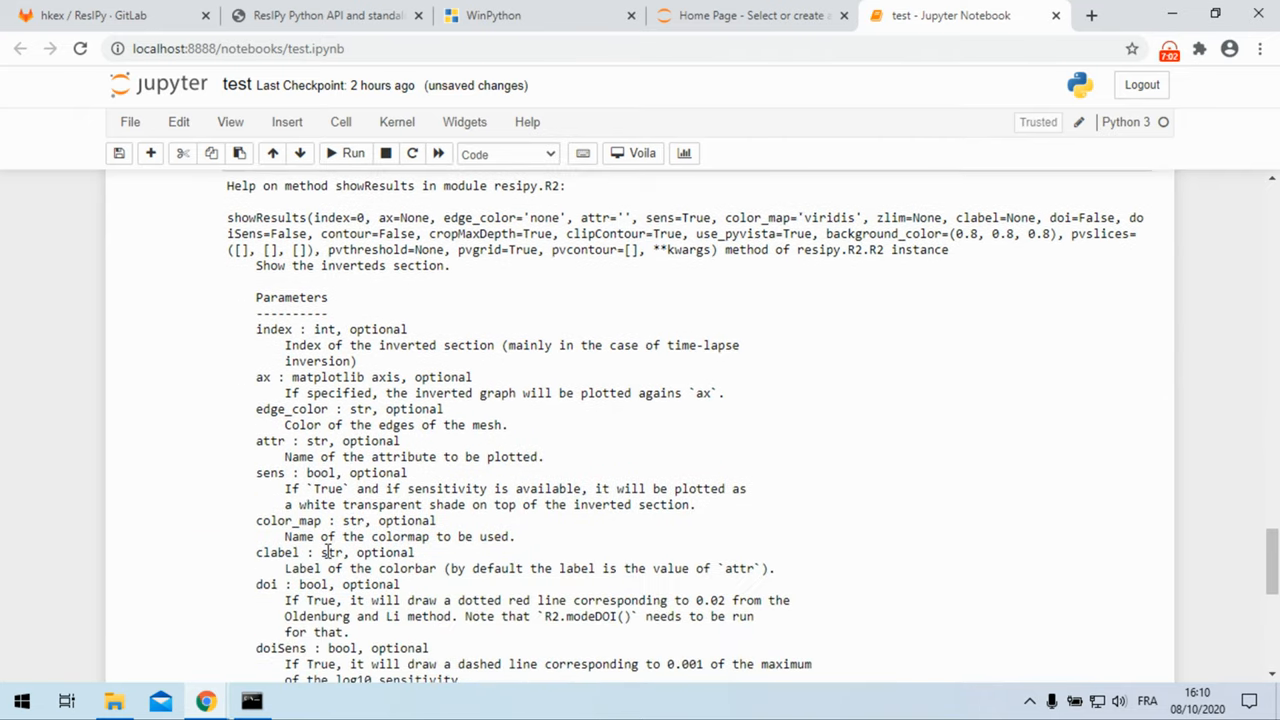
scroll("down", 3)
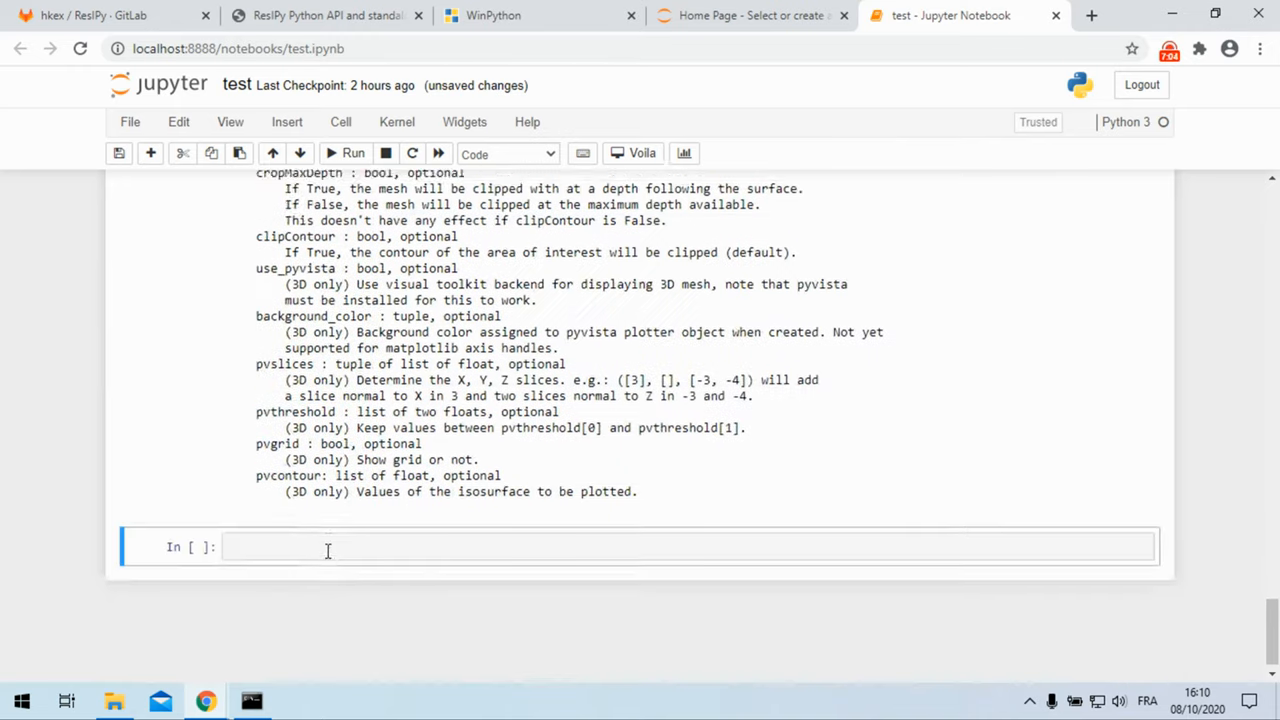
scroll("down", 3)
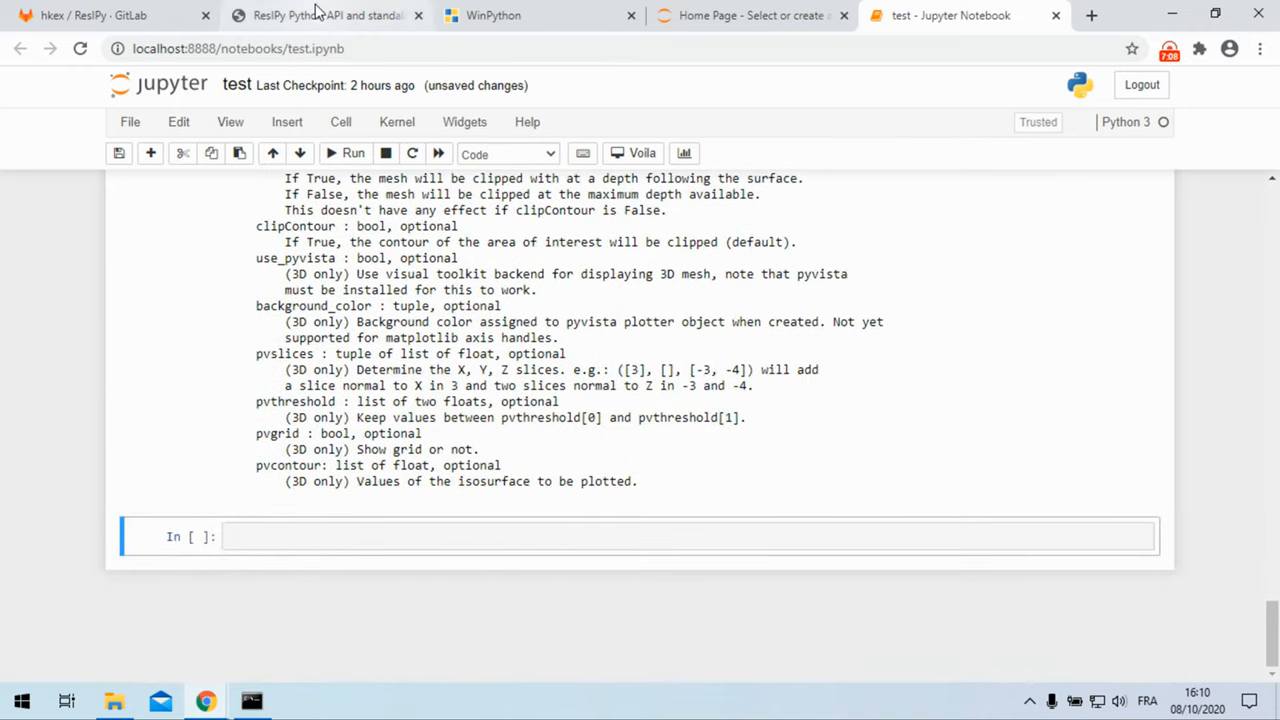
Step: In the ResIPy documentation, open the API page and scroll to addData, addFilteredIP and addFlatError
left_click(328, 15)
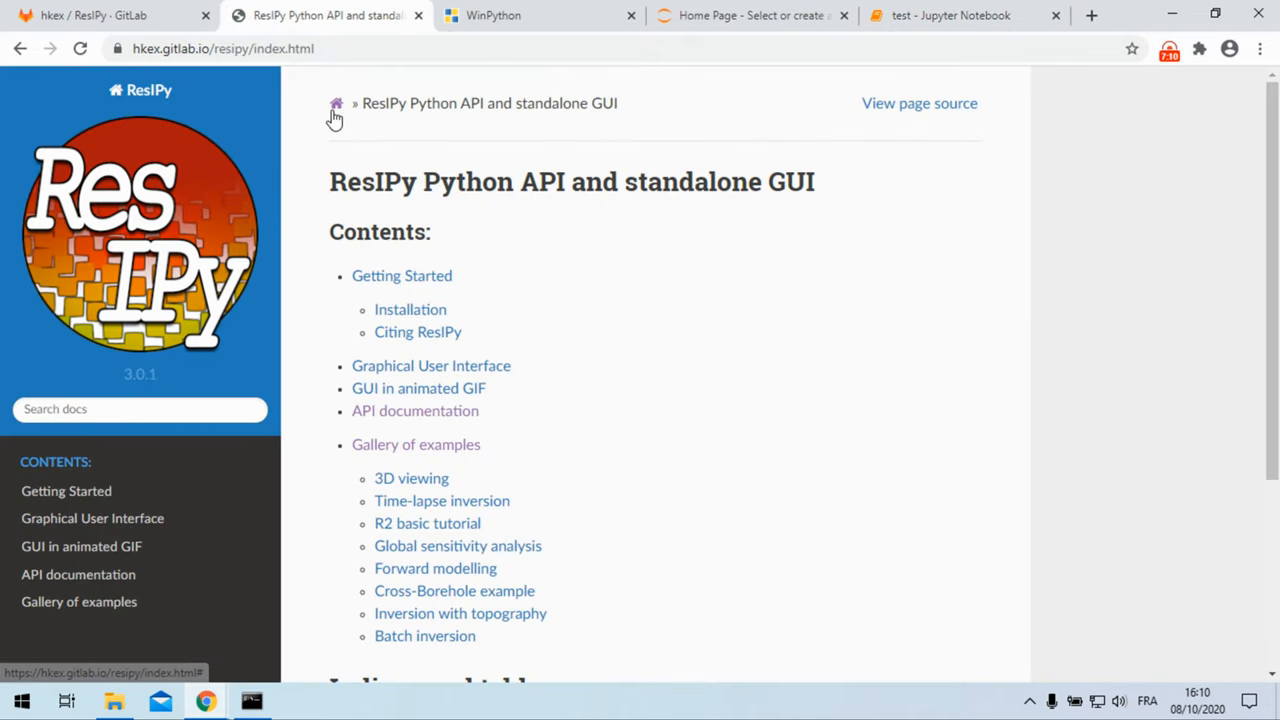
mouse_move(53, 581)
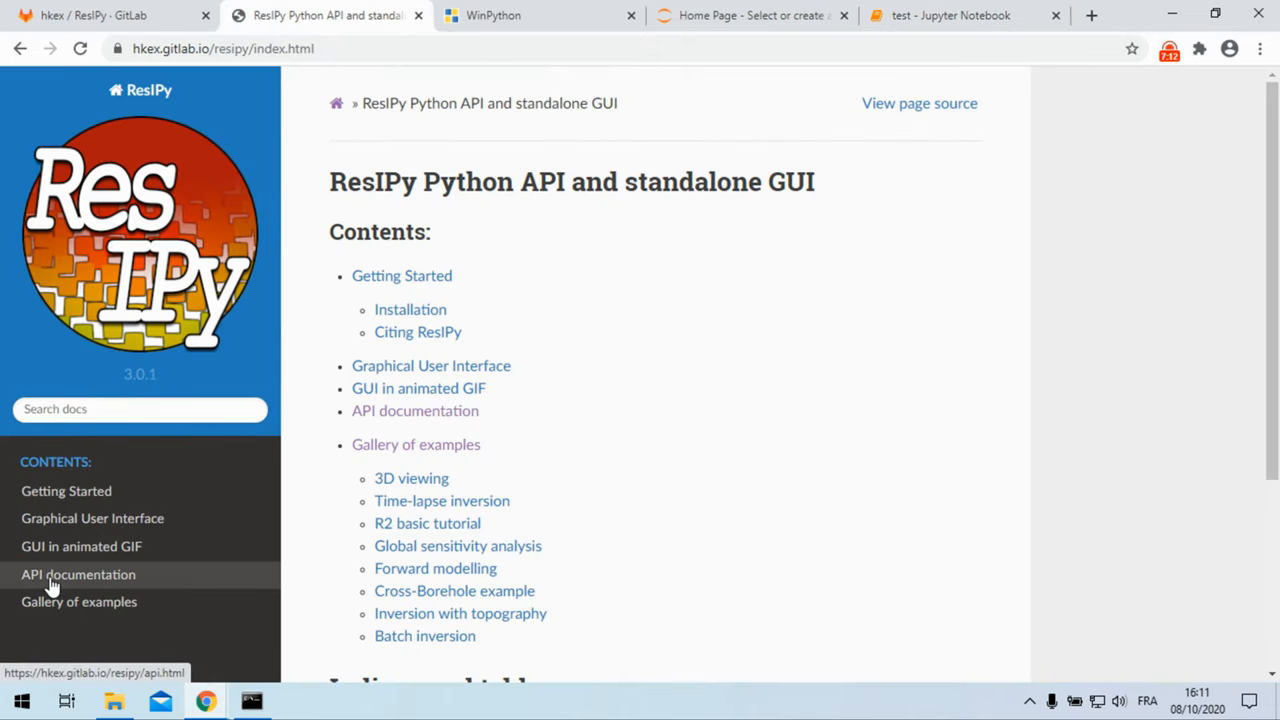
left_click(80, 574)
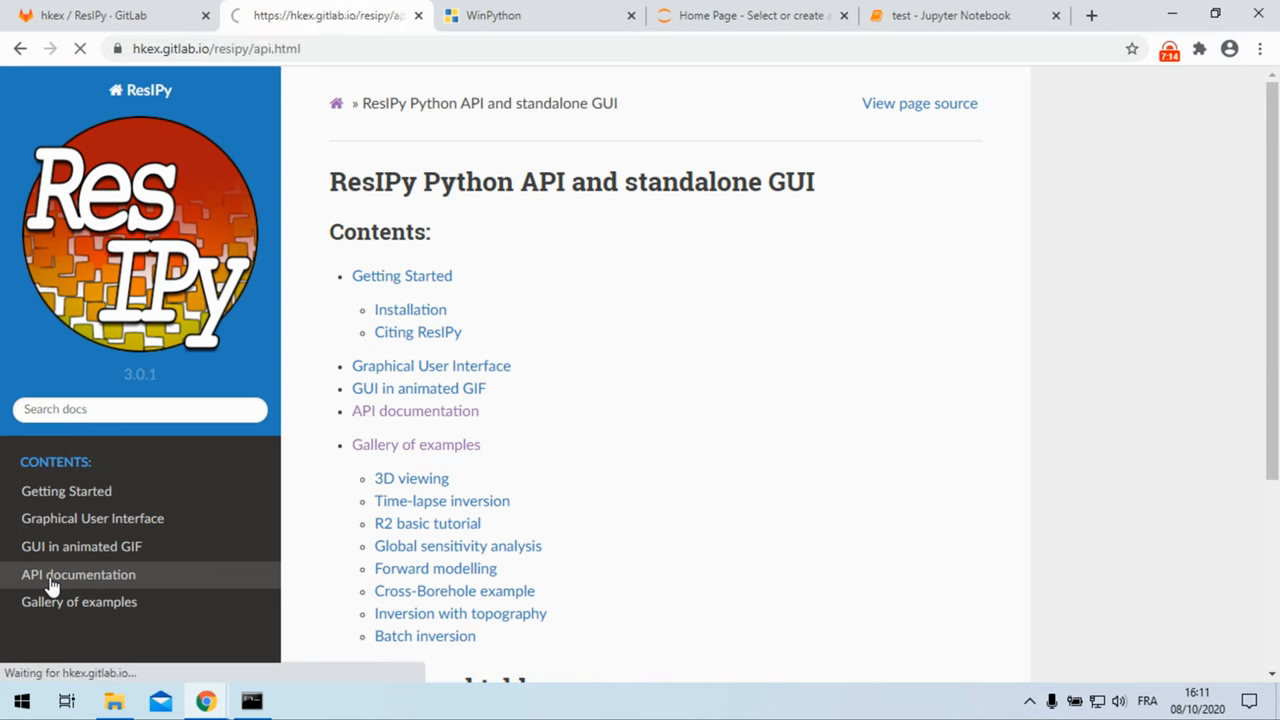
left_click(95, 574)
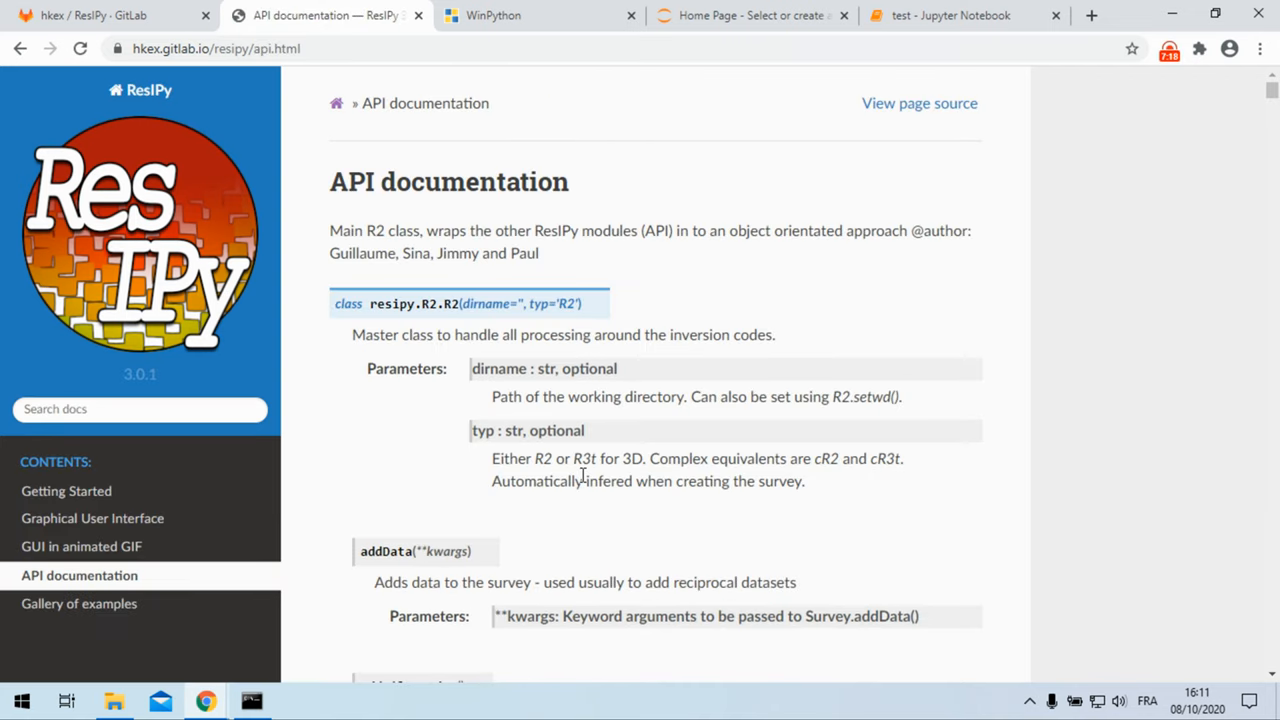
scroll("down", 3)
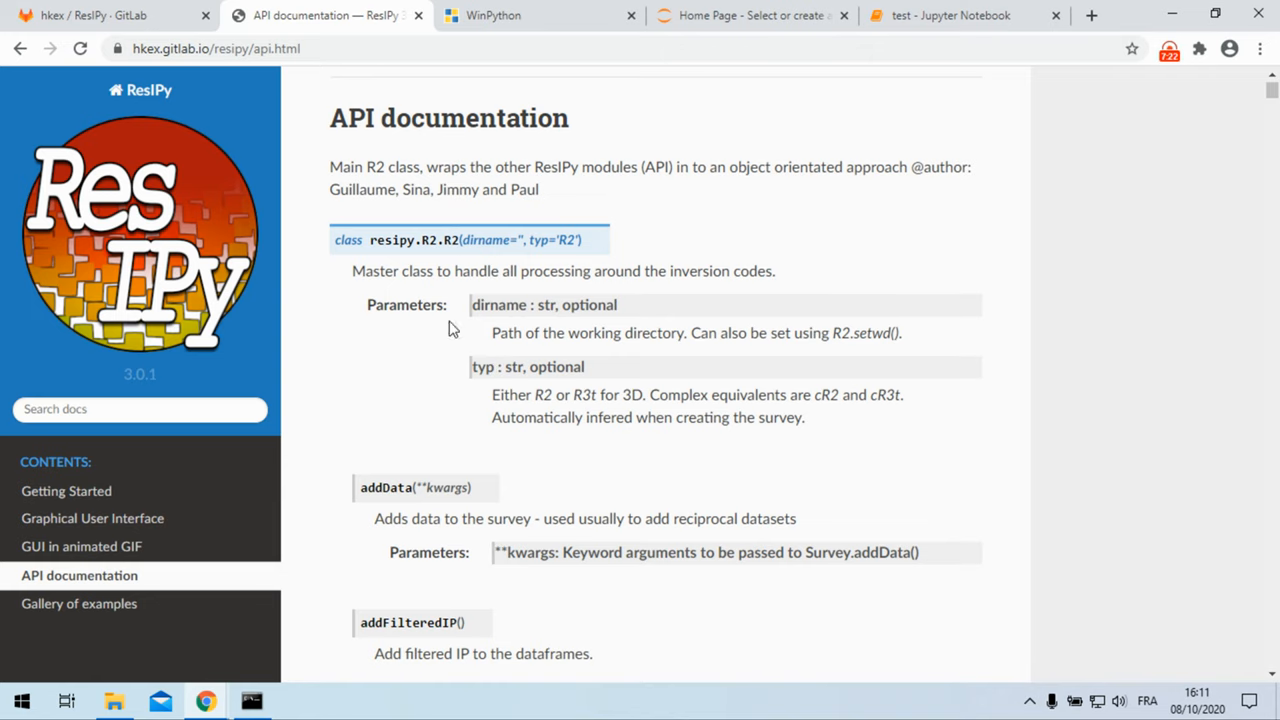
scroll("down", 3)
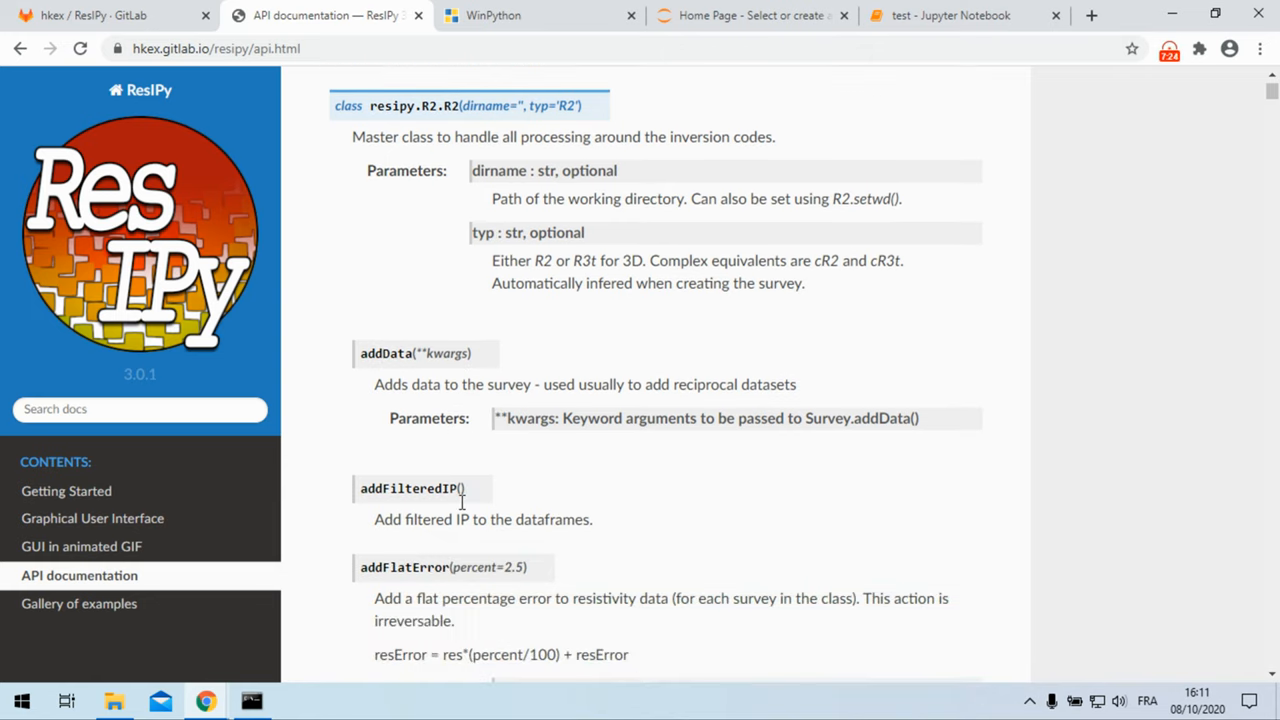
scroll("down", 3)
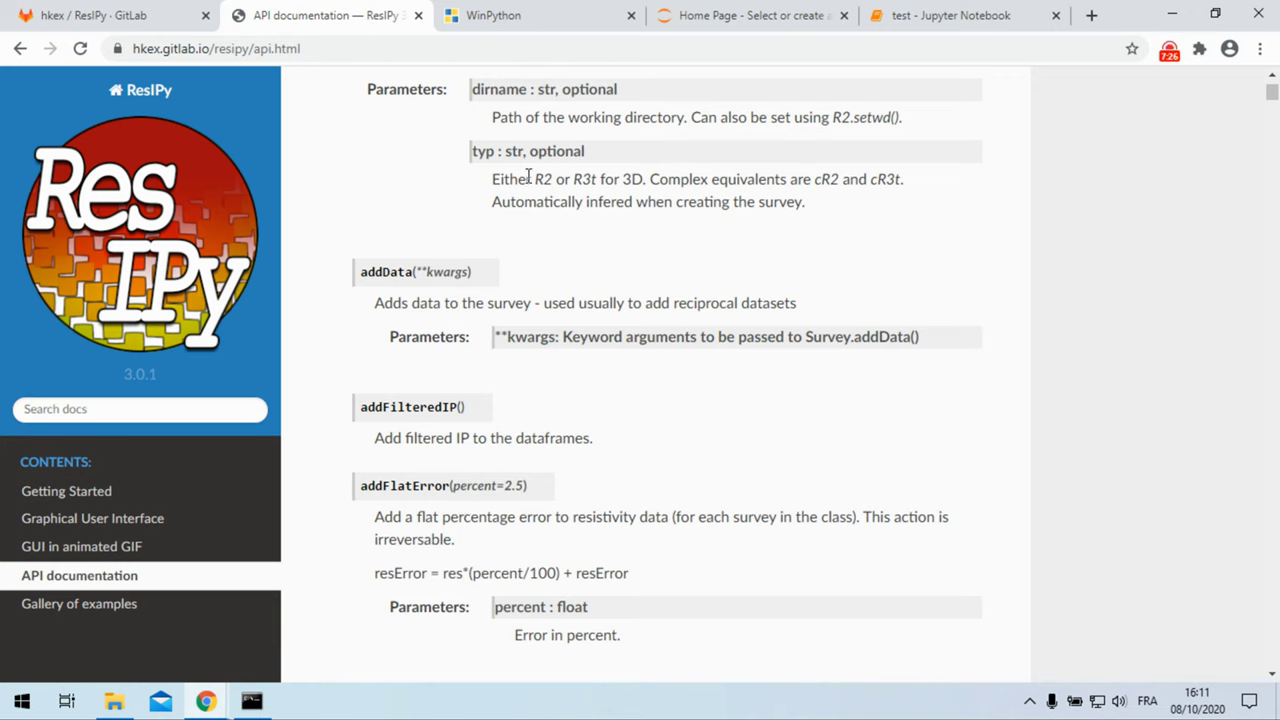
mouse_move(494, 160)
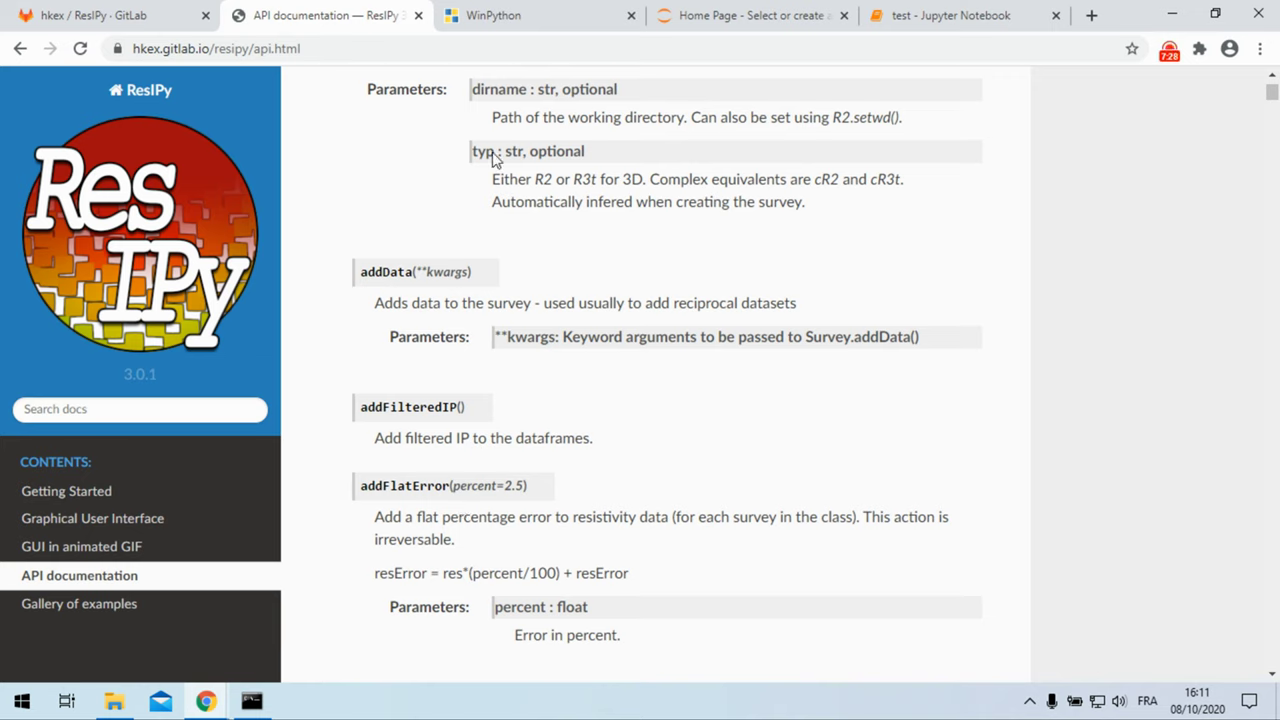
mouse_move(533, 178)
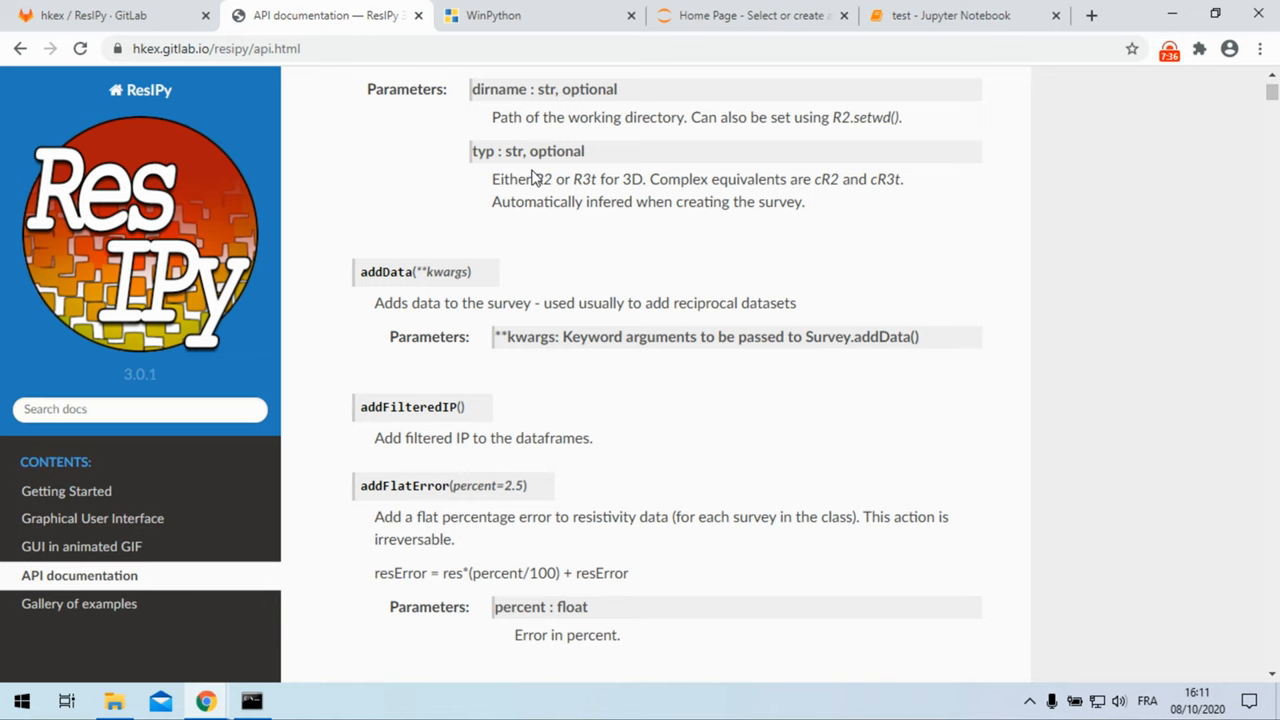
left_click(948, 15)
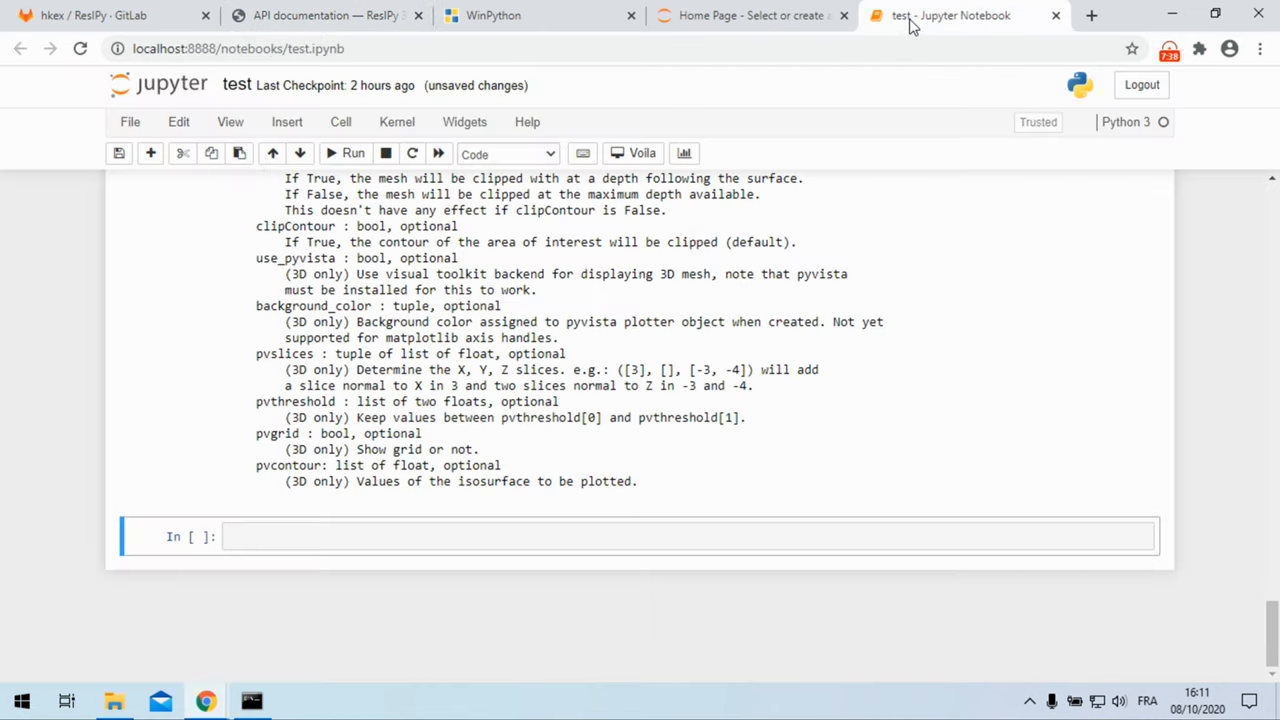
left_click(320, 15)
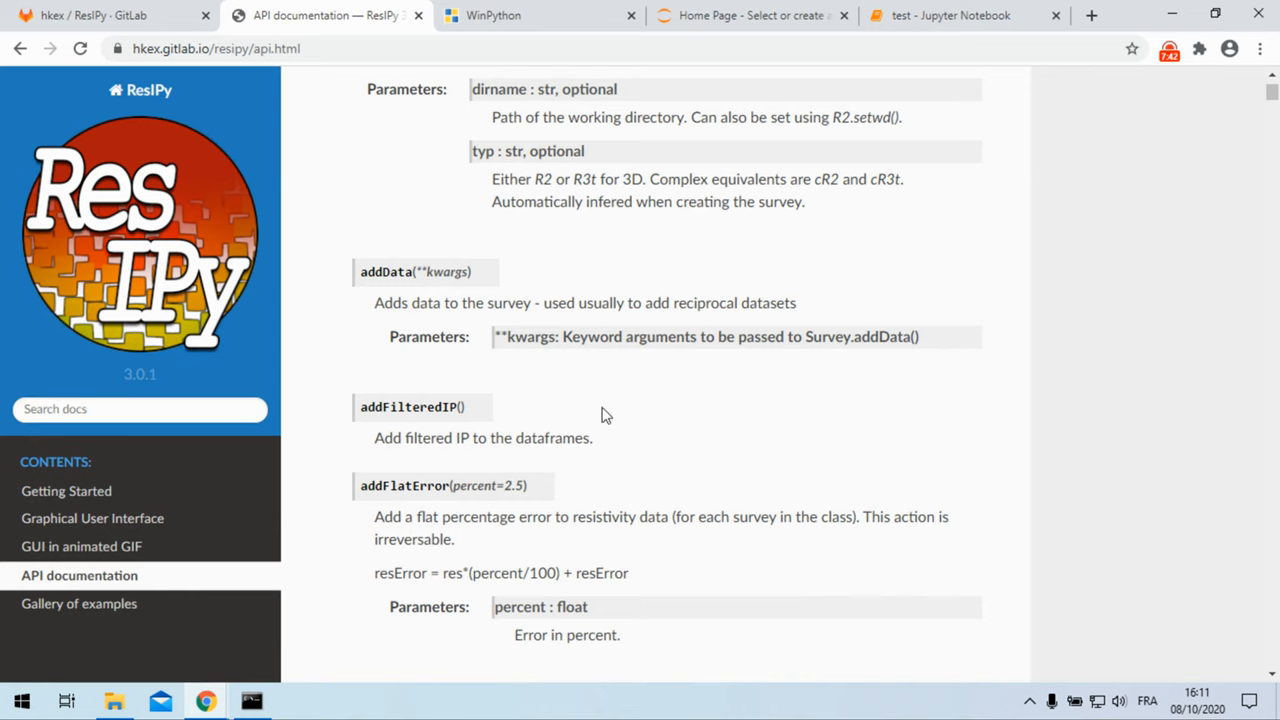
mouse_move(612, 418)
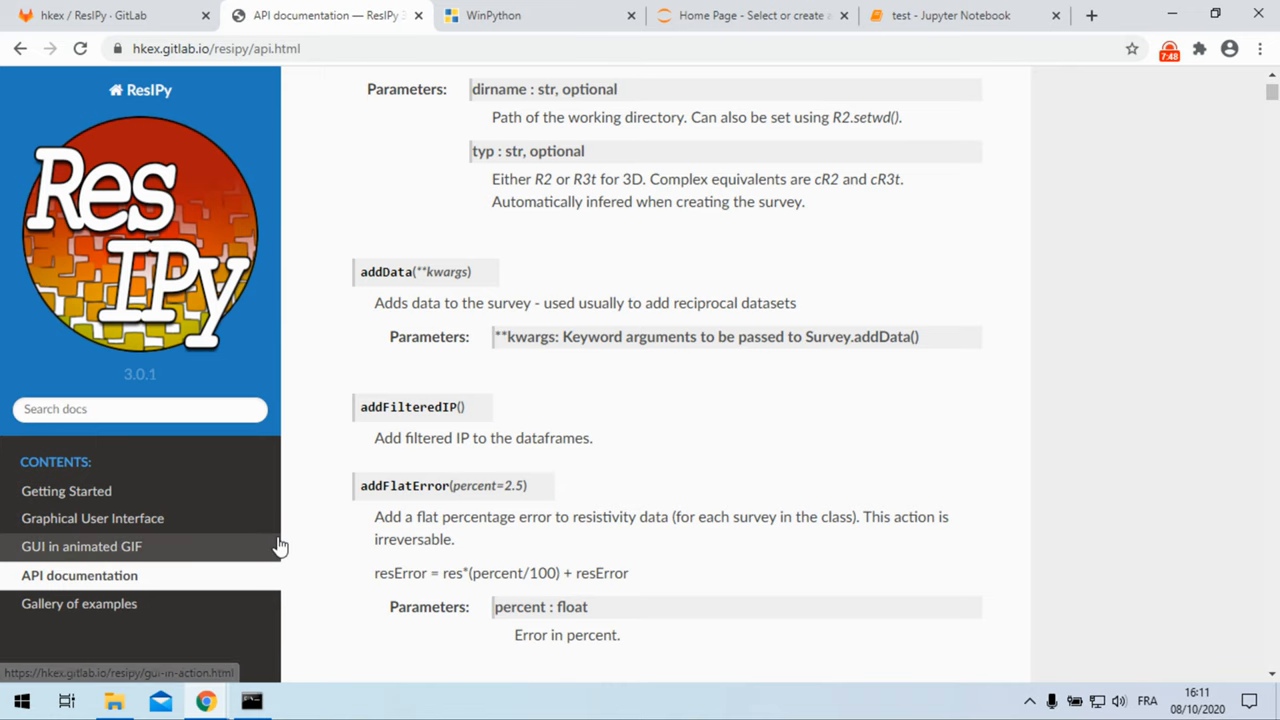
Step: Open the Gallery of examples, scroll to the thumbnails and select 'R2 basic tutorial'
left_click(79, 603)
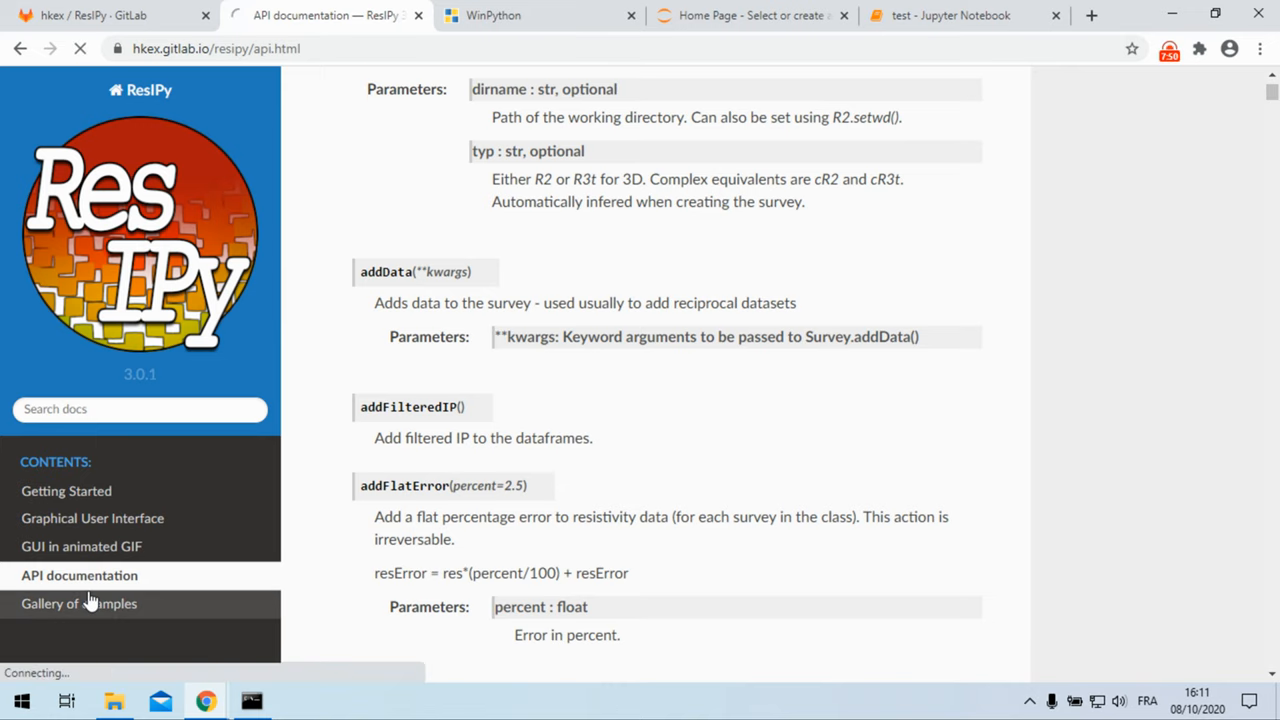
left_click(79, 603)
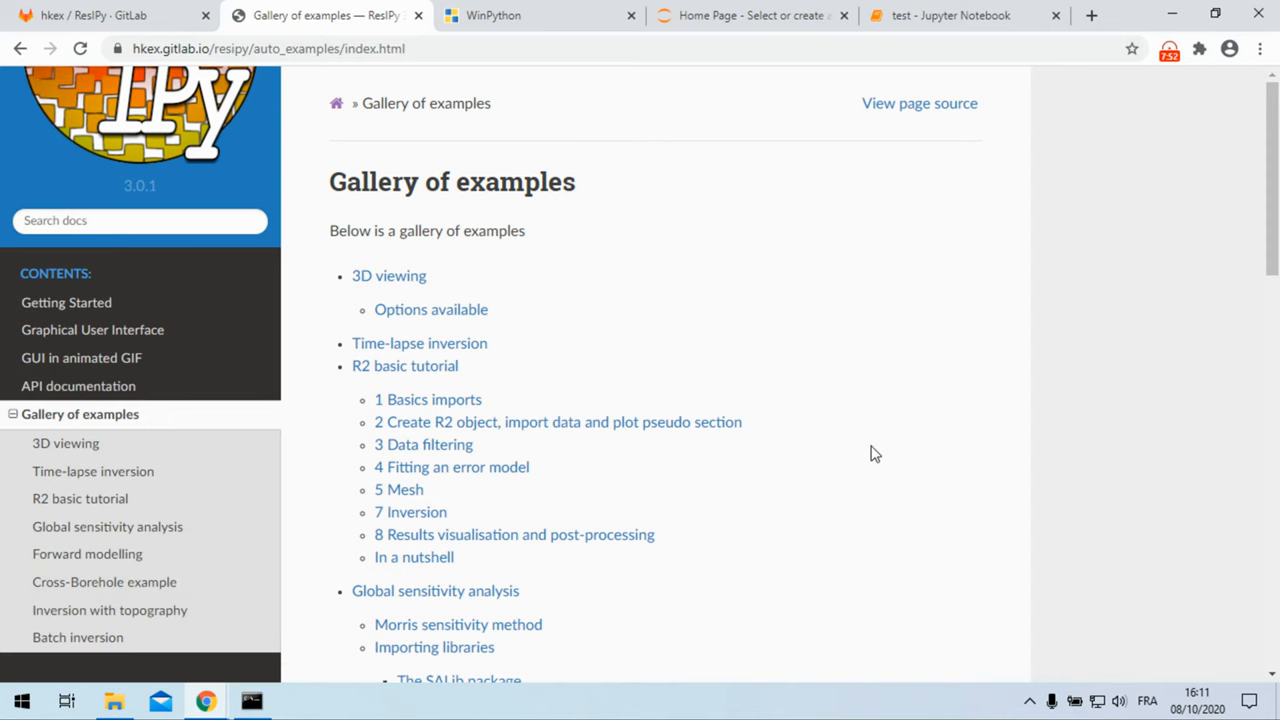
scroll("down", 3)
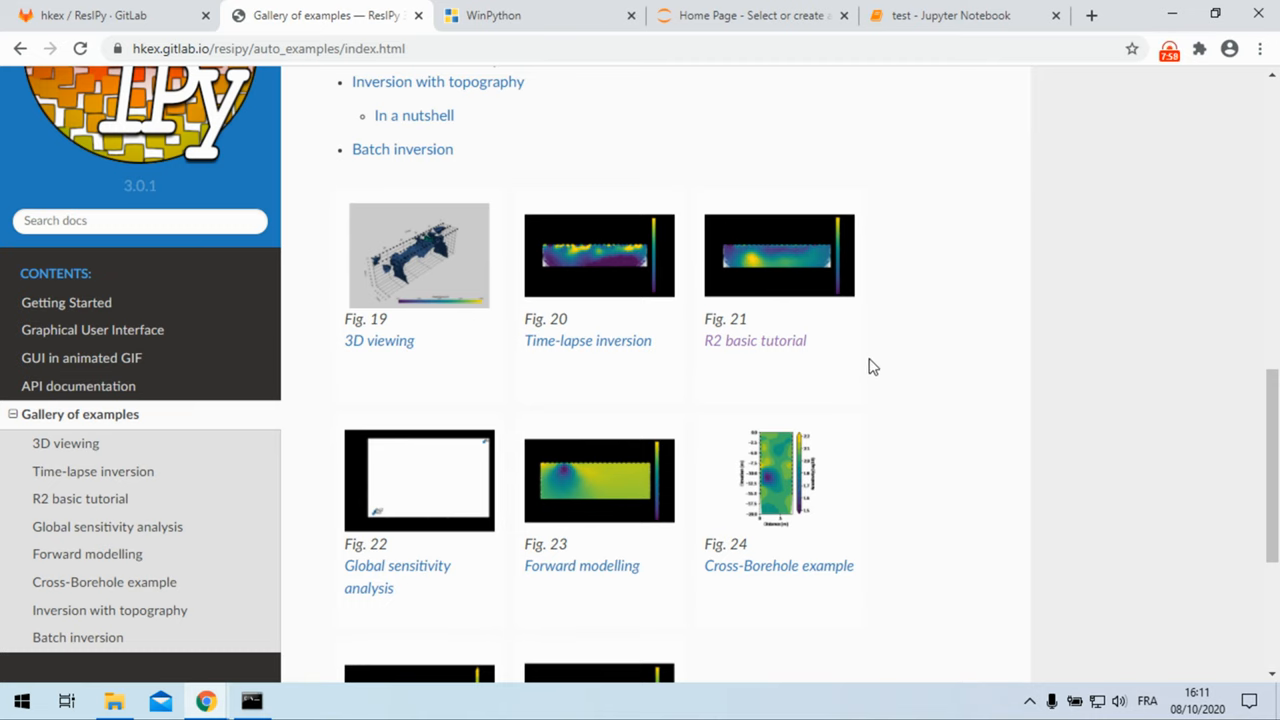
mouse_move(625, 340)
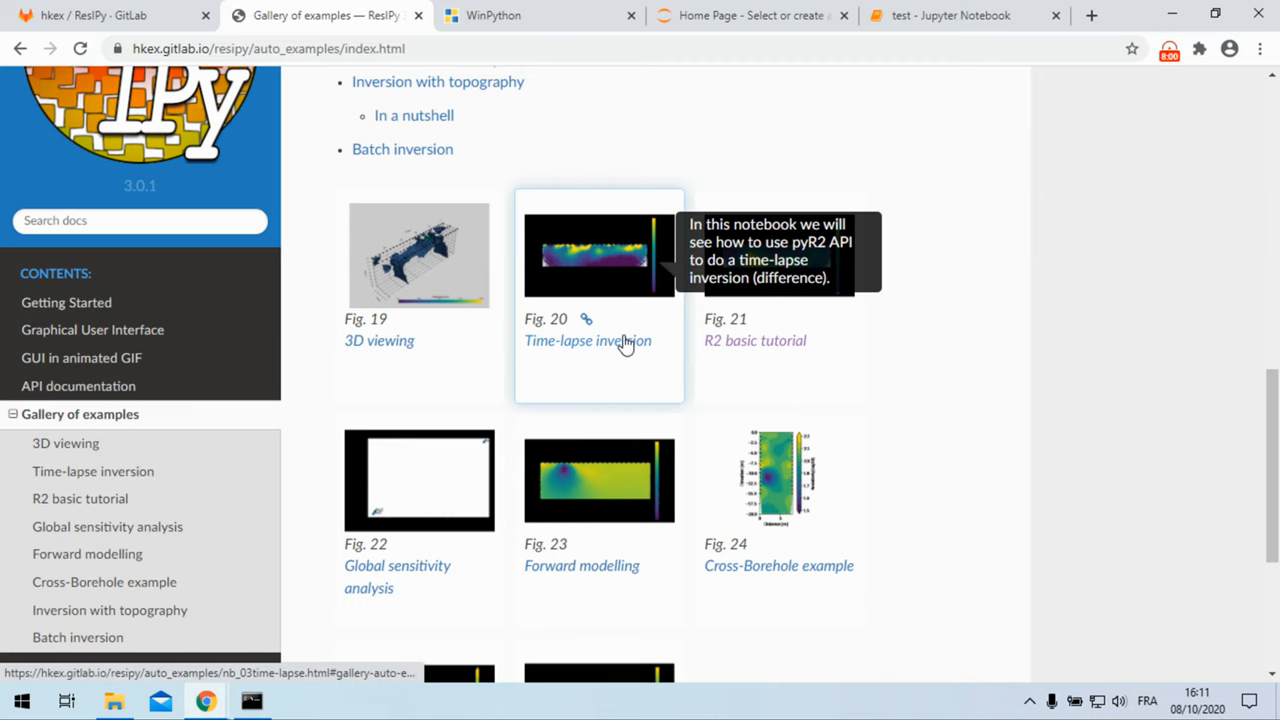
left_click(754, 340)
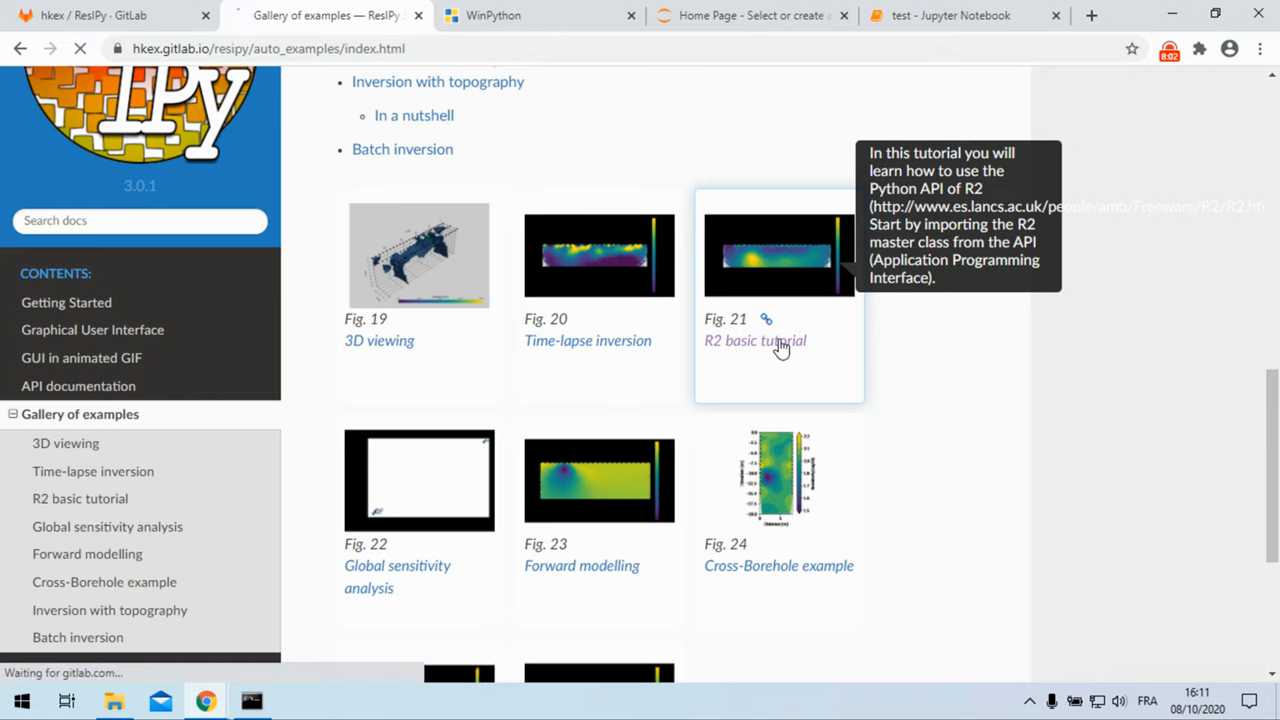
Step: Scroll through the R2 basic tutorial's imports, data filtering and error model sections
left_click(754, 340)
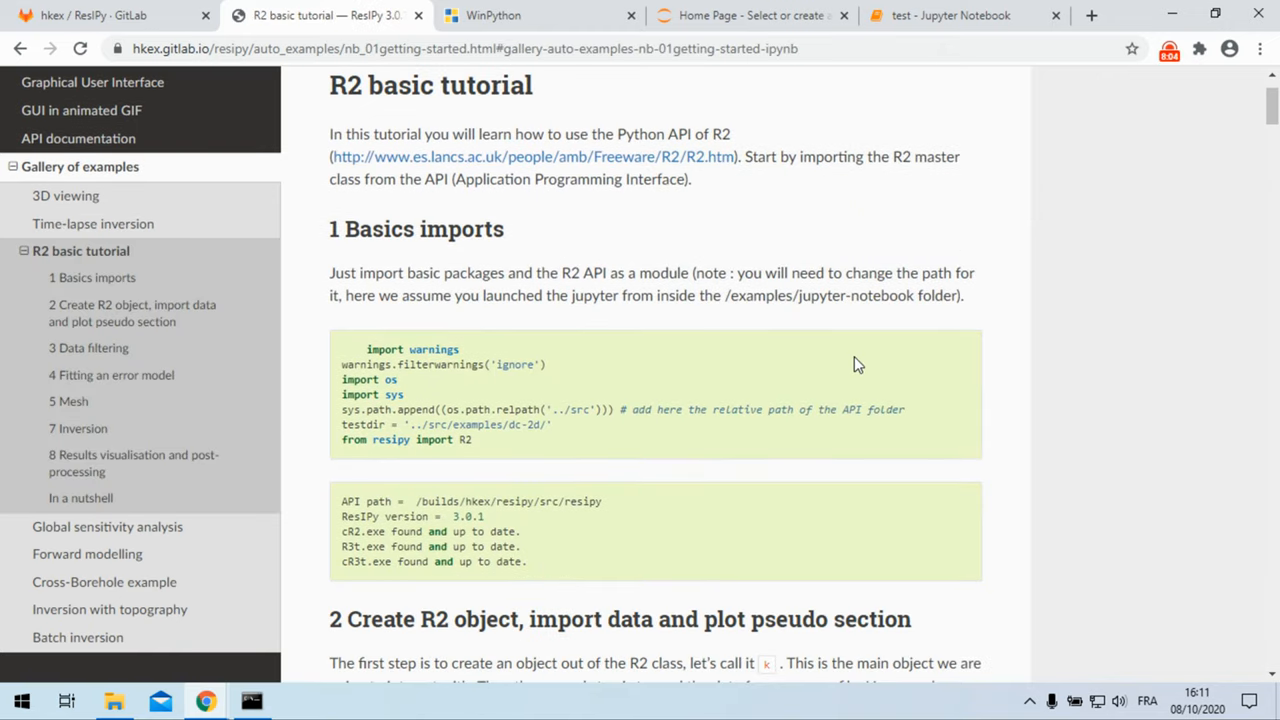
scroll("down", 3)
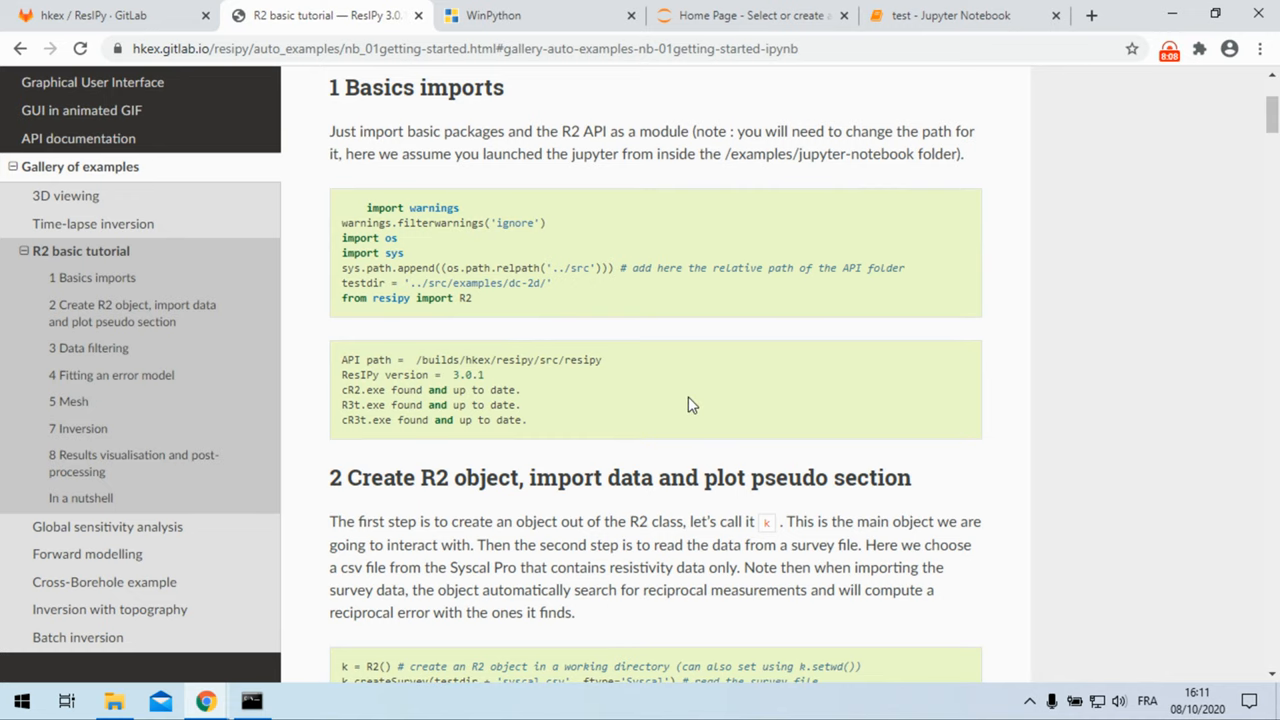
scroll("down", 3)
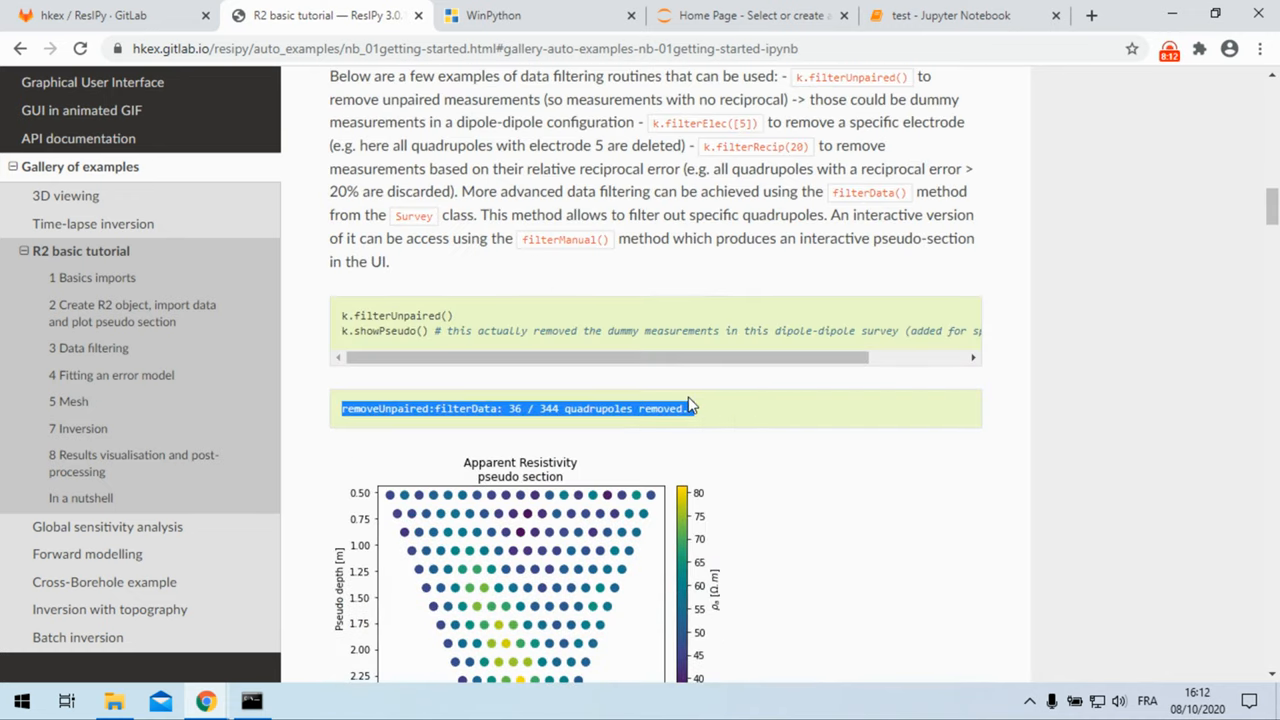
scroll("down", 3)
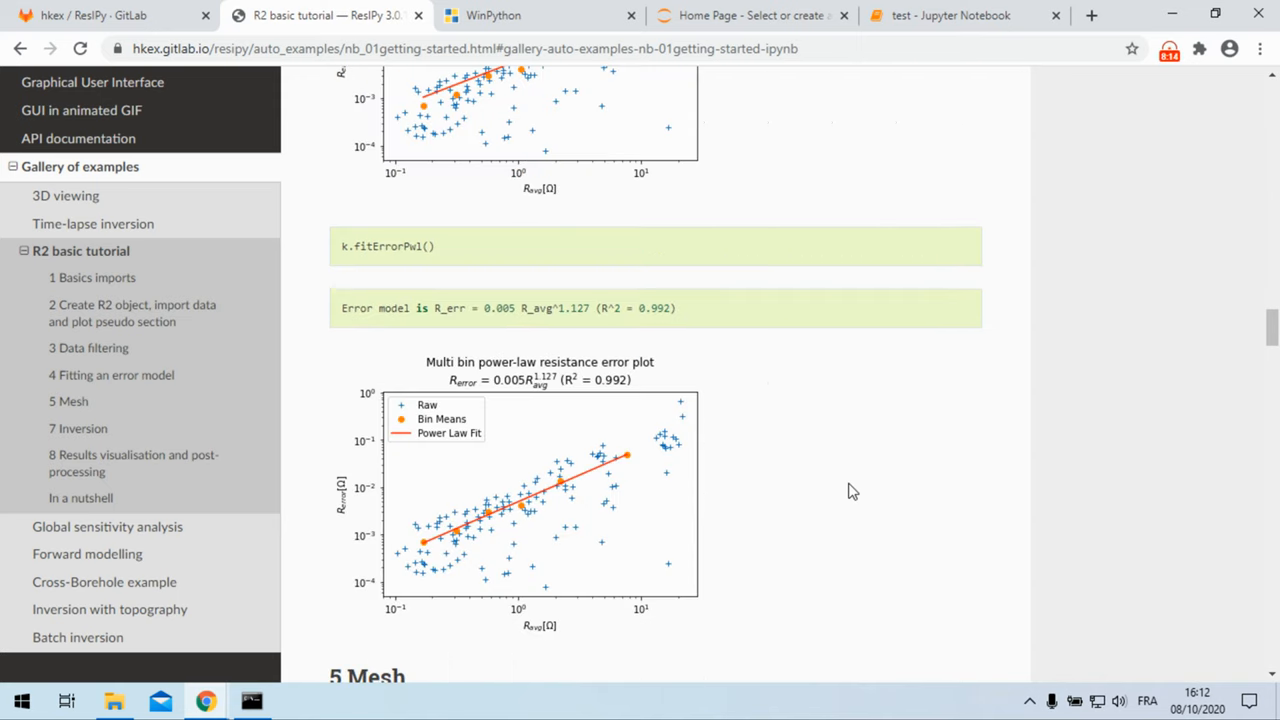
scroll("down", 3)
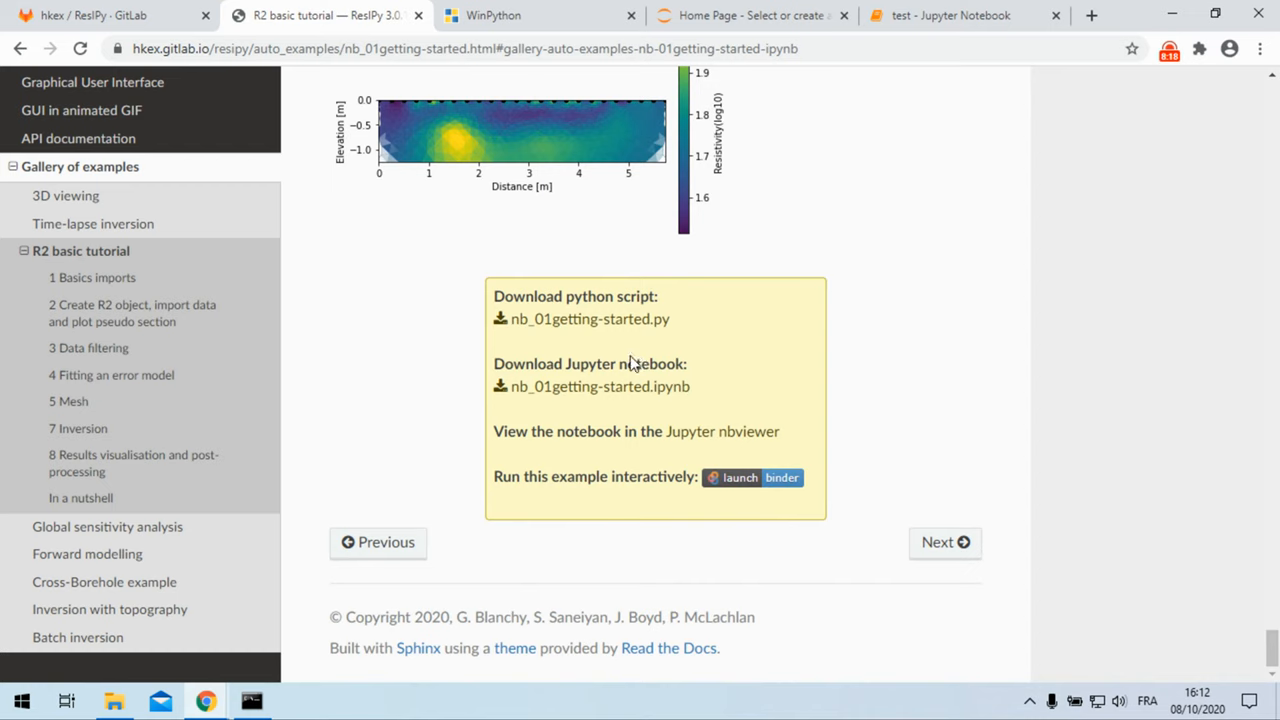
mouse_move(698, 401)
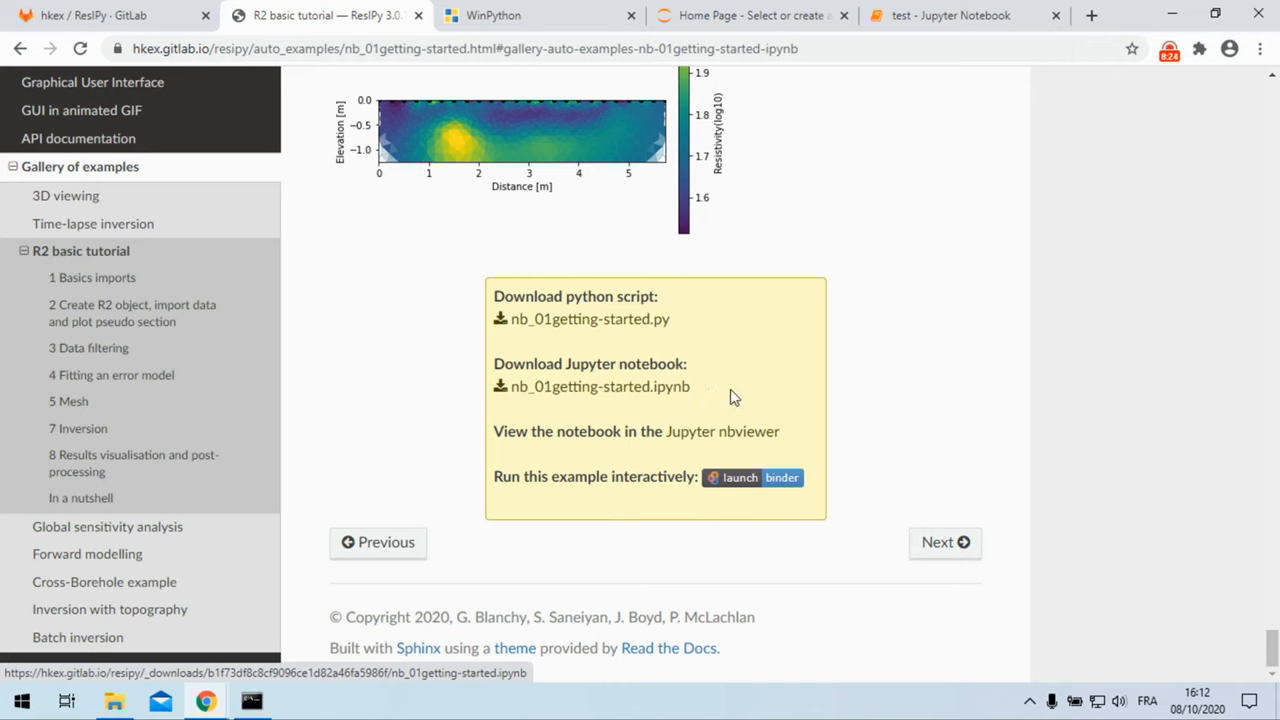
mouse_move(700, 505)
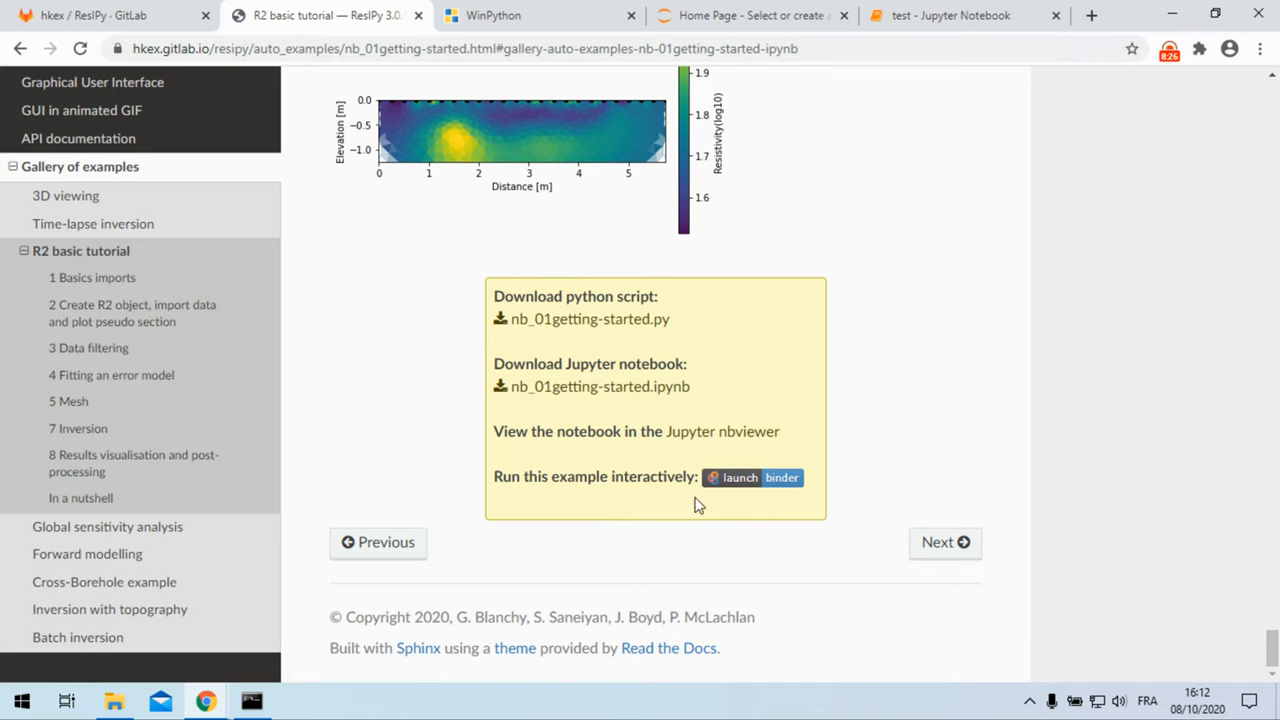
mouse_move(823, 510)
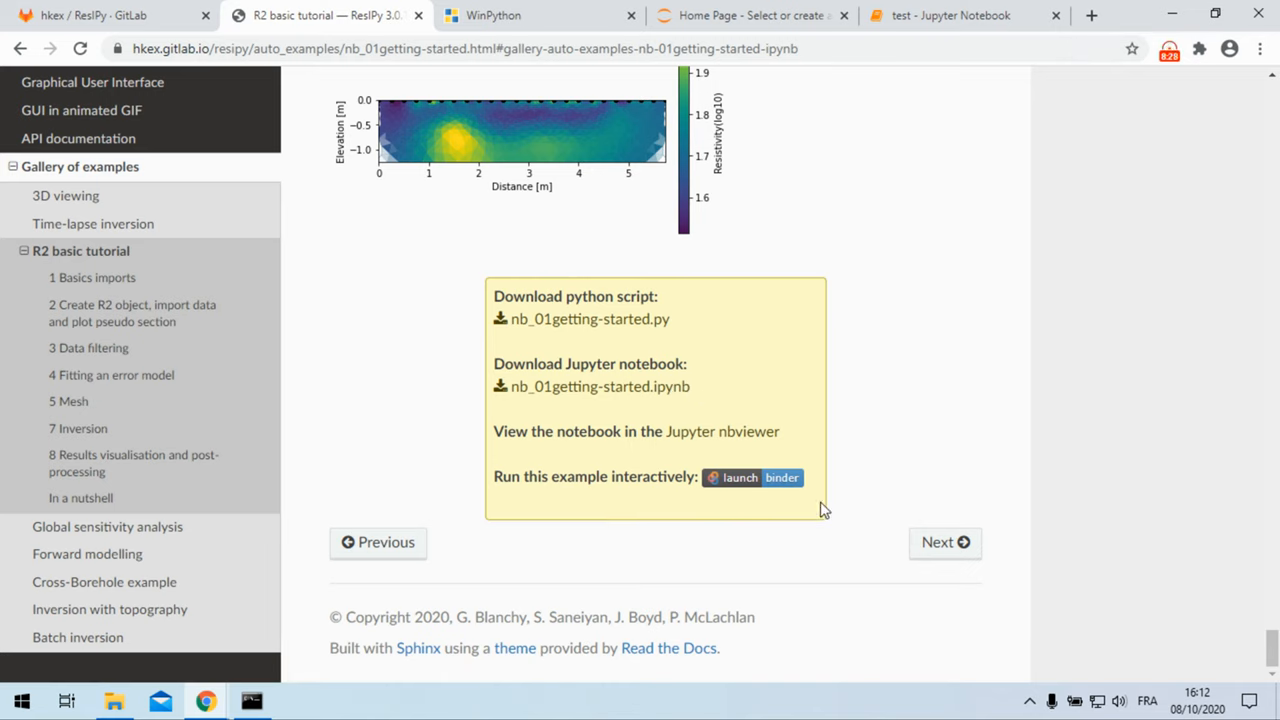
mouse_move(792, 503)
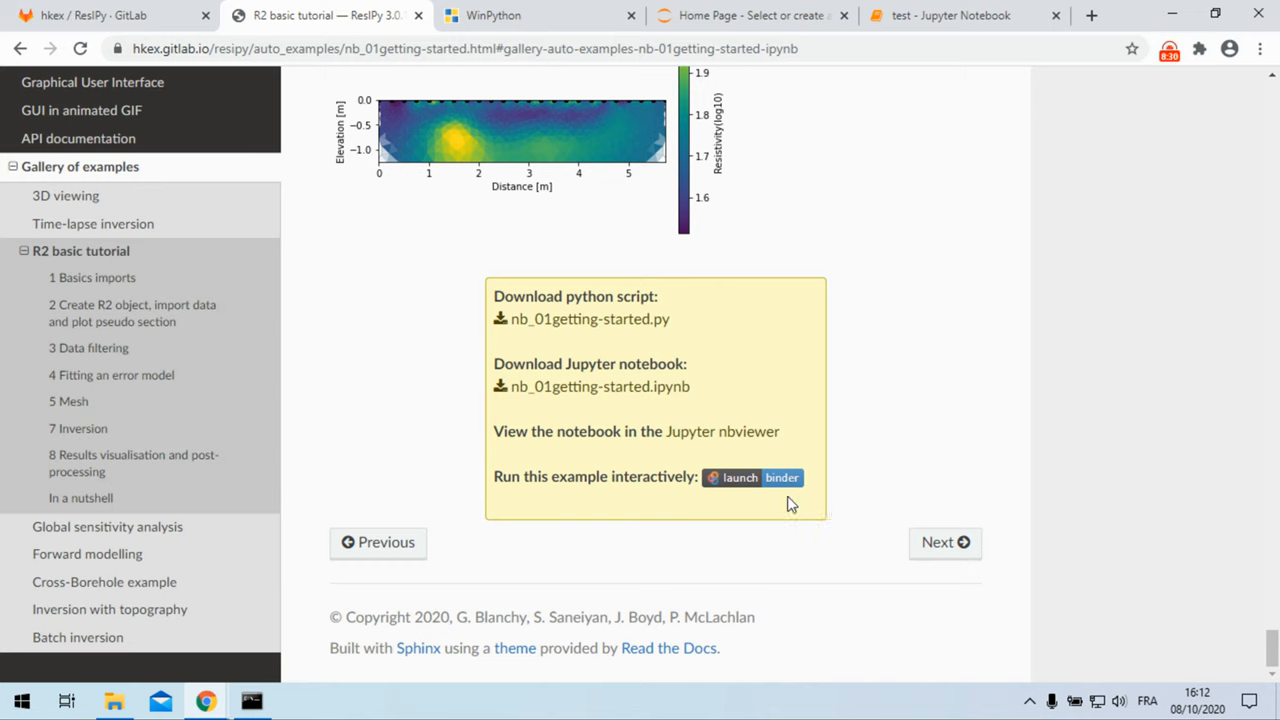
mouse_move(801, 511)
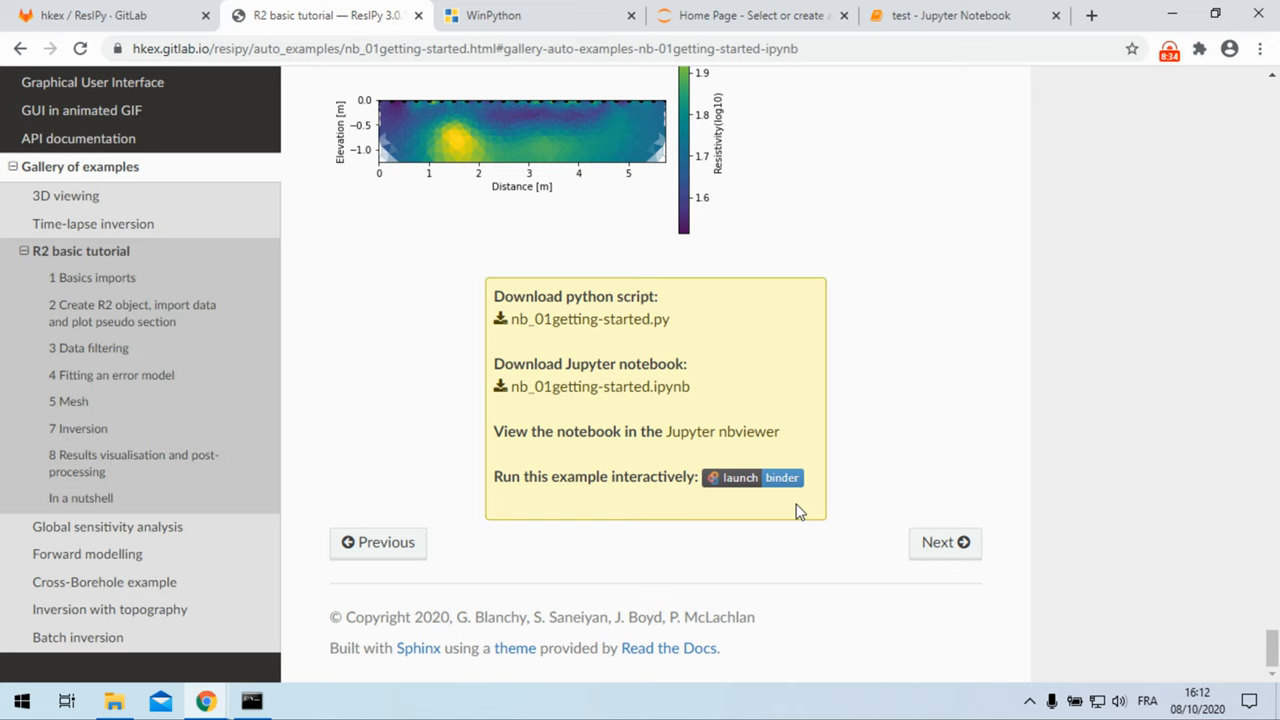
mouse_move(778, 519)
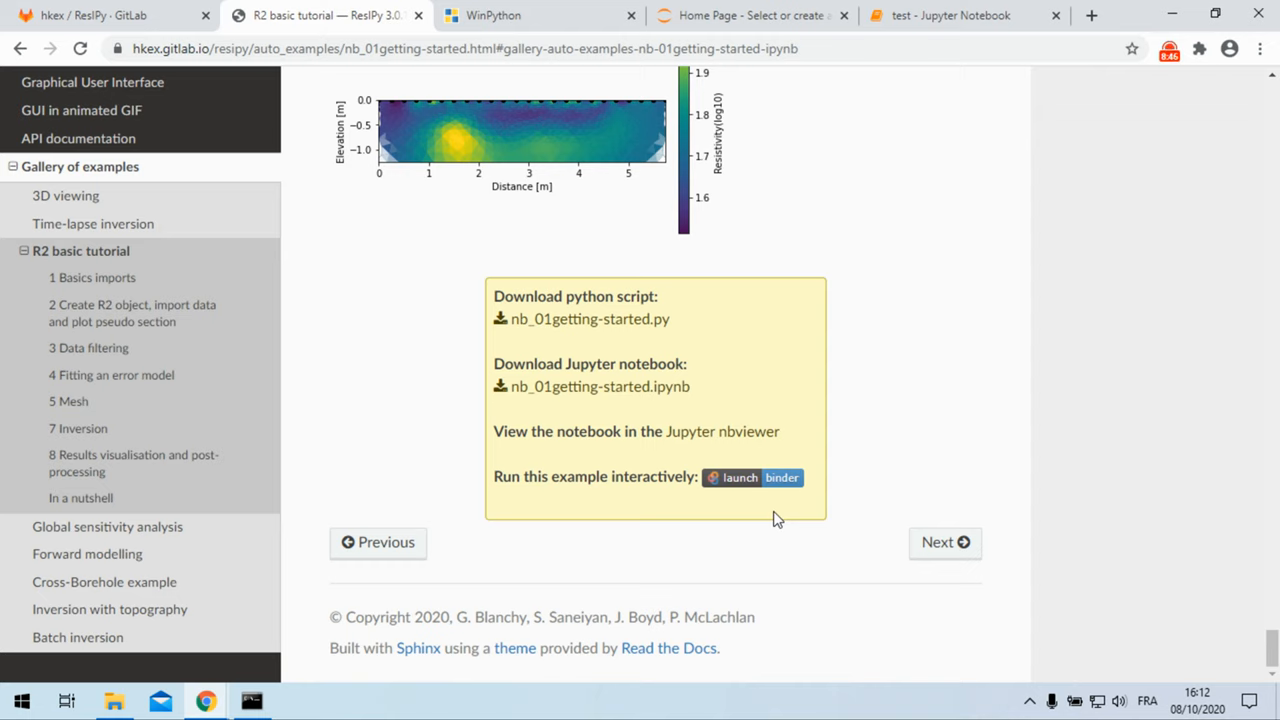
mouse_move(779, 507)
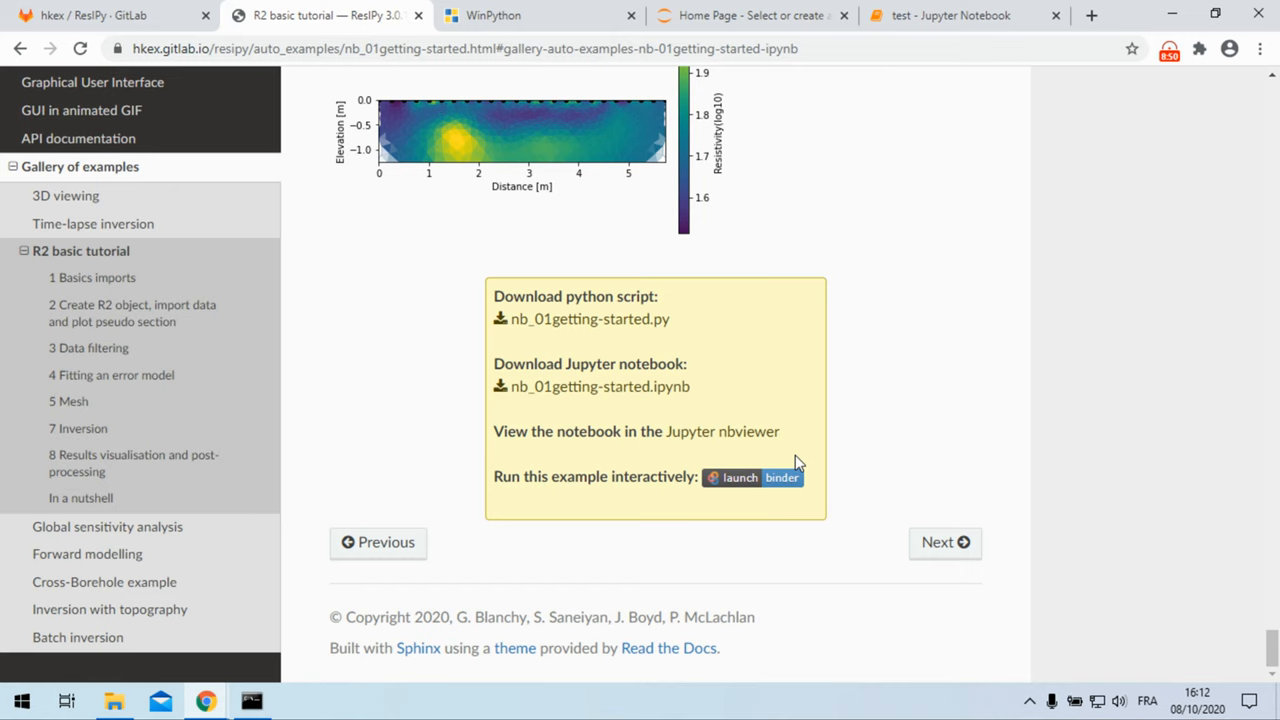
mouse_move(827, 416)
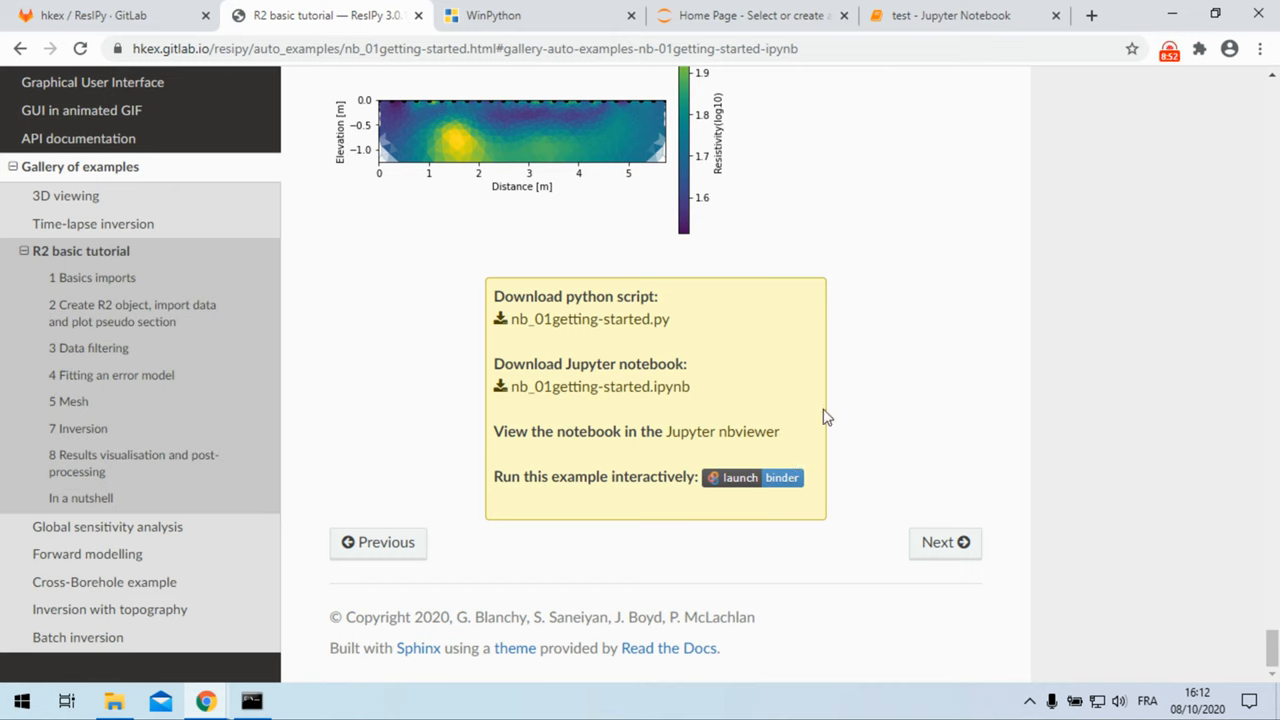
Step: Switch back to the 'test' Jupyter notebook tab
left_click(950, 15)
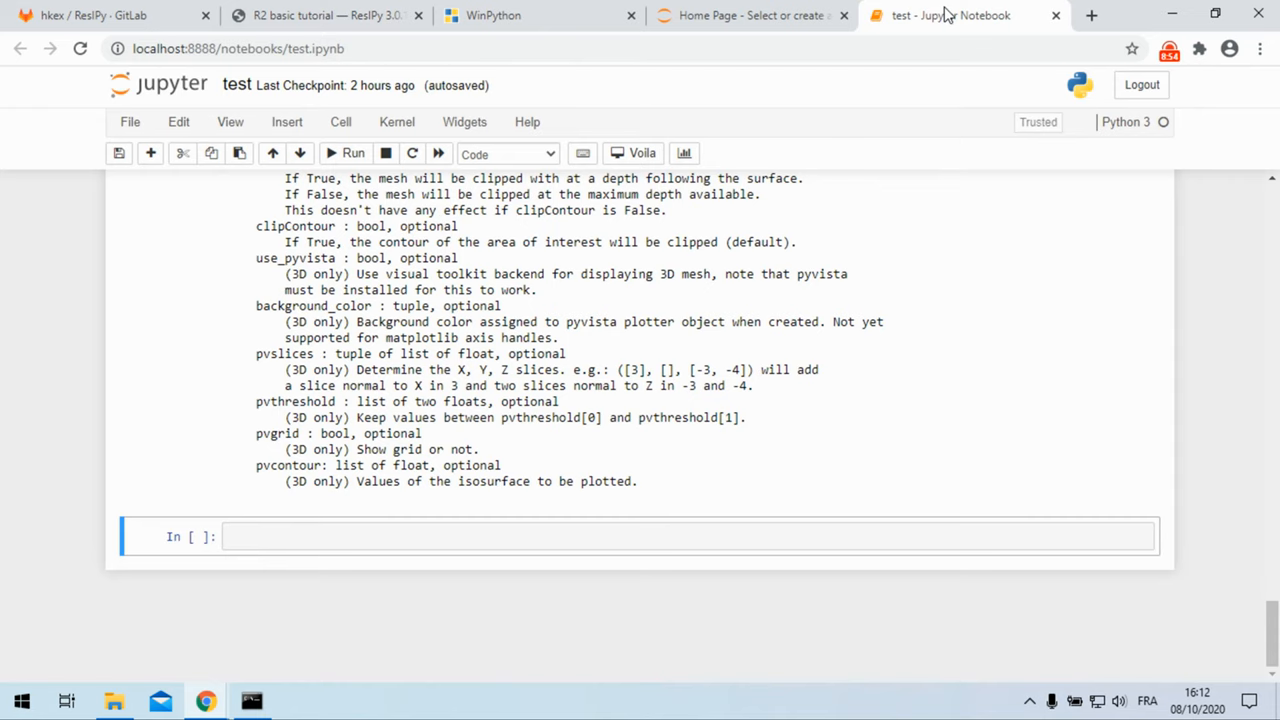